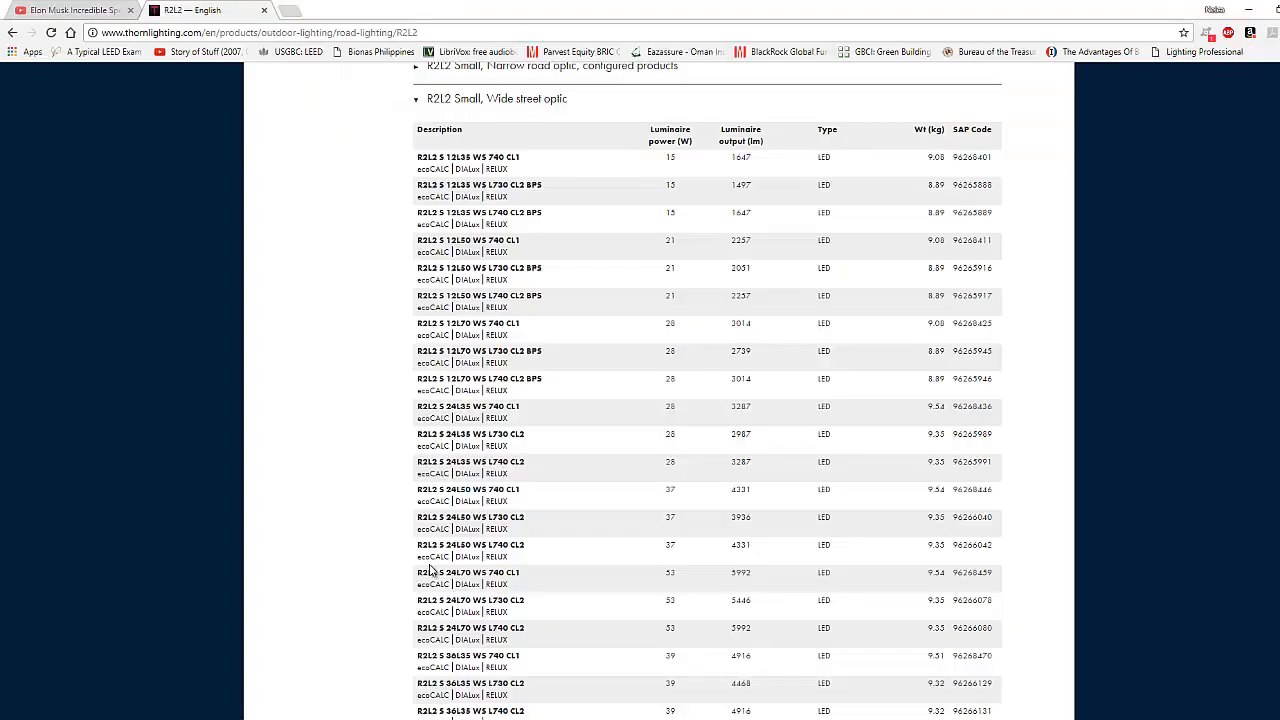
mouse_move(648, 528)
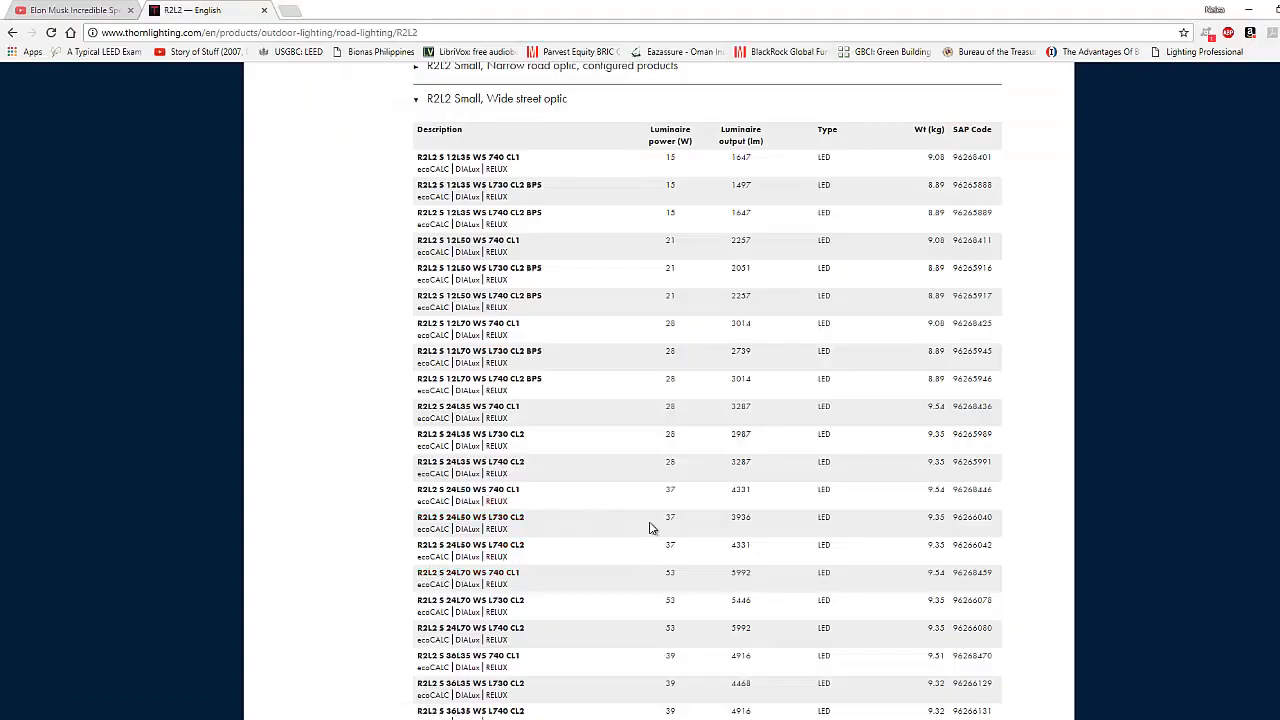
mouse_move(628, 336)
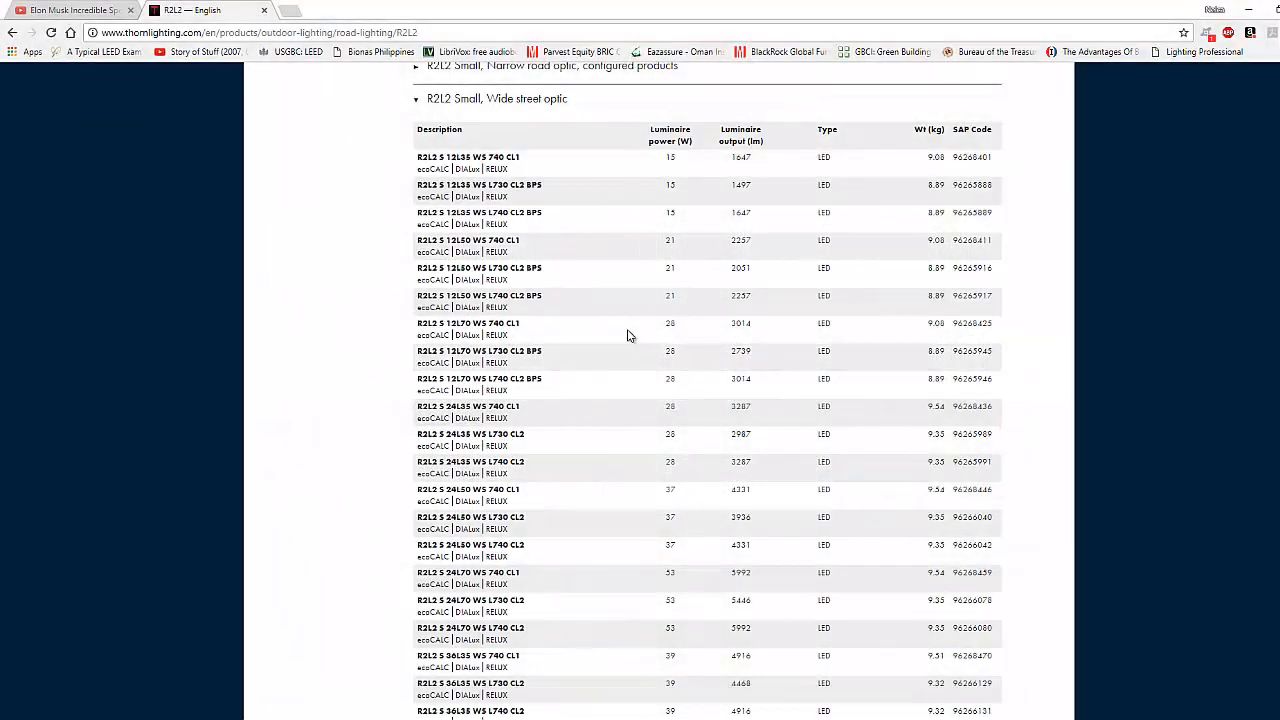
- Scroll the R2L2 product page down to the pedestrian walkway and cycle path optic range
scroll(down, 3)
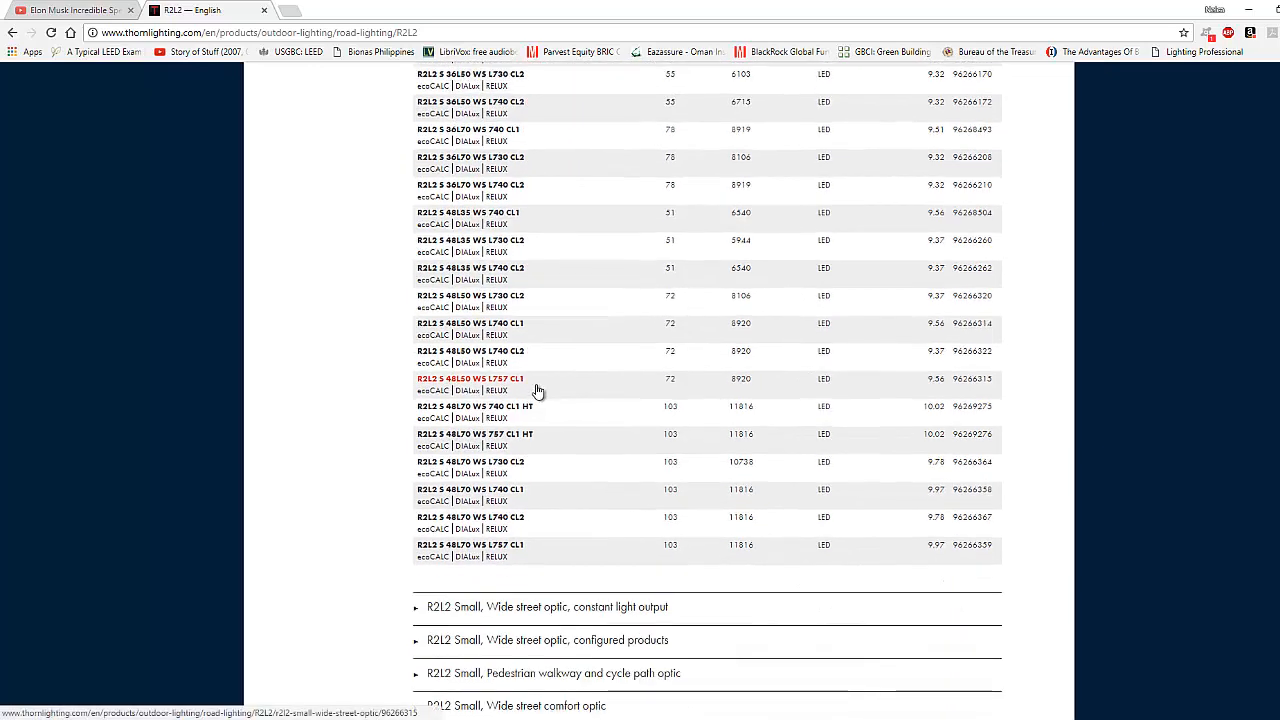
scroll(down, 3)
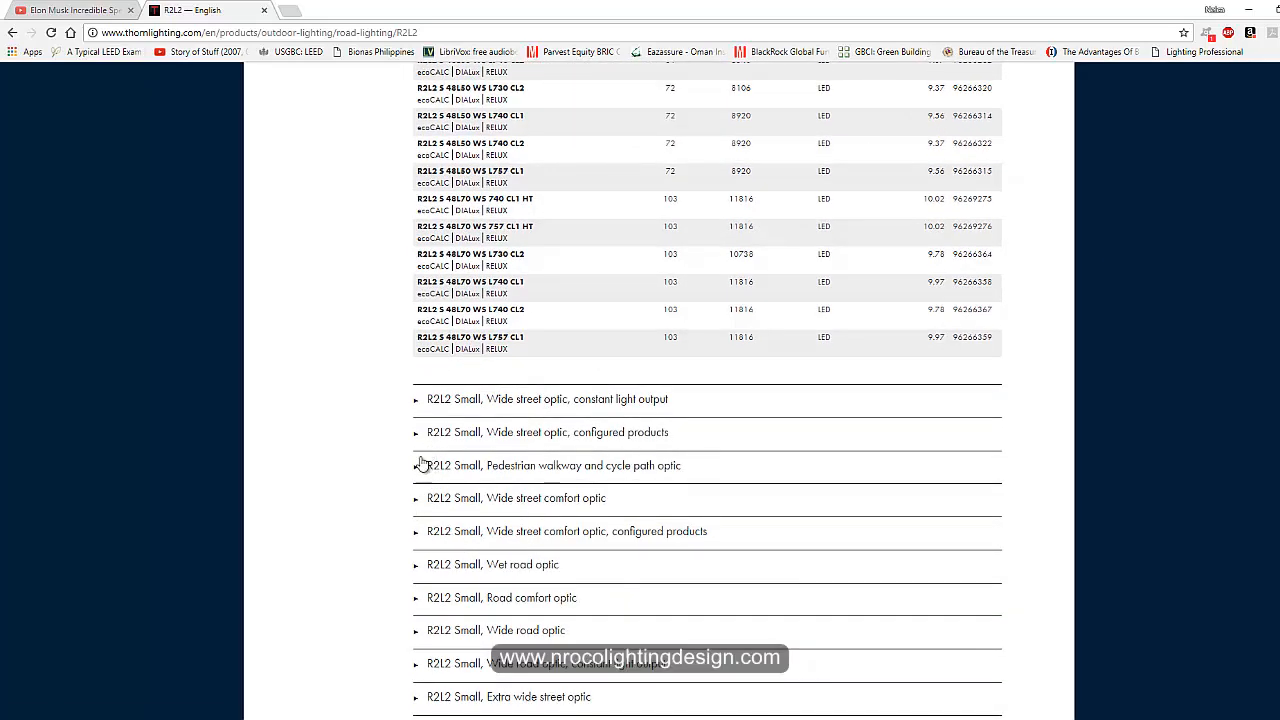
mouse_move(548, 480)
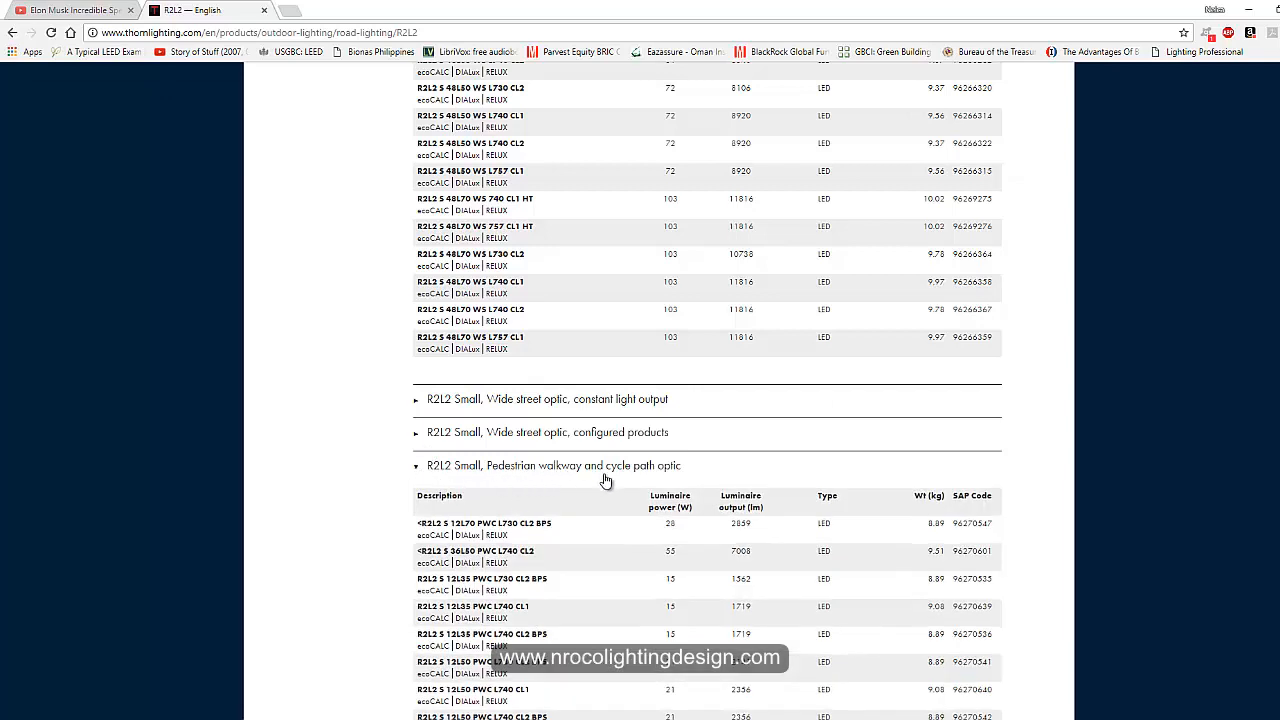
scroll(down, 3)
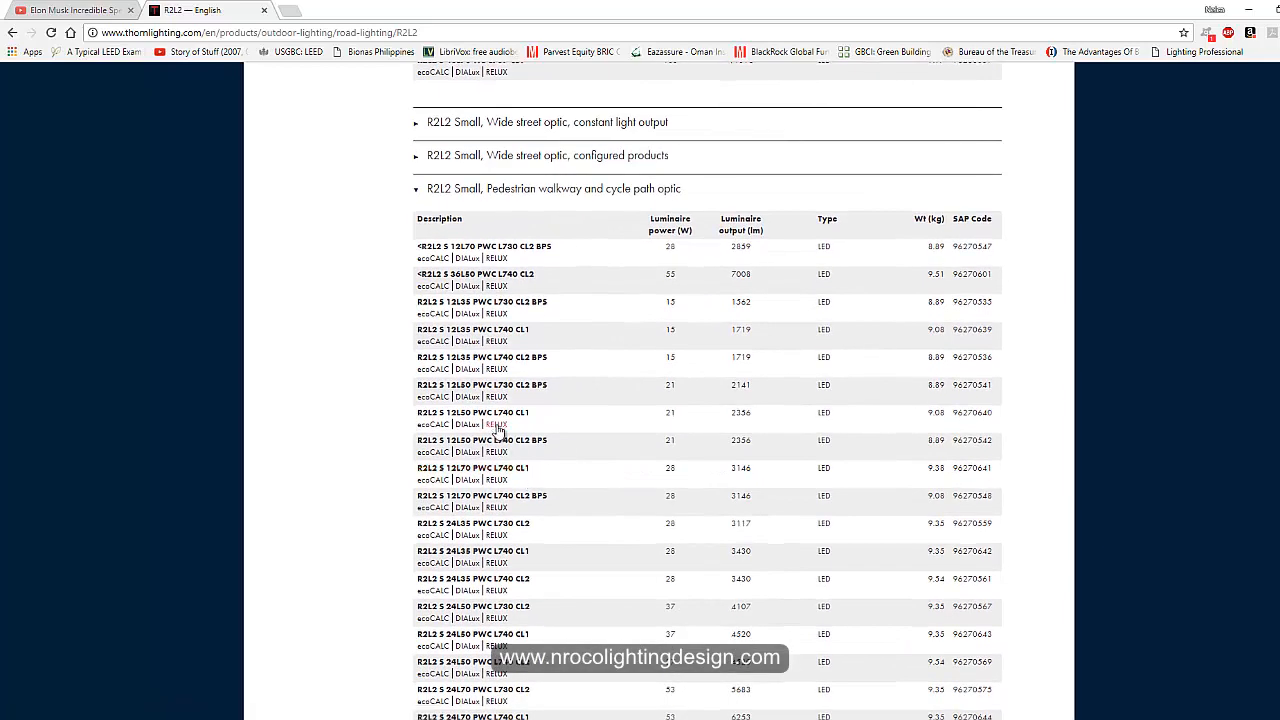
mouse_move(468, 286)
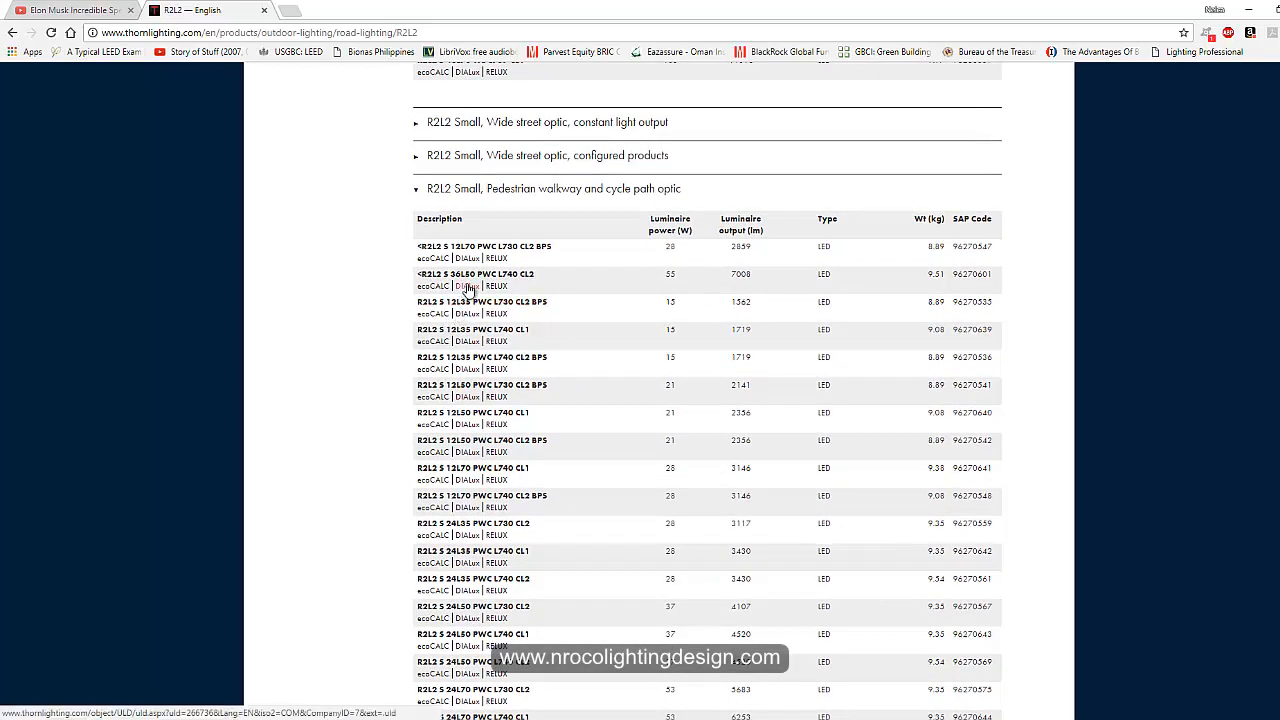
mouse_move(472, 328)
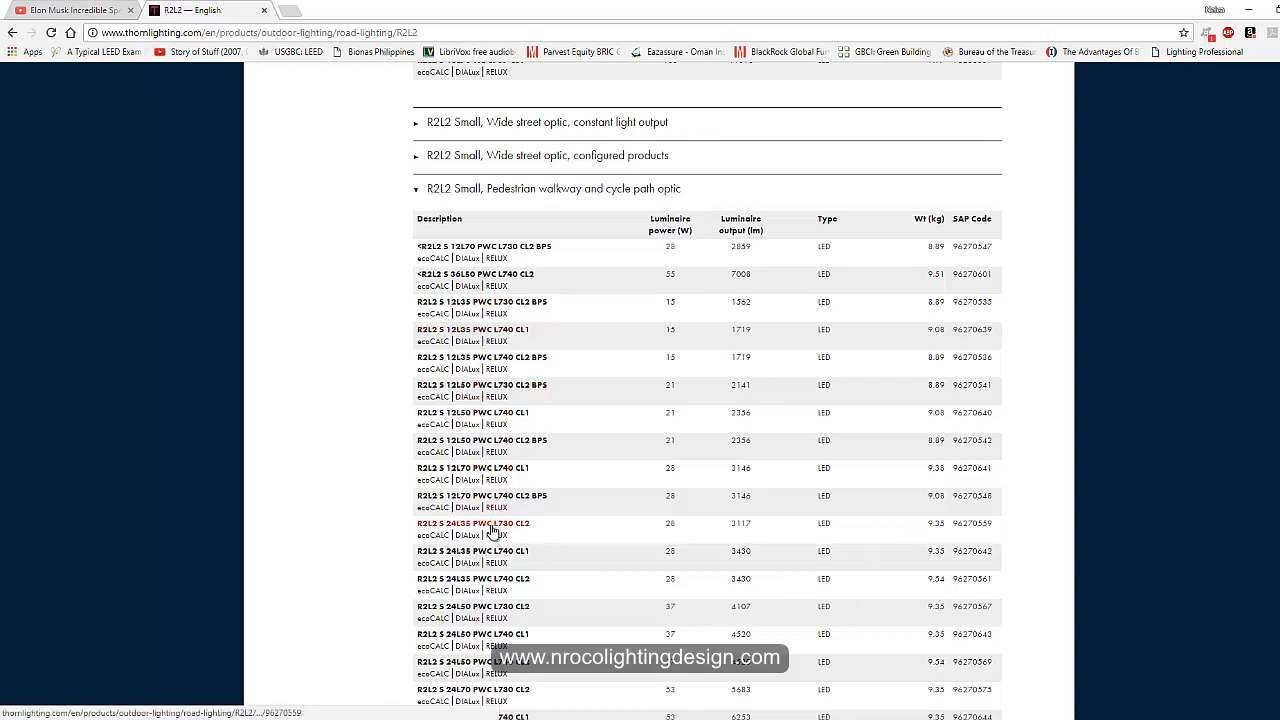
scroll(down, 3)
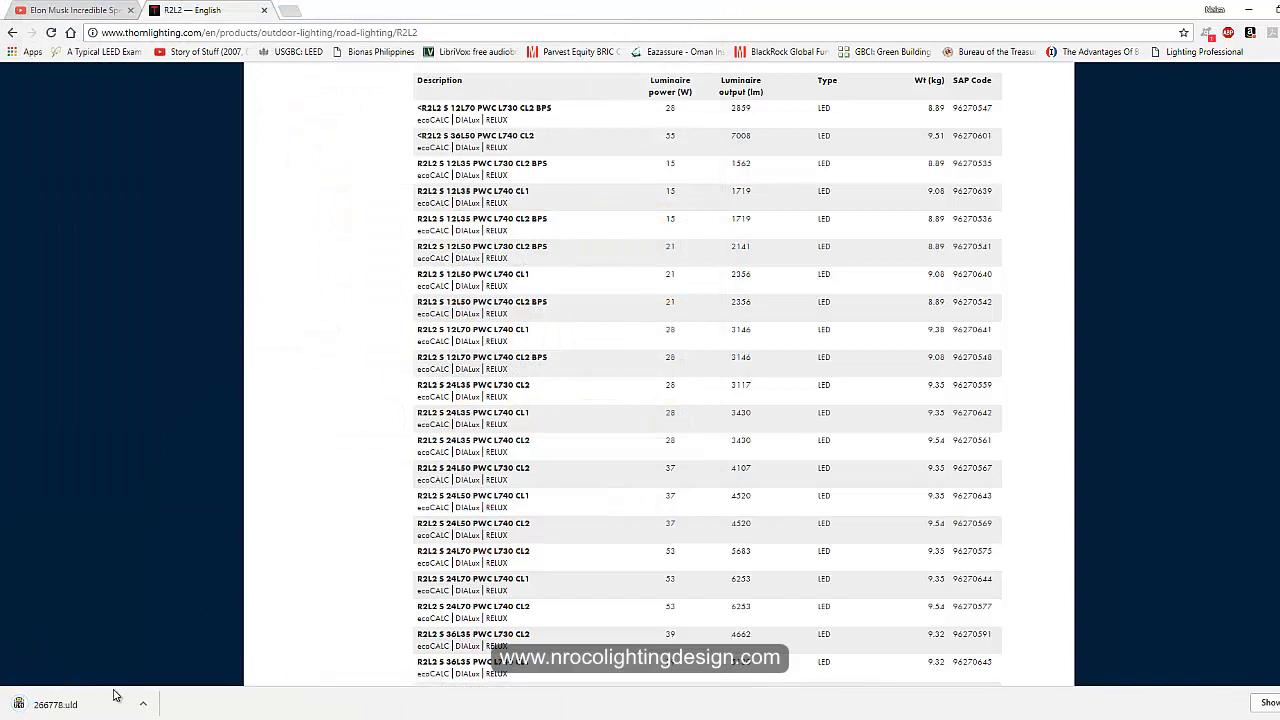
- Replace the arrangement's luminaire with the R2L2 PWC walkway and cycle path model (about 4520 lm, 37 W)
click(64, 704)
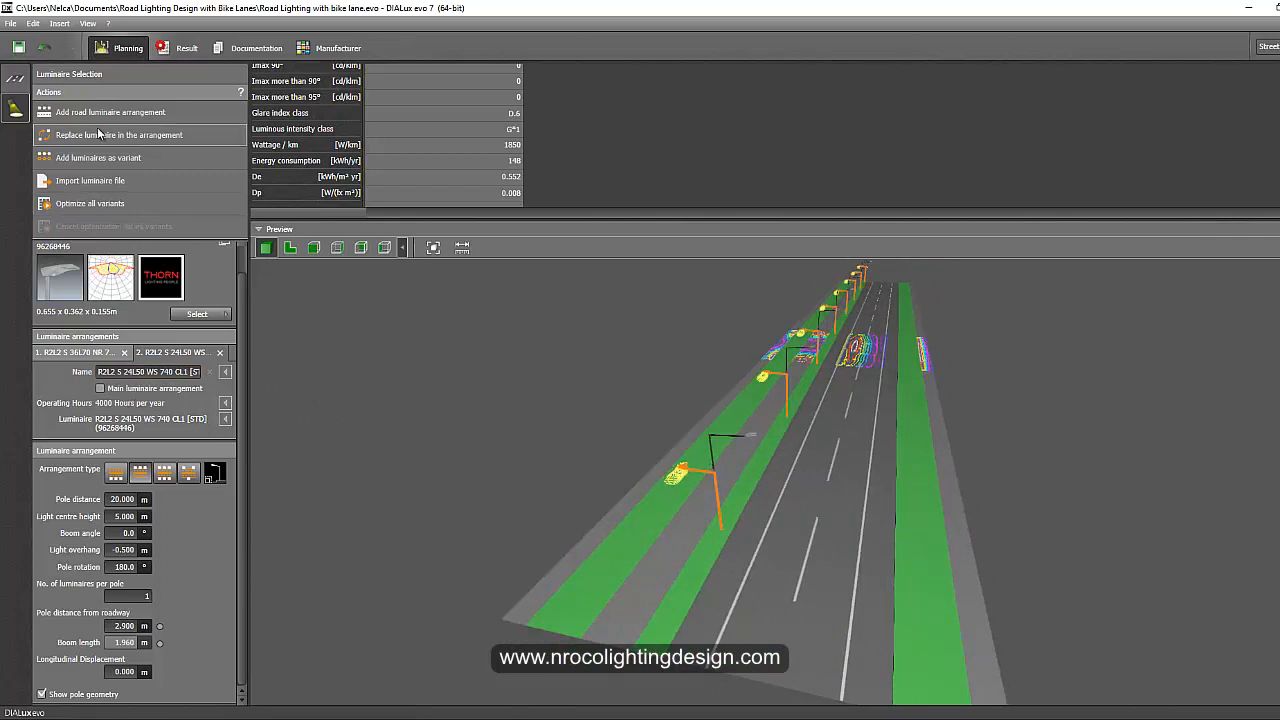
click(118, 136)
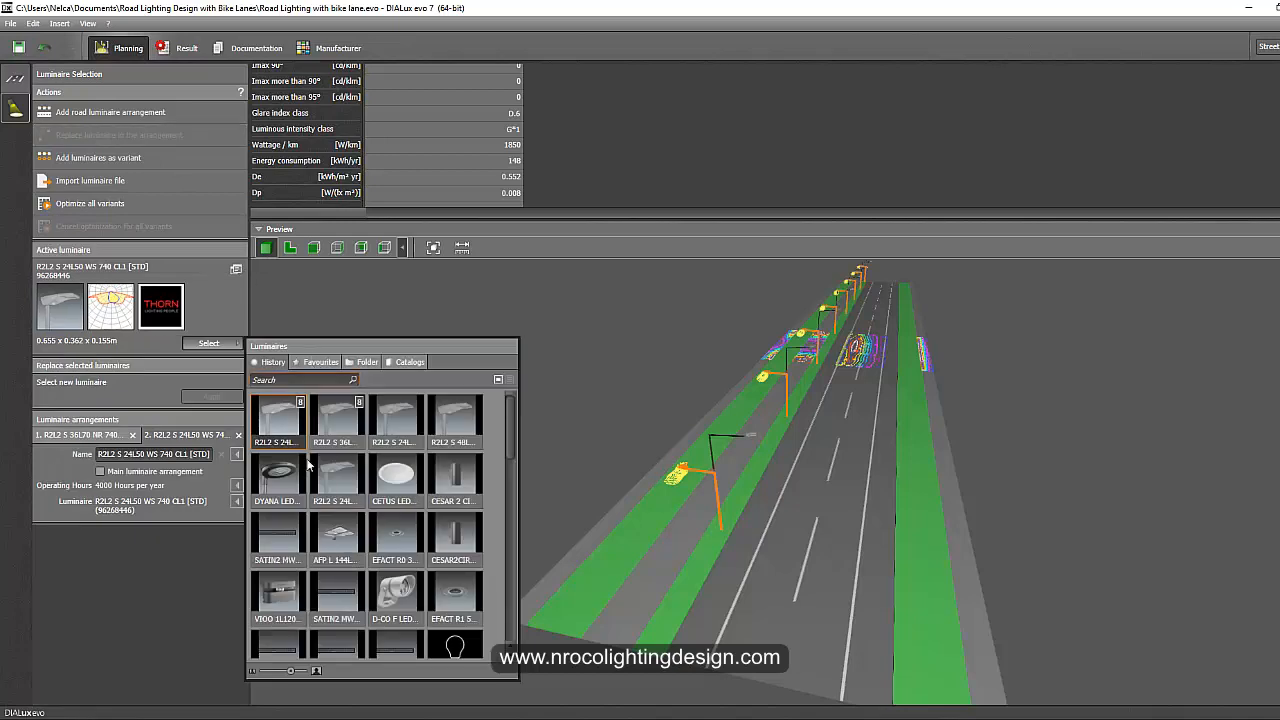
mouse_move(396, 414)
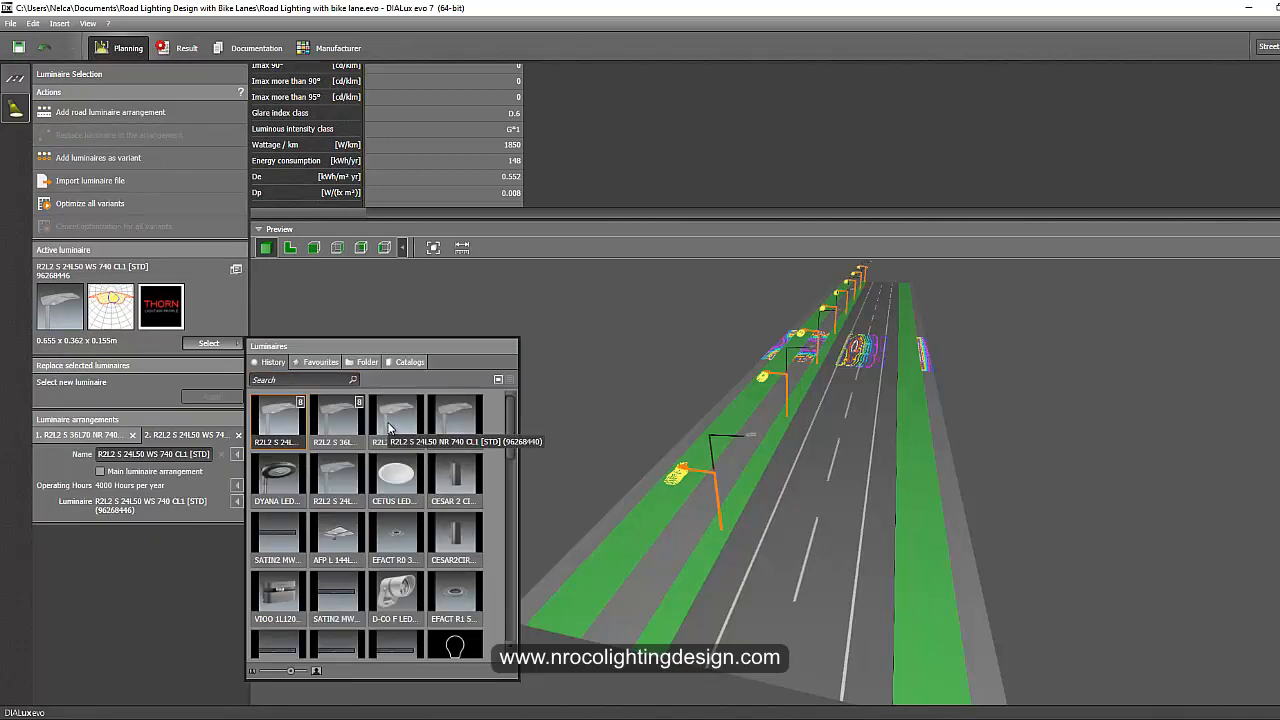
mouse_move(456, 420)
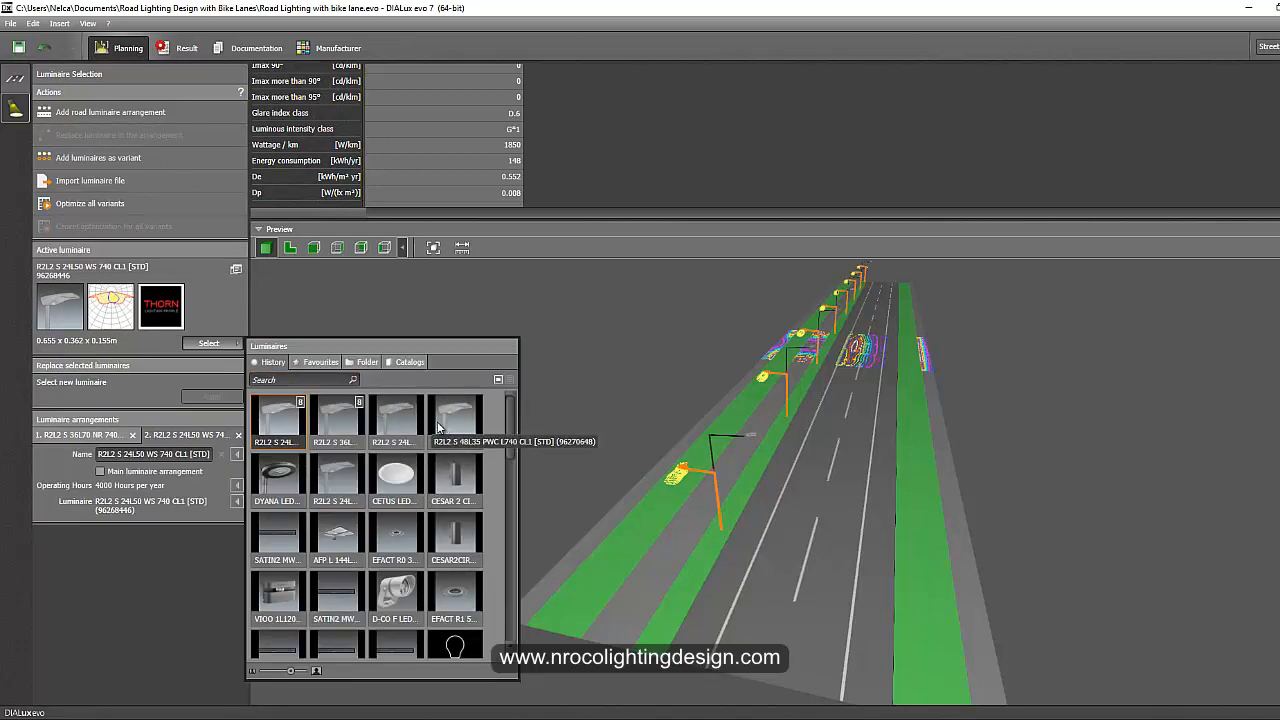
click(454, 412)
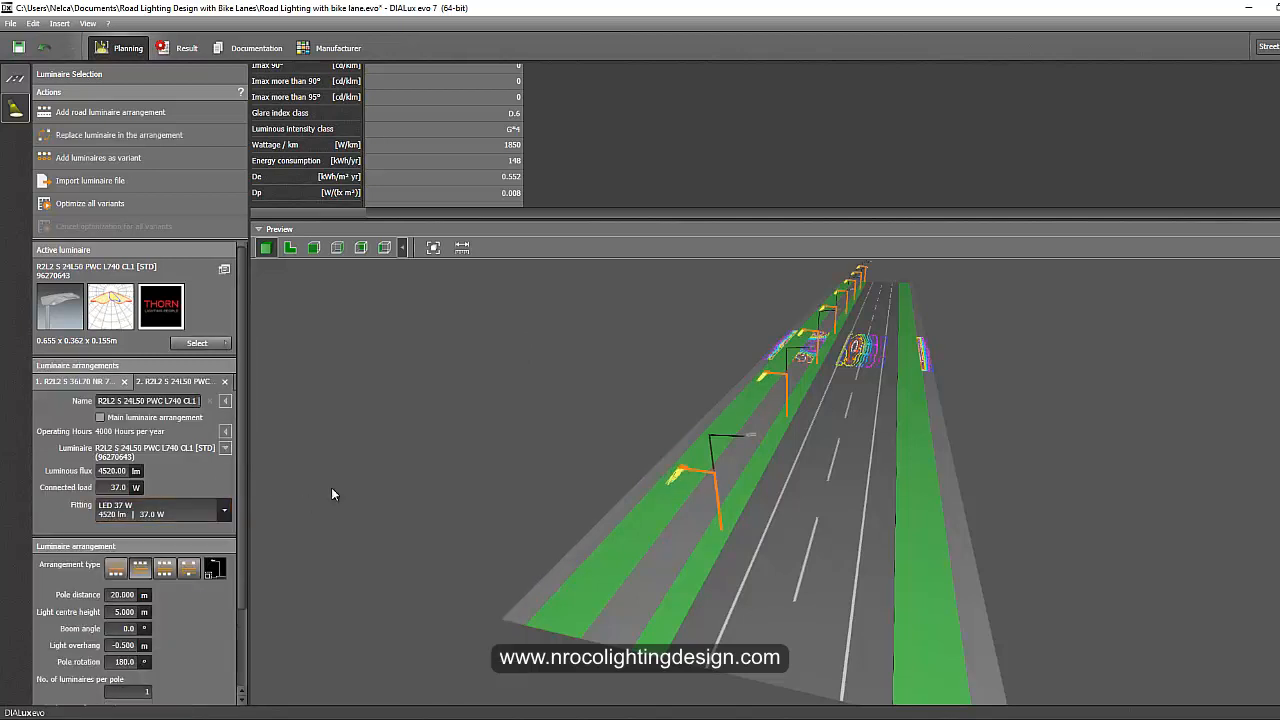
mouse_move(388, 418)
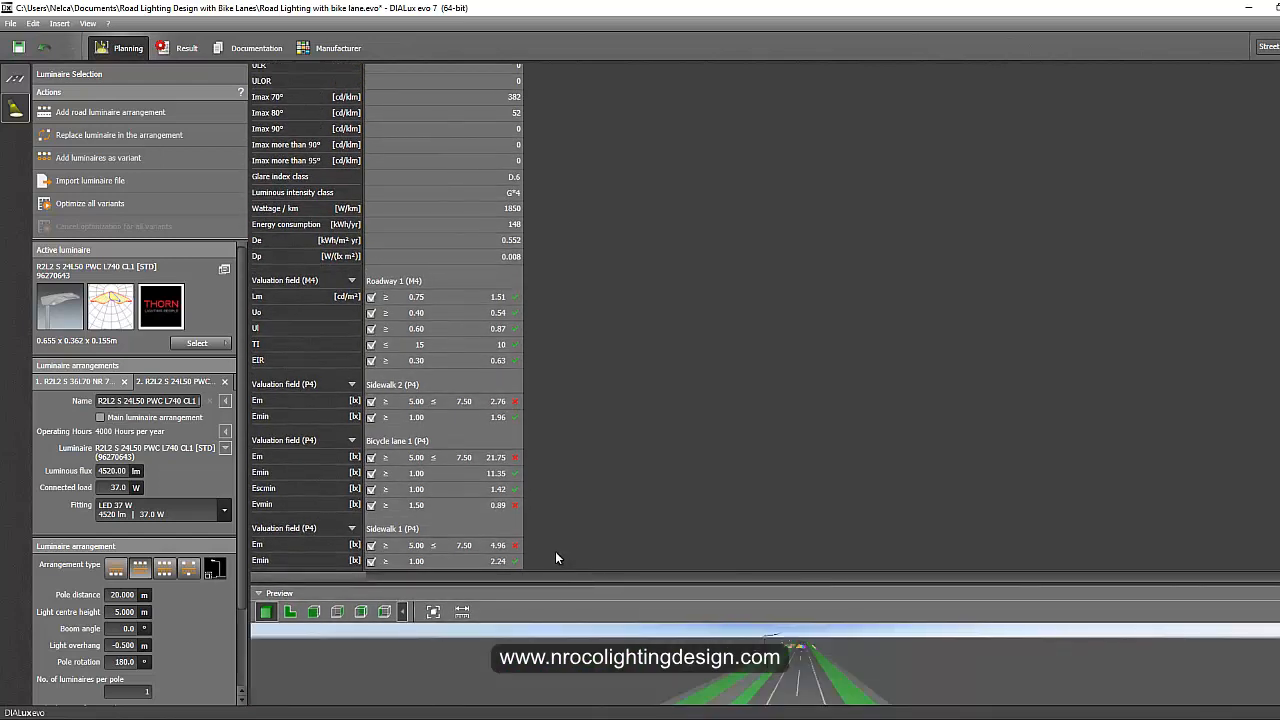
mouse_move(520, 560)
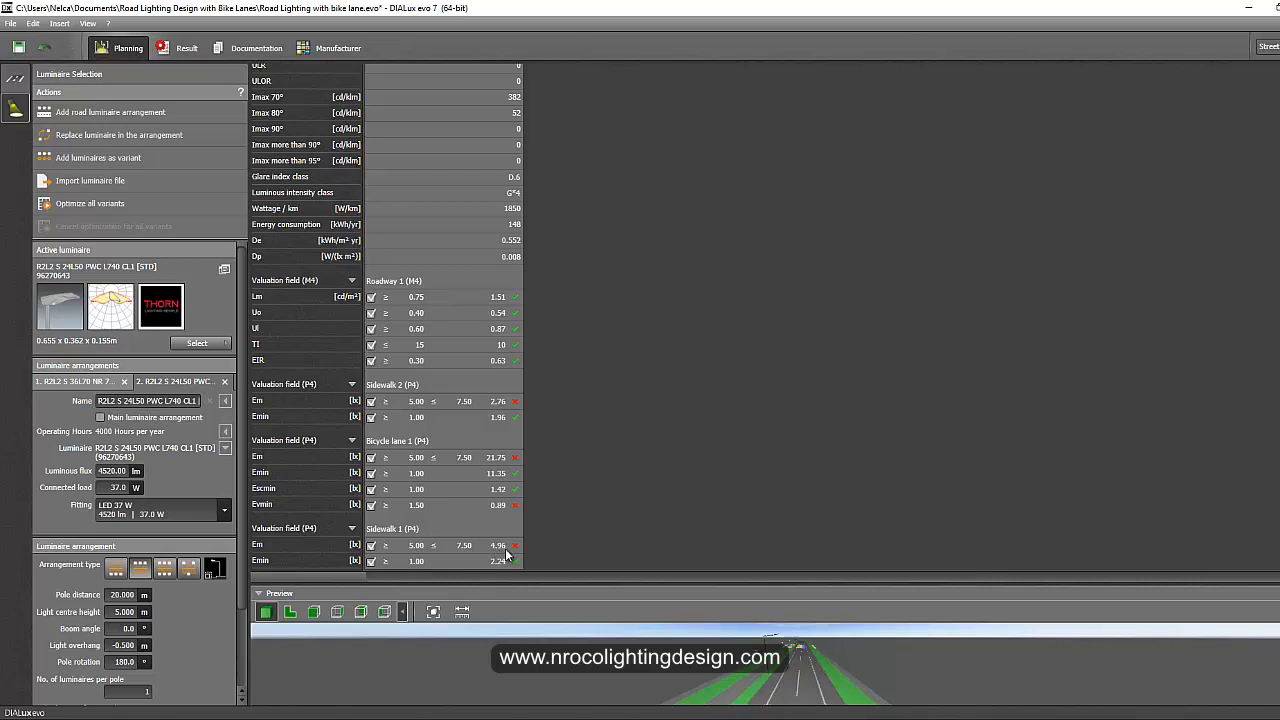
mouse_move(494, 516)
text(5)
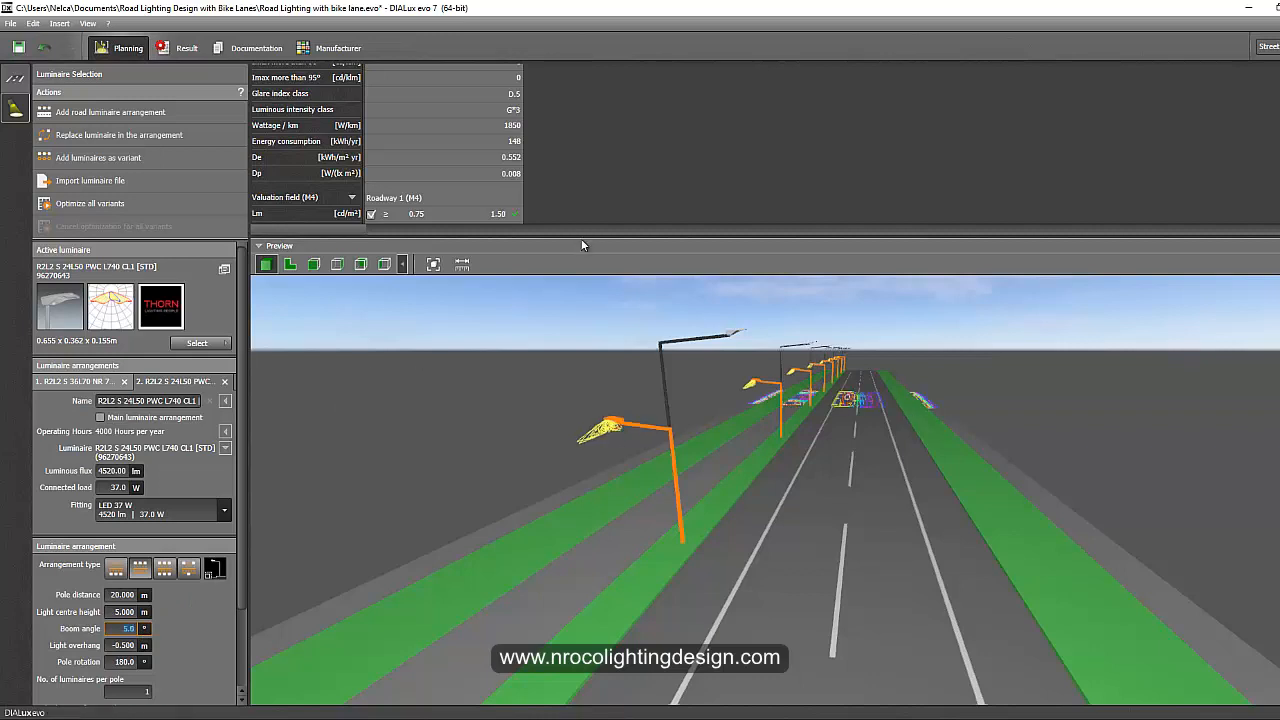
- Enlarge the results table to check roadway, sidewalk and bicycle lane values
drag(576, 244, 576, 624)
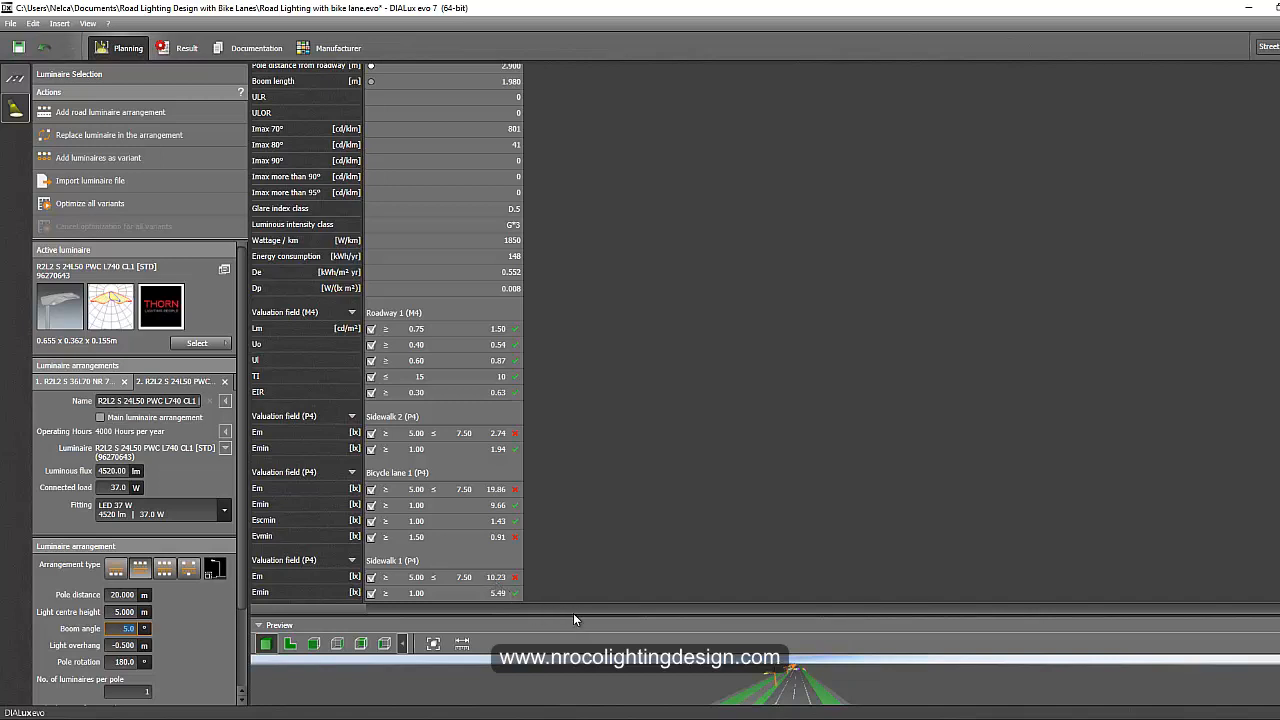
mouse_move(578, 572)
text(-1.500)
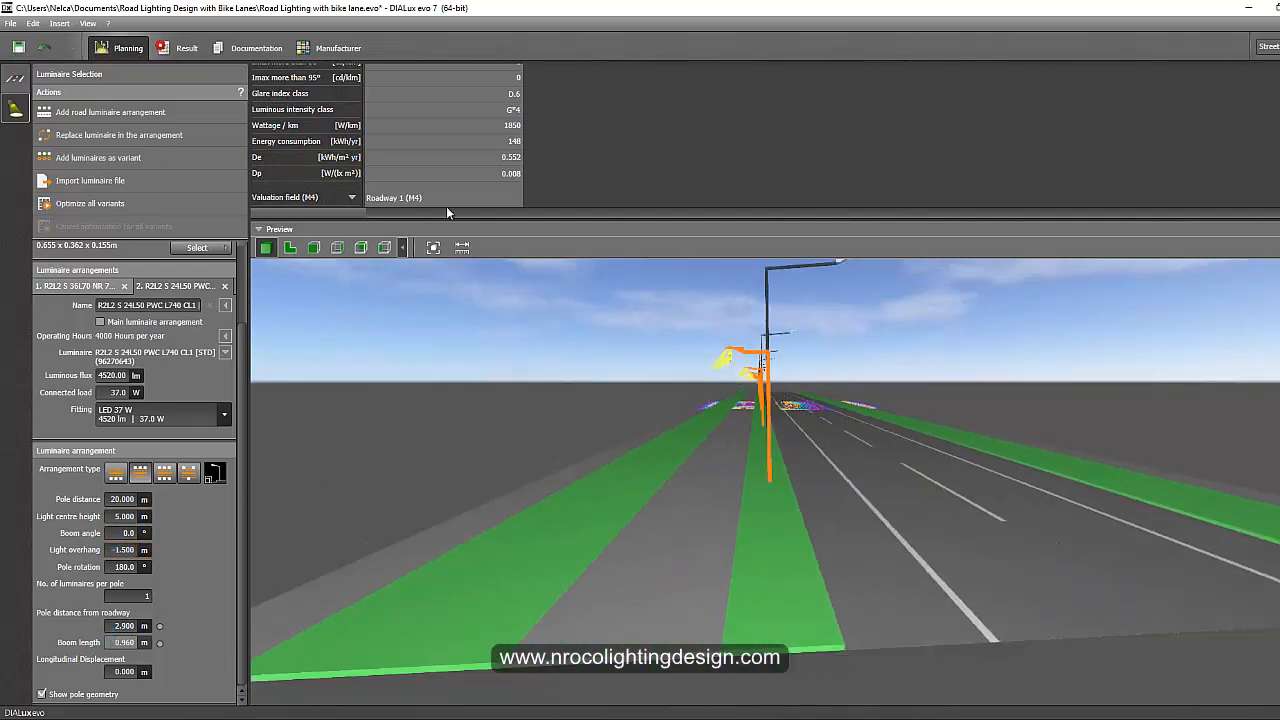
mouse_move(360, 248)
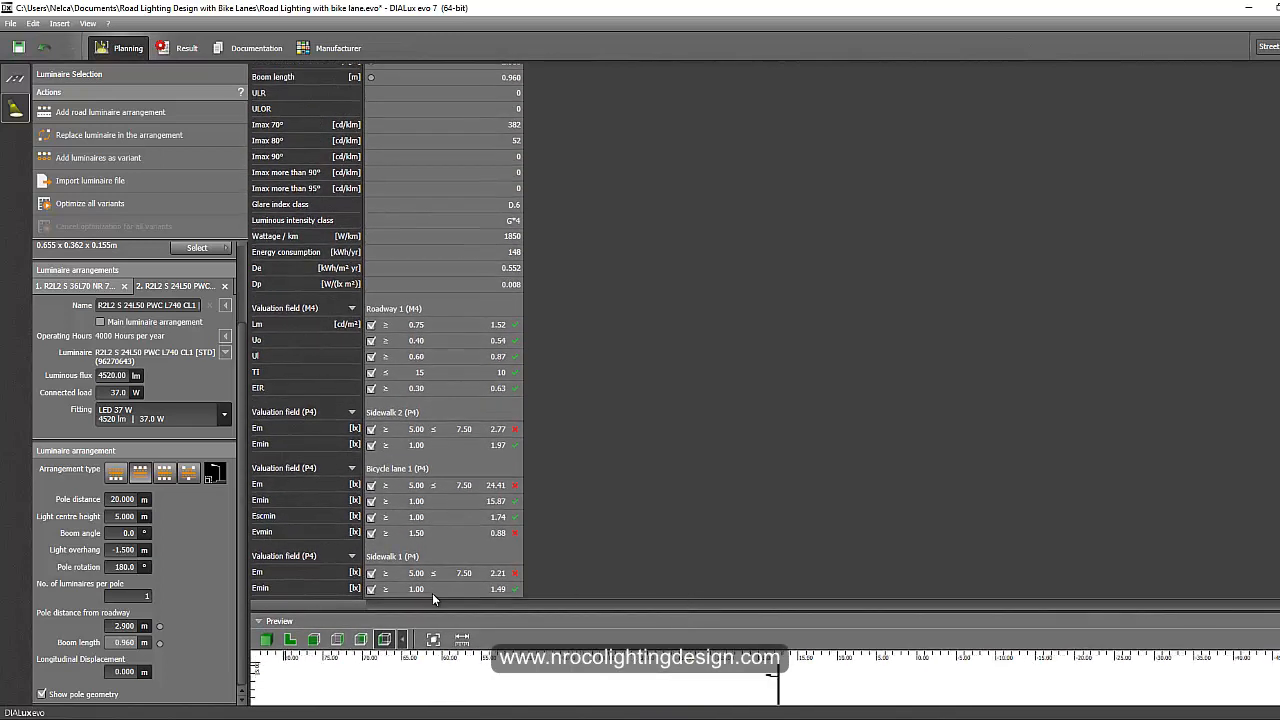
mouse_move(504, 552)
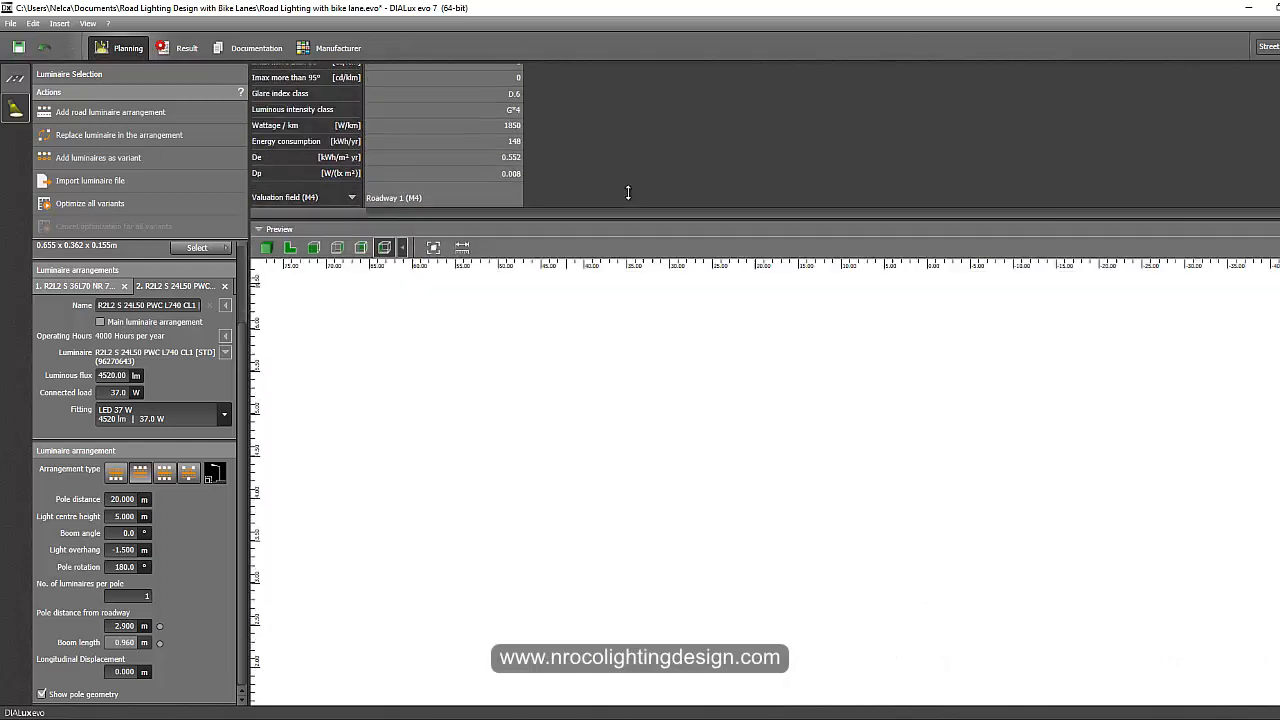
- Set a new boom angle for the bike-lane pole in Luminaire arrangement
click(144, 530)
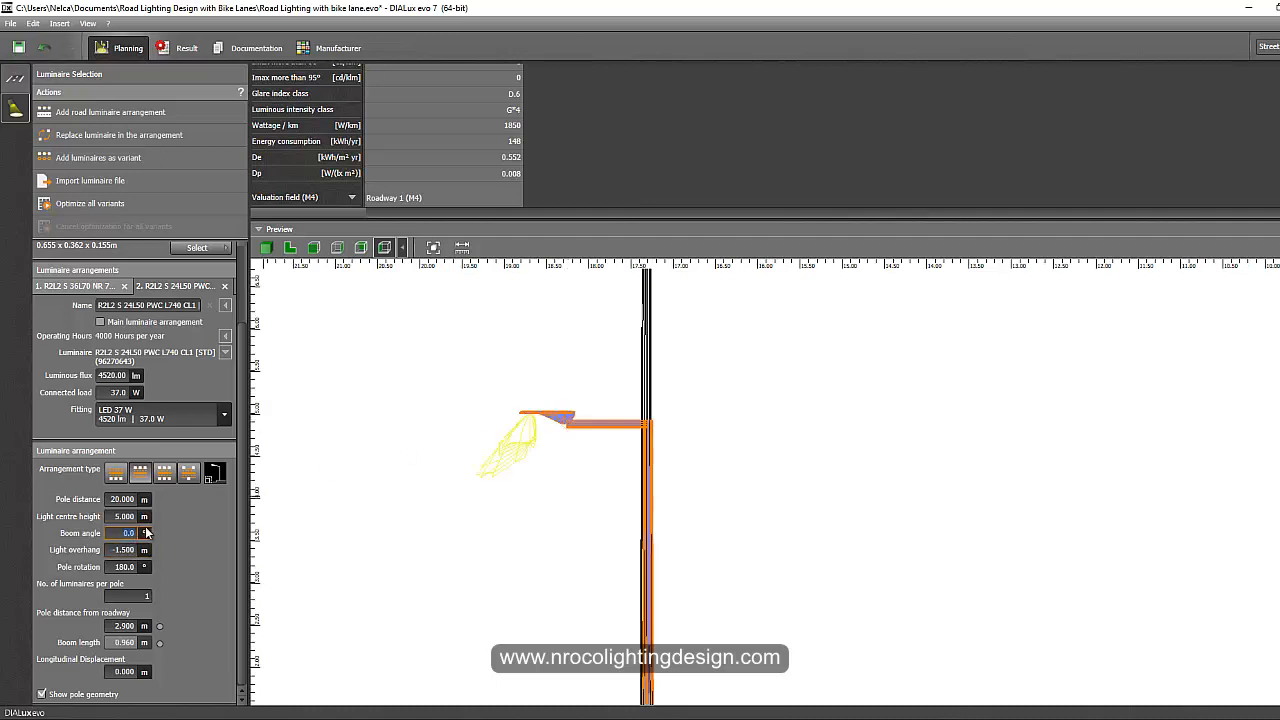
click(144, 528)
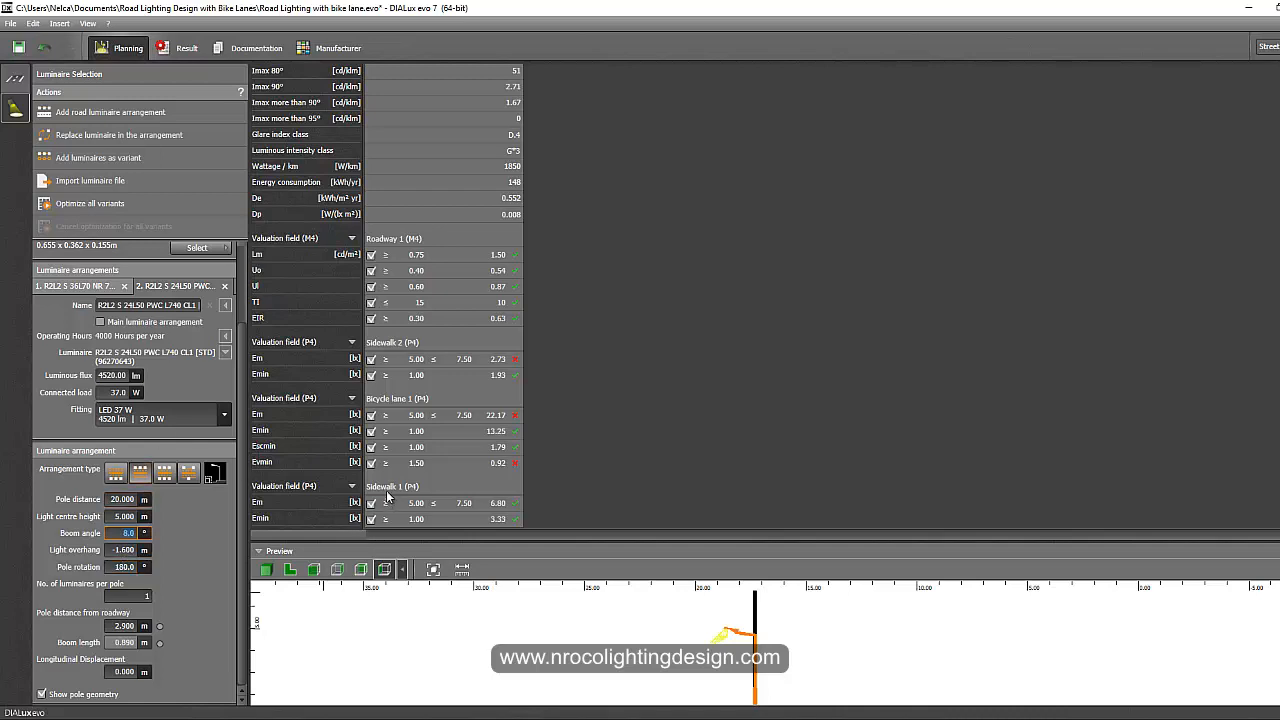
mouse_move(496, 516)
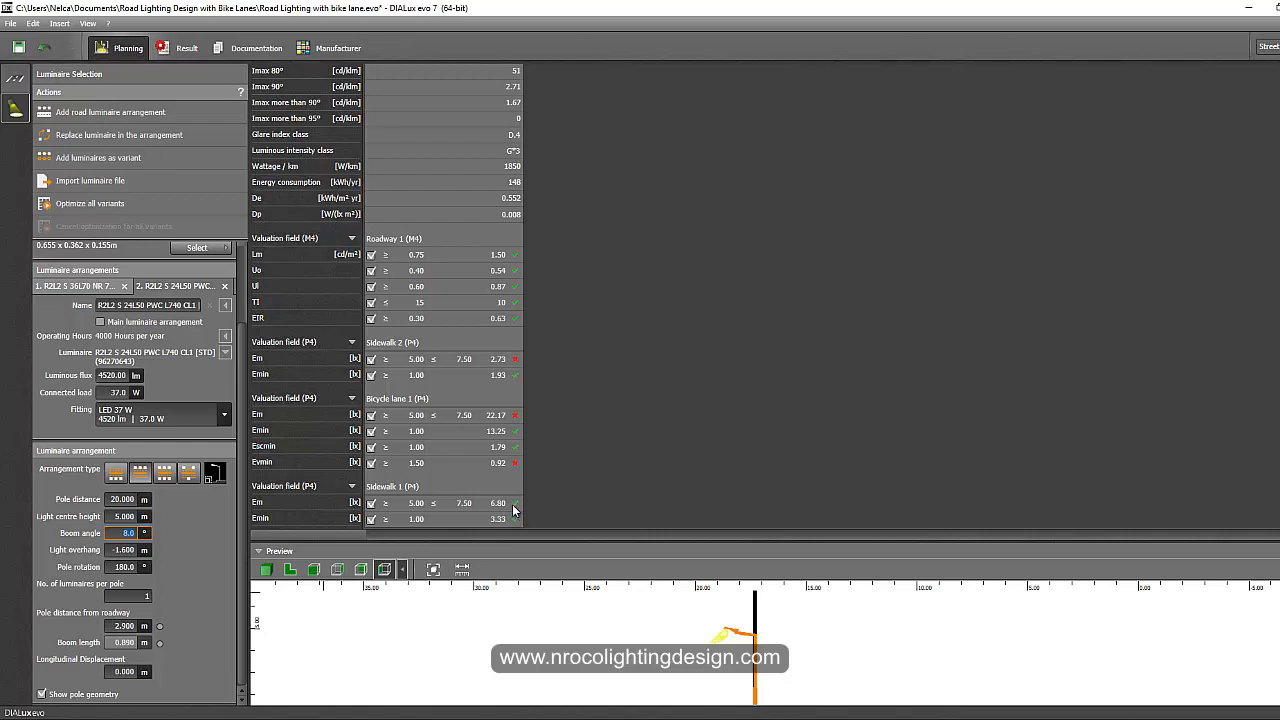
mouse_move(512, 374)
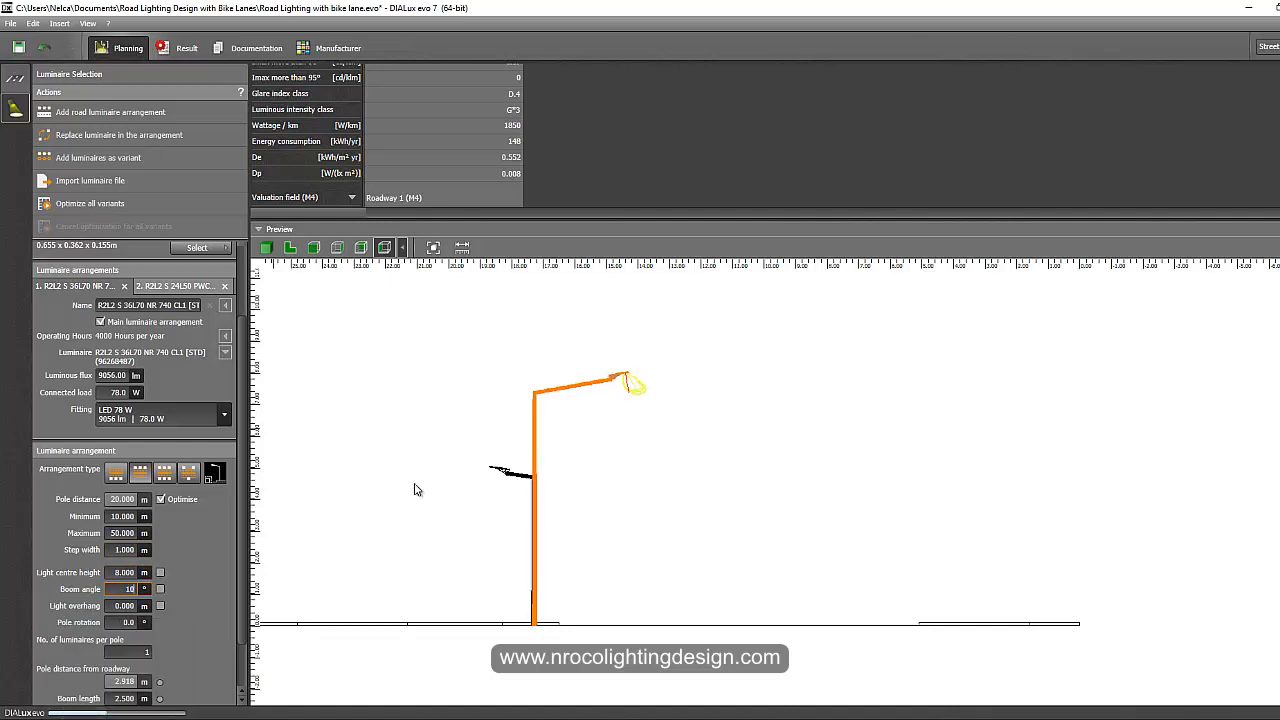
mouse_move(604, 220)
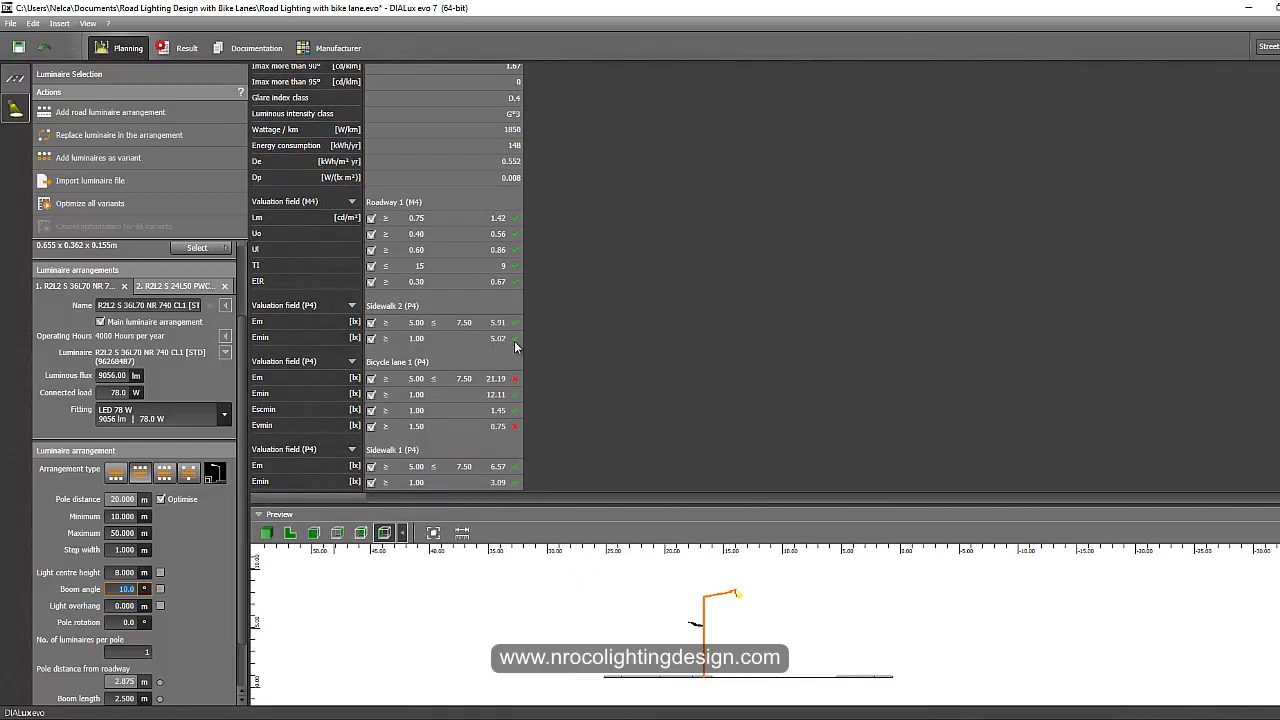
mouse_move(322, 392)
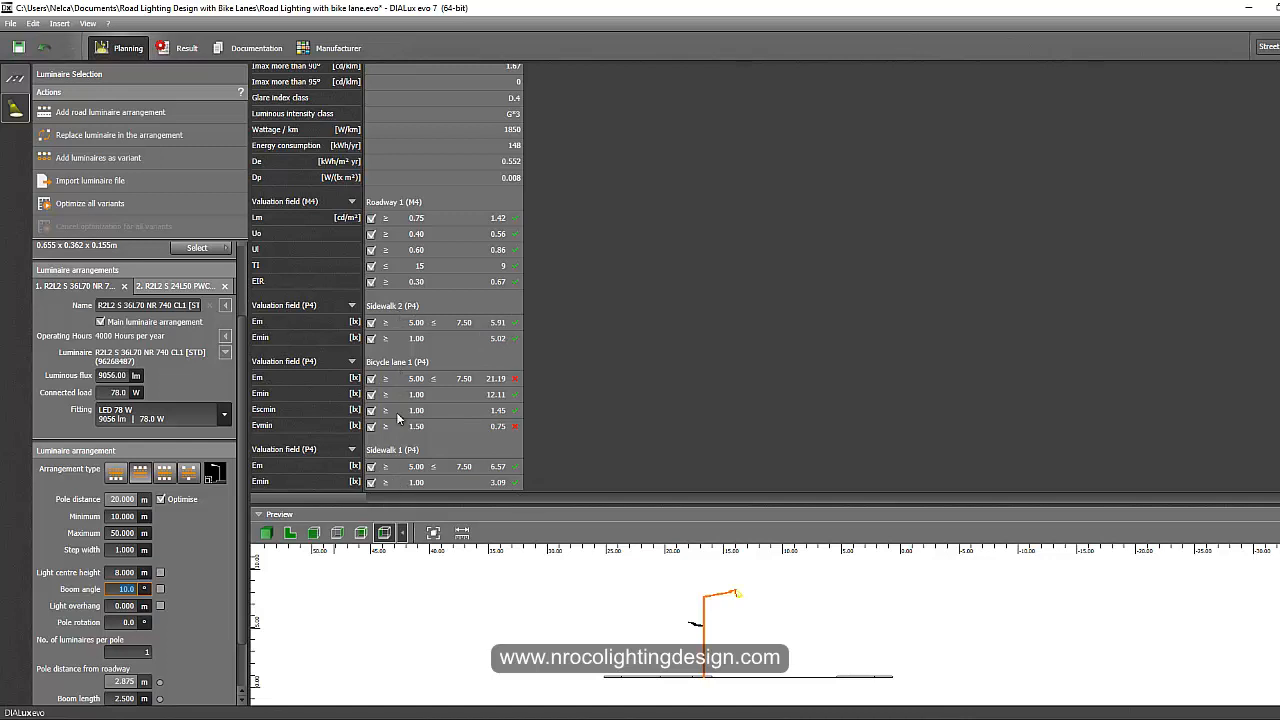
mouse_move(460, 364)
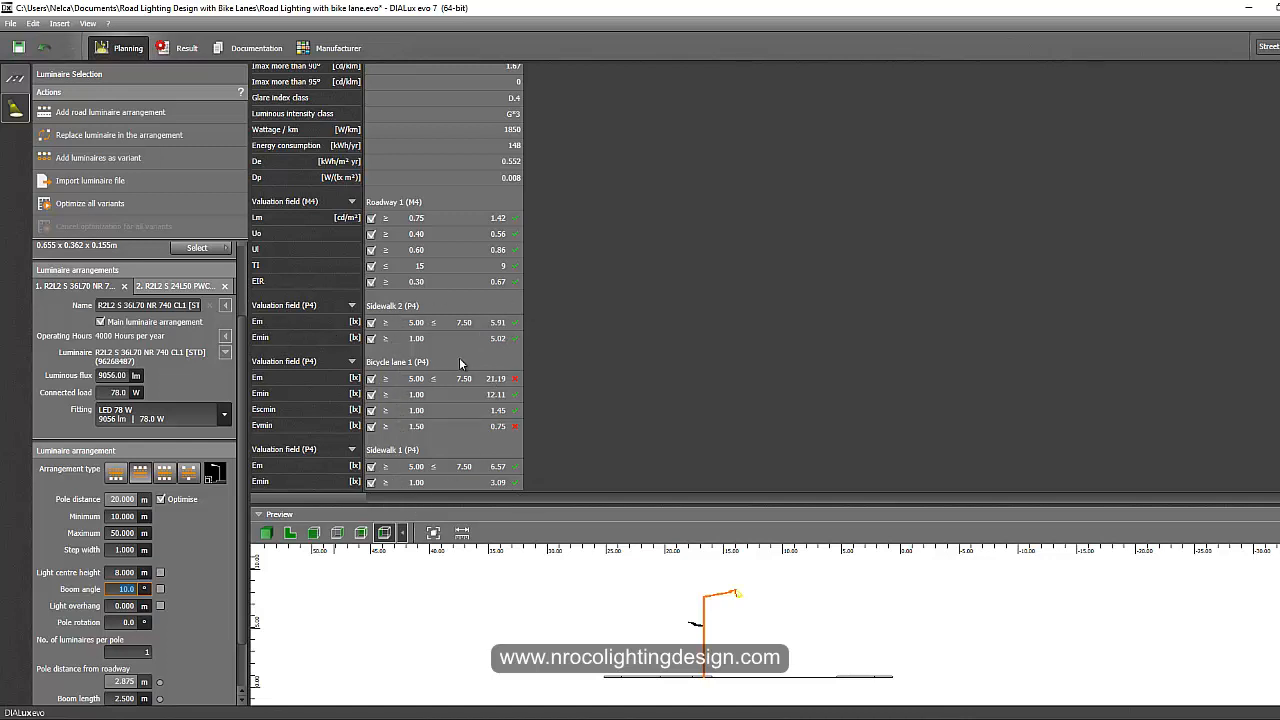
mouse_move(508, 470)
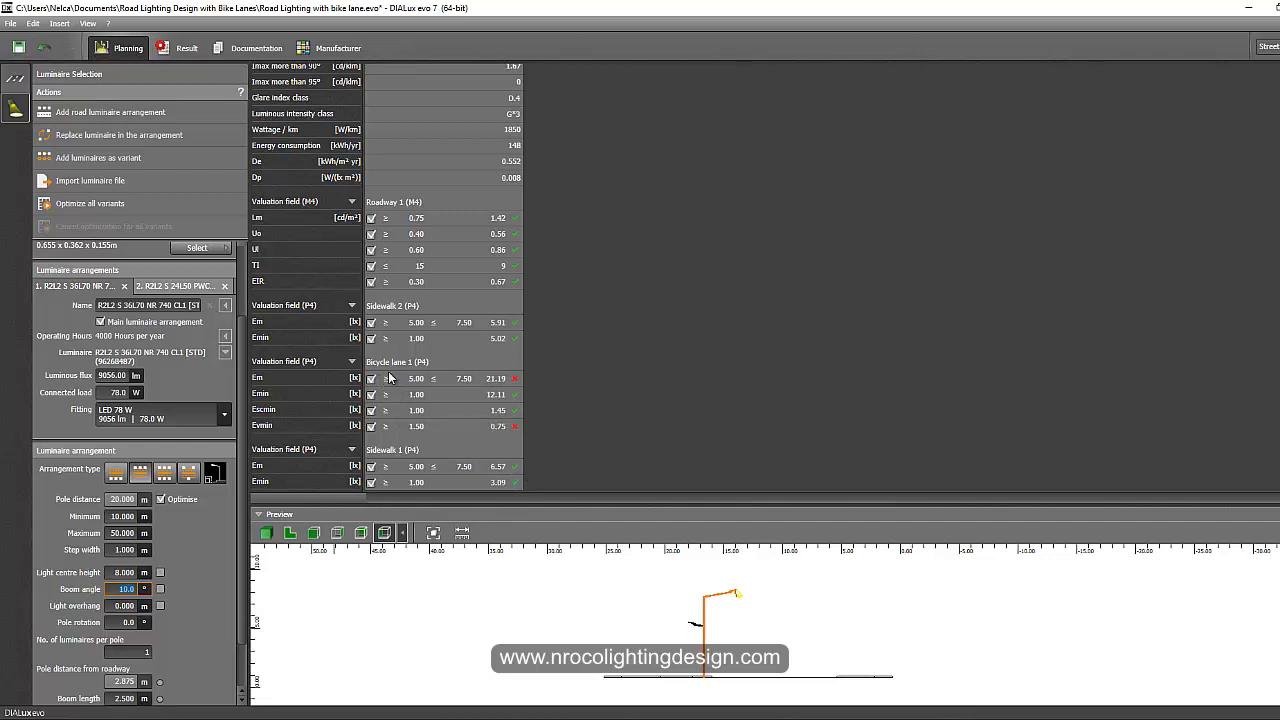
mouse_move(434, 436)
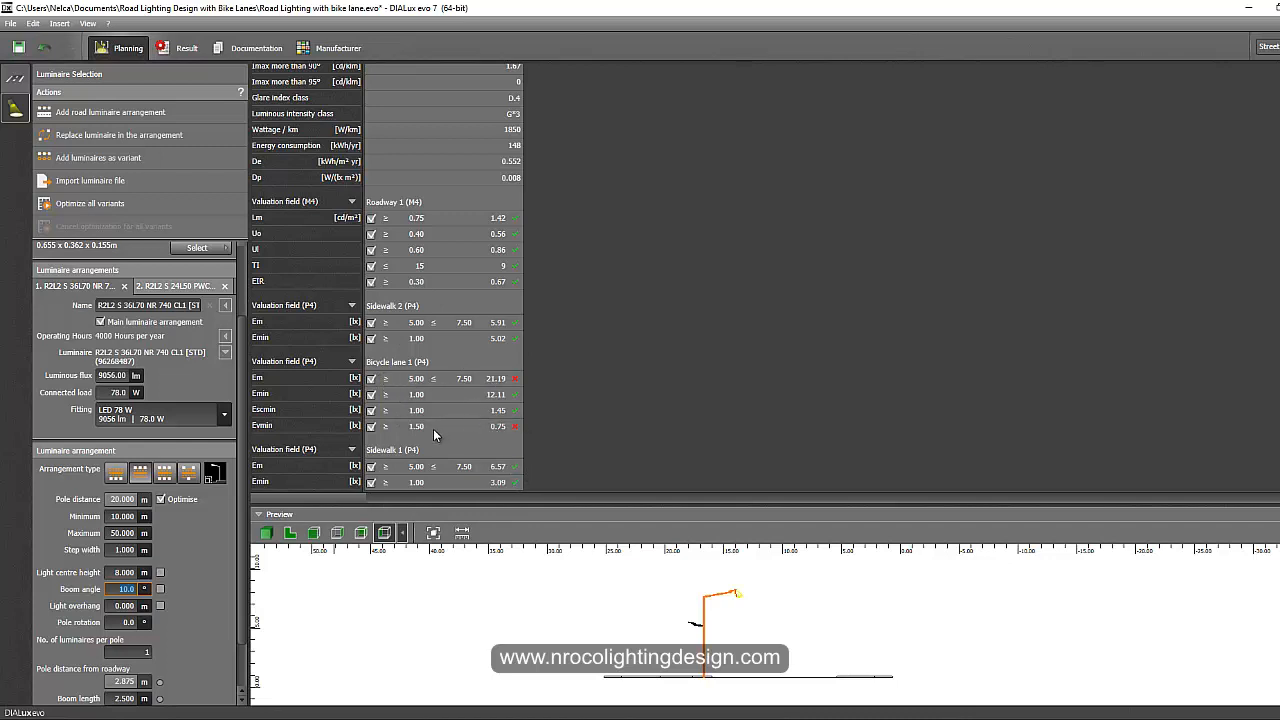
mouse_move(488, 436)
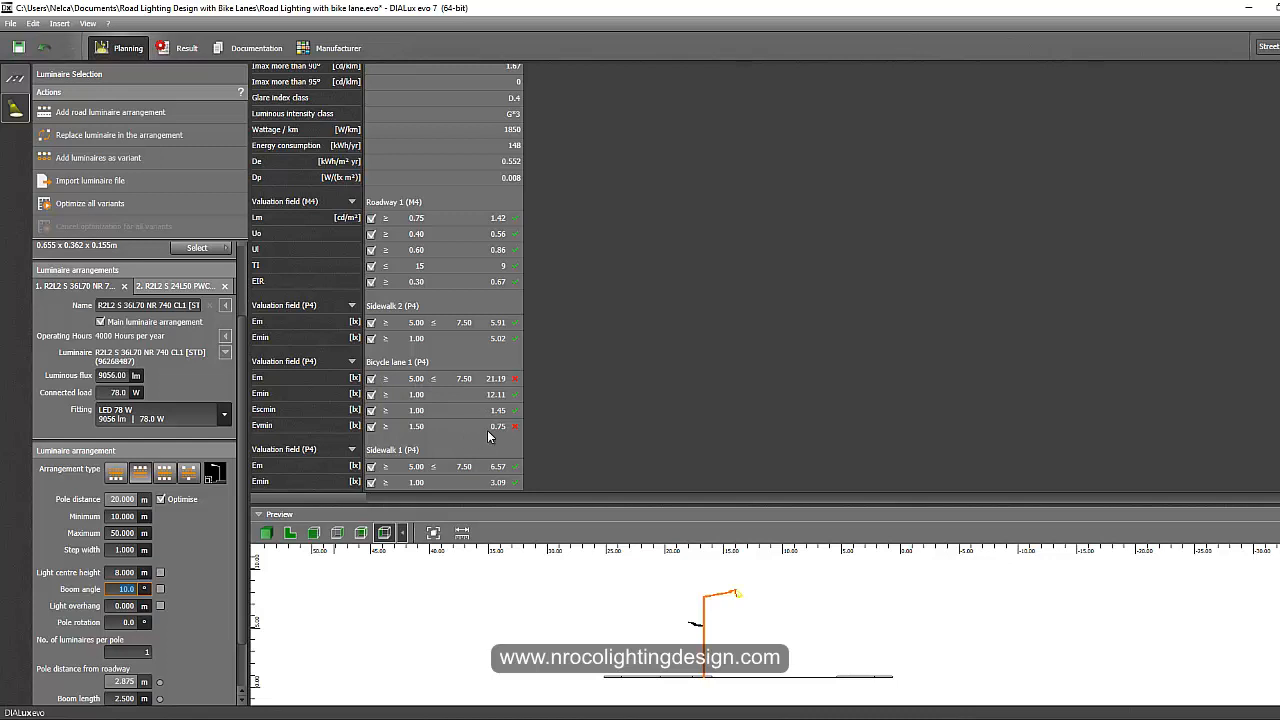
mouse_move(424, 430)
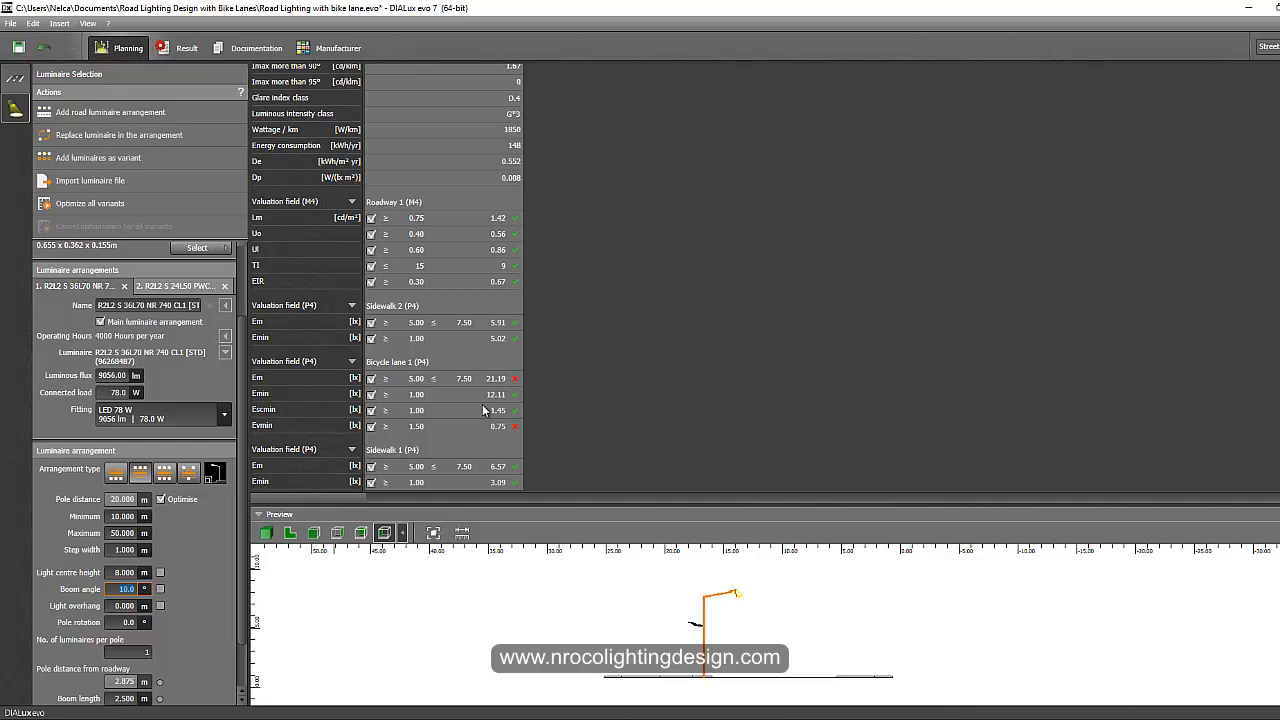
mouse_move(530, 412)
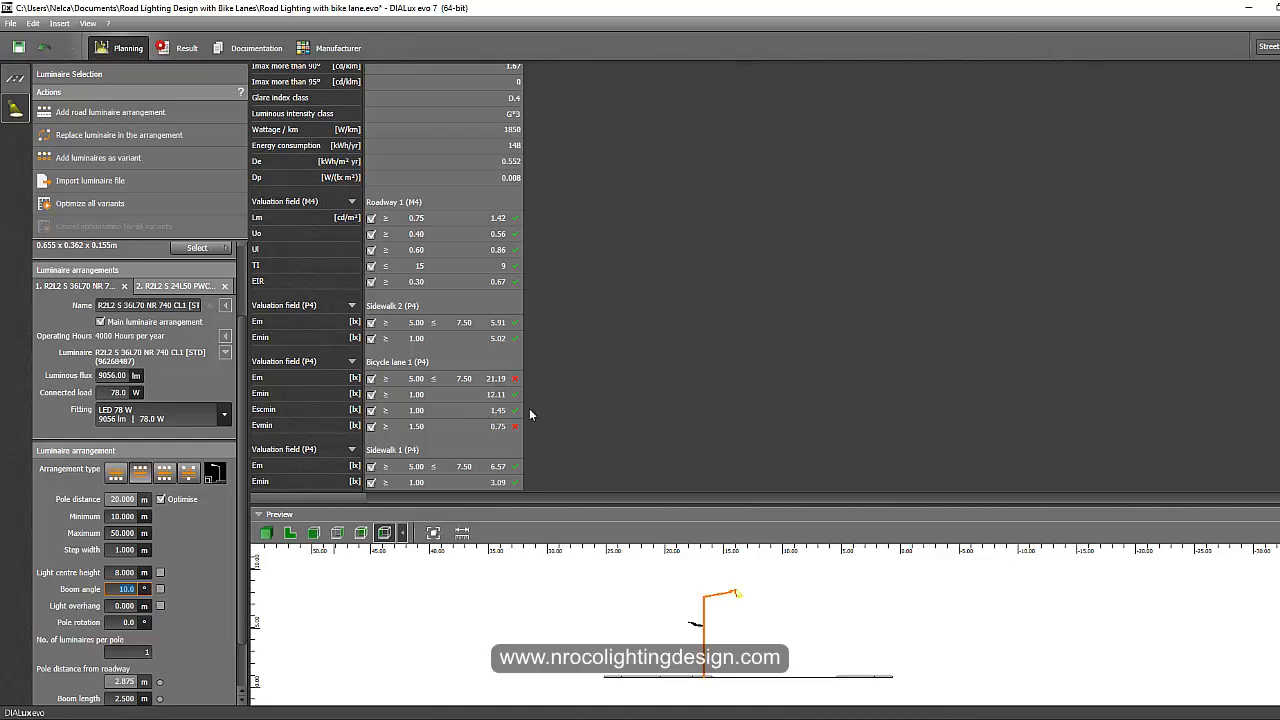
mouse_move(668, 502)
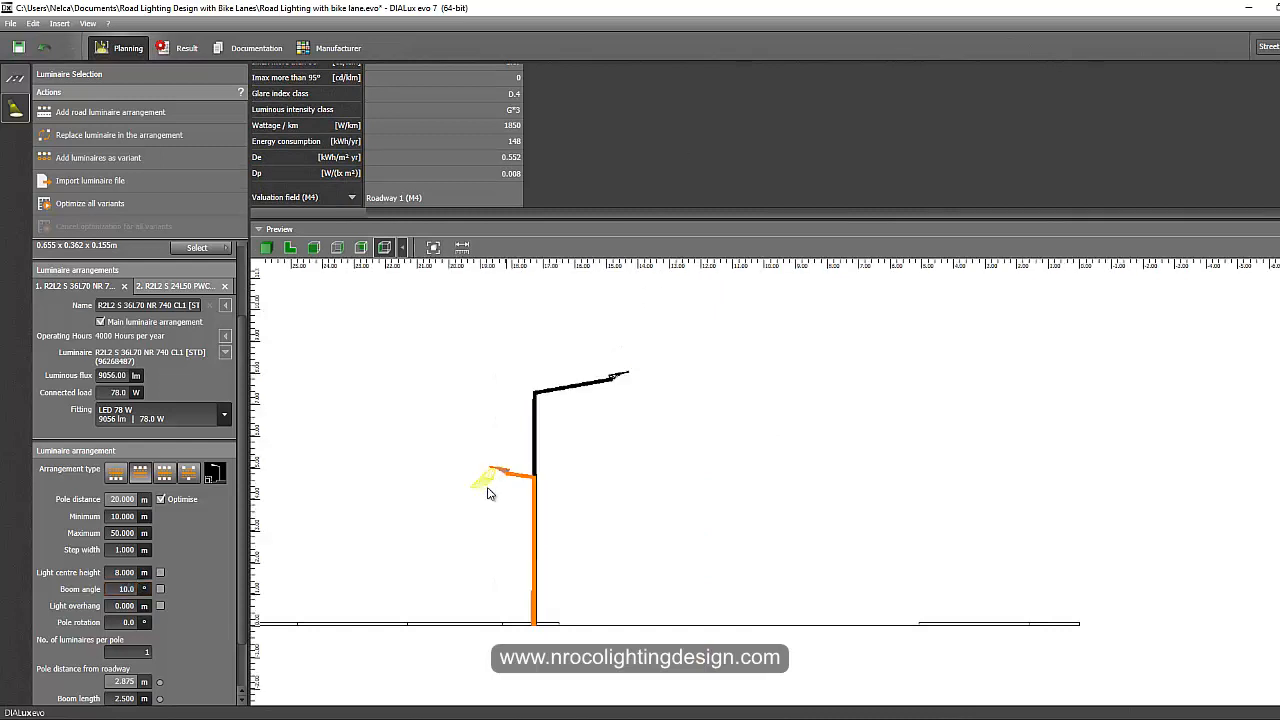
- Collapse the results panel so the bike-lane pole profile preview shows larger
click(180, 286)
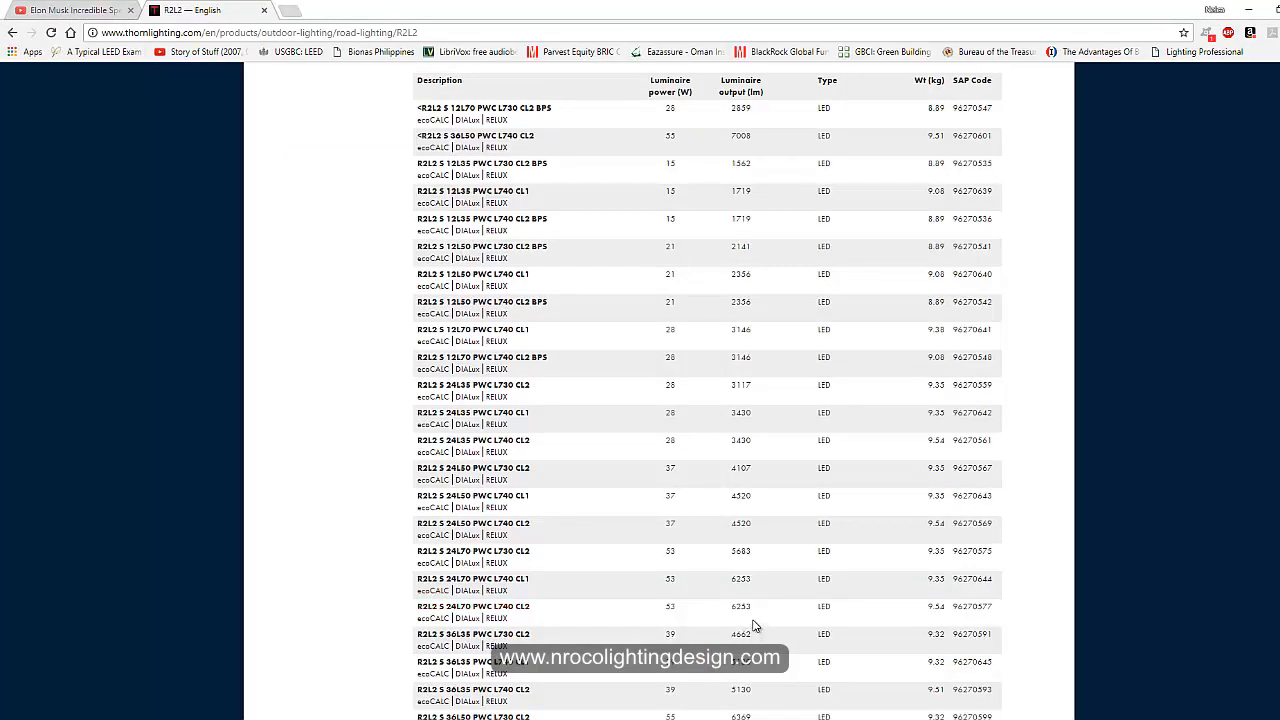
mouse_move(724, 590)
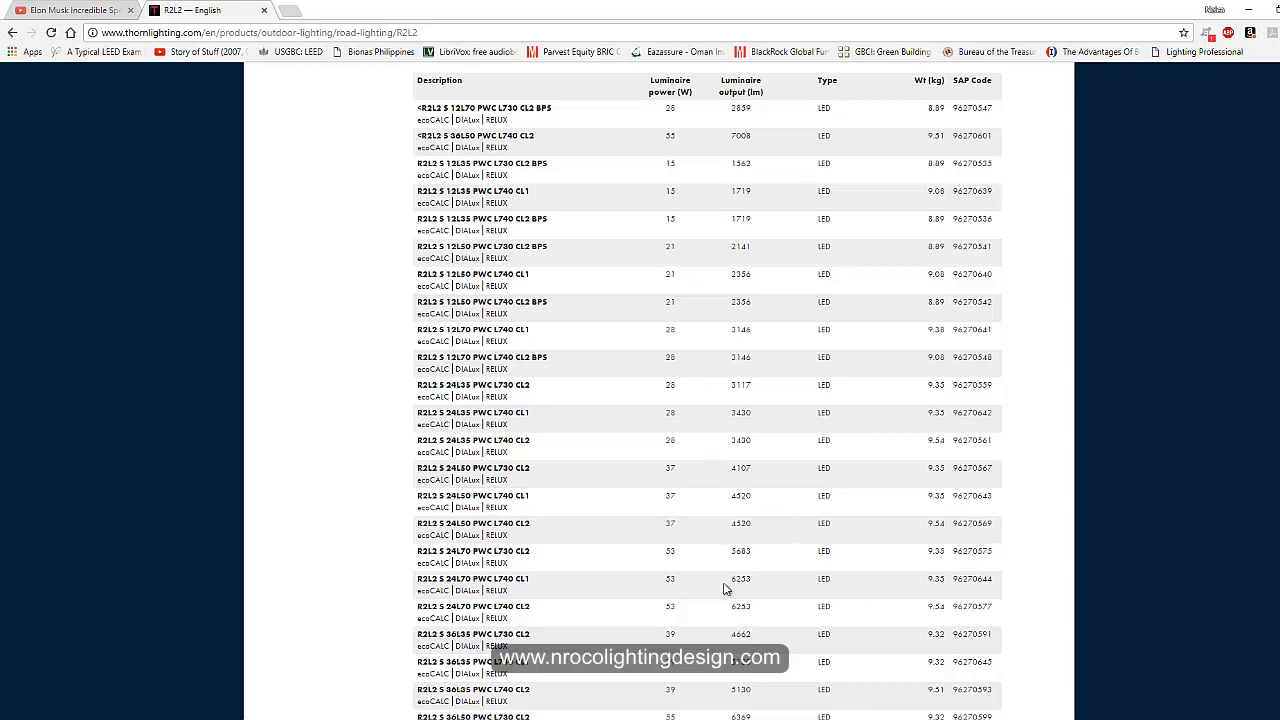
- Download and save the DIALux data file for an R2L2 Small walkway and cycle path luminaire
scroll(down, 3)
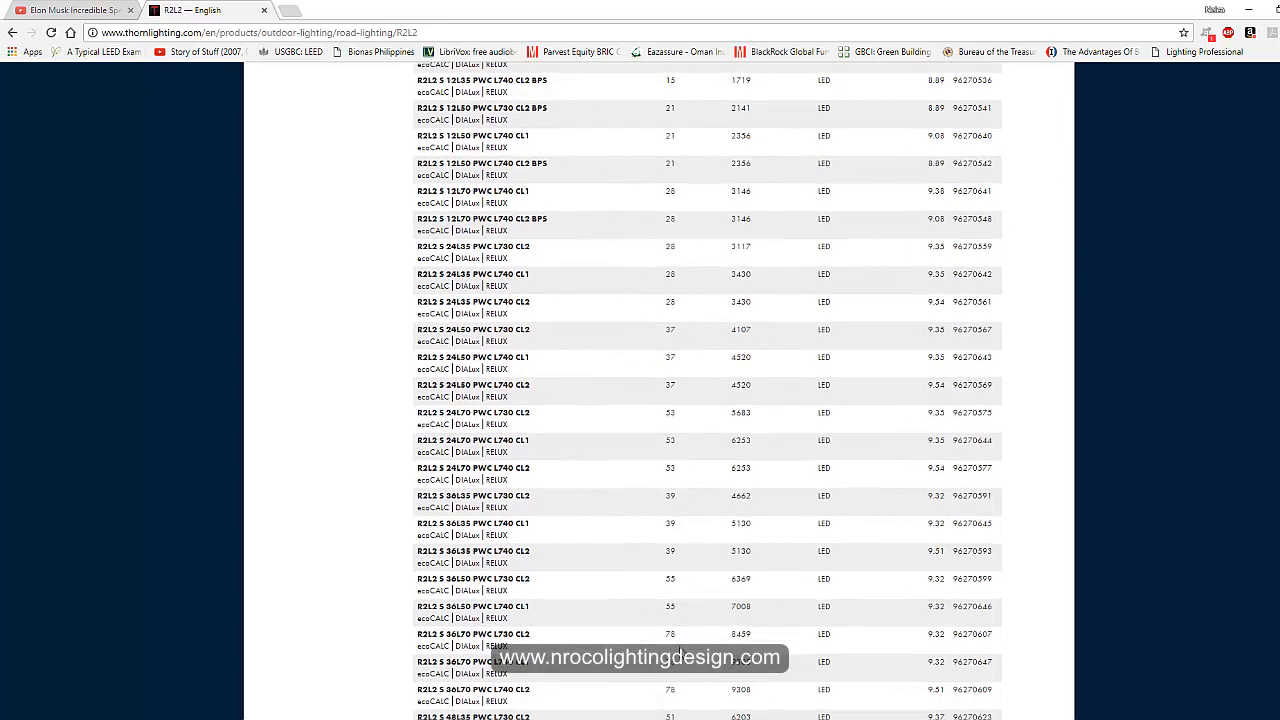
scroll(up, 3)
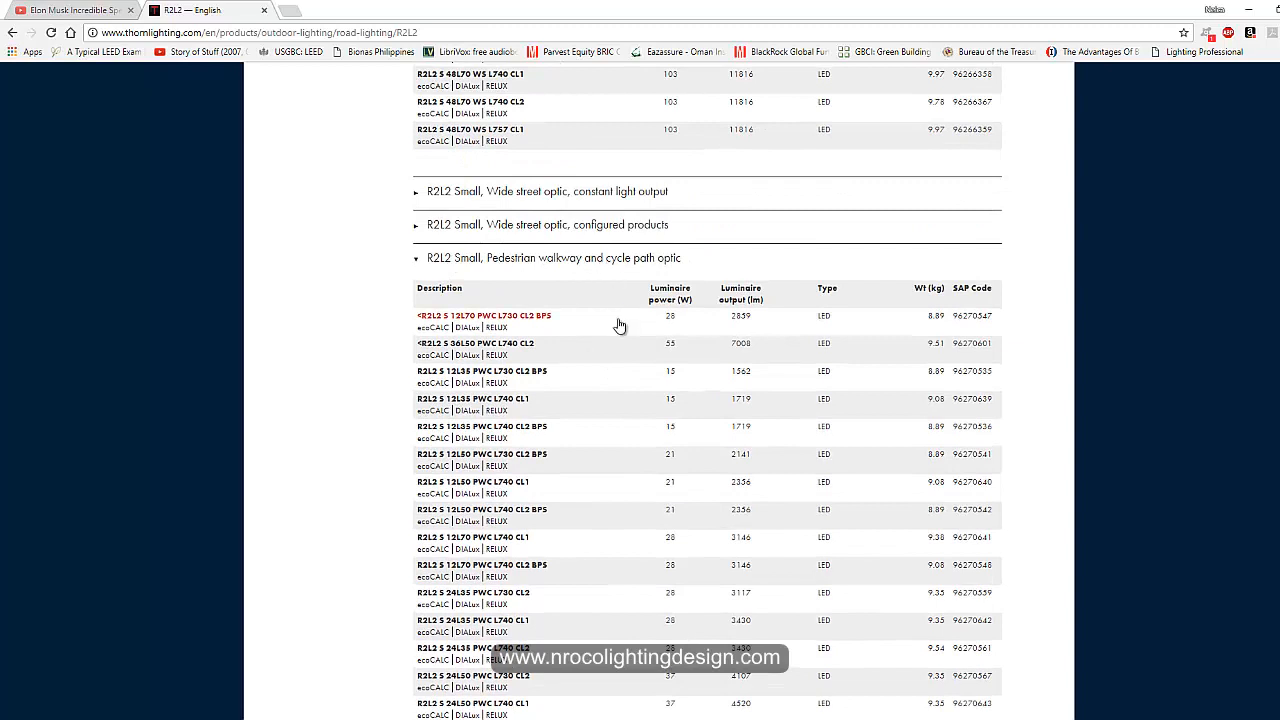
mouse_move(652, 412)
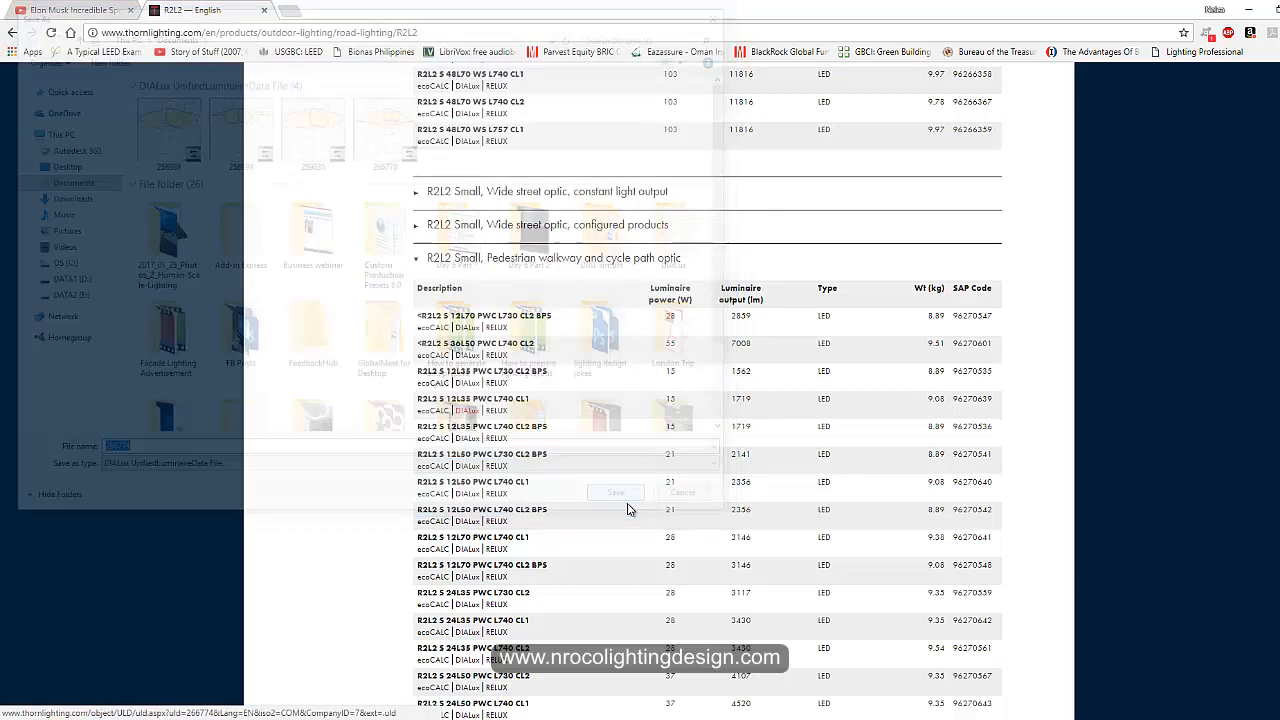
click(616, 492)
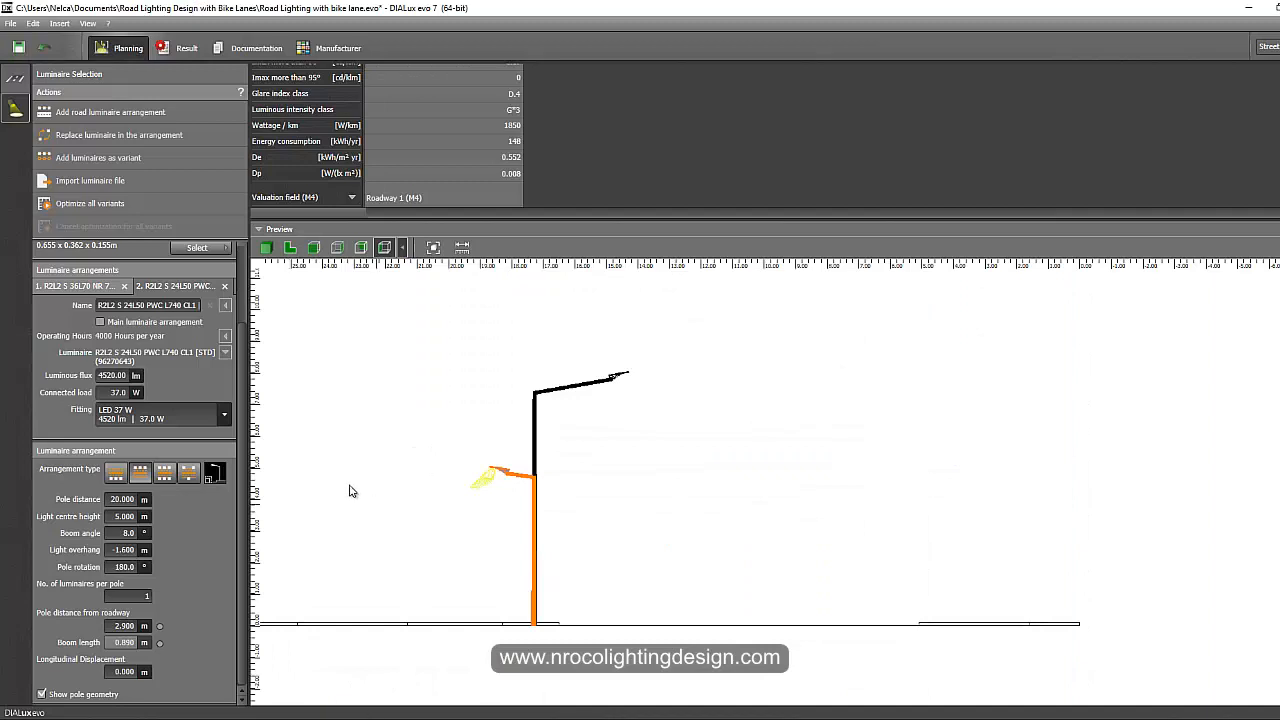
mouse_move(320, 464)
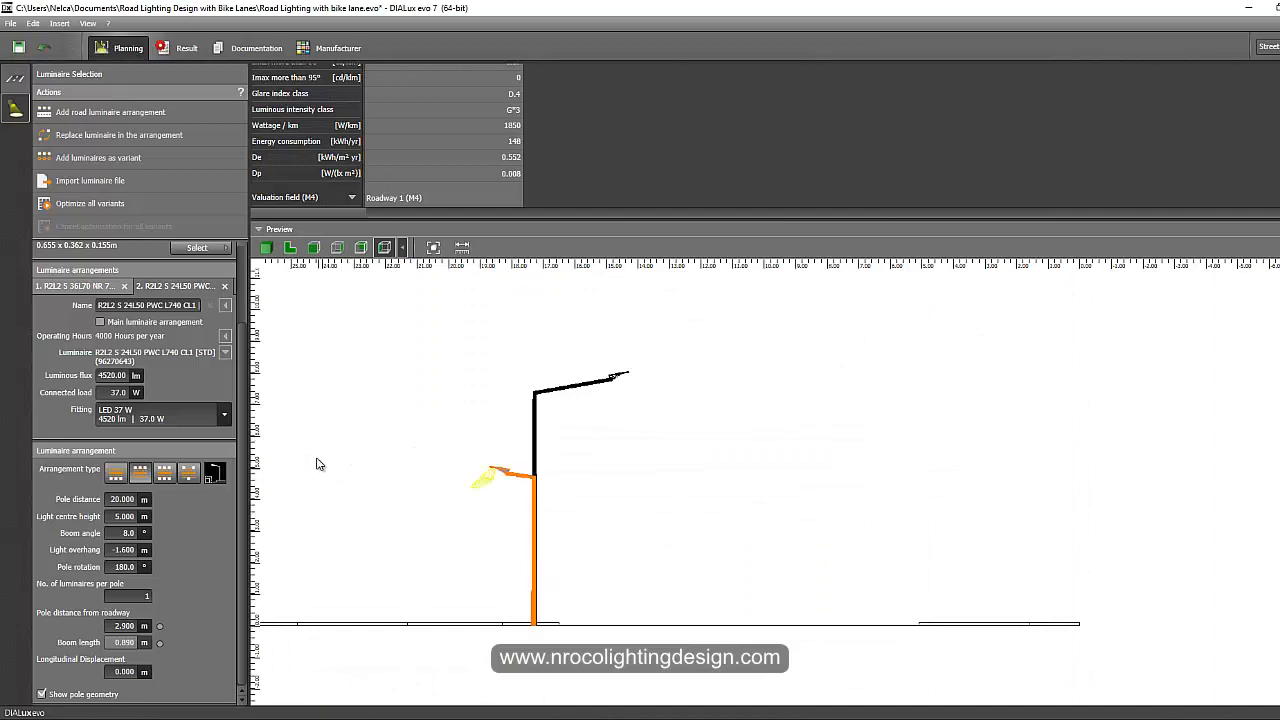
mouse_move(108, 140)
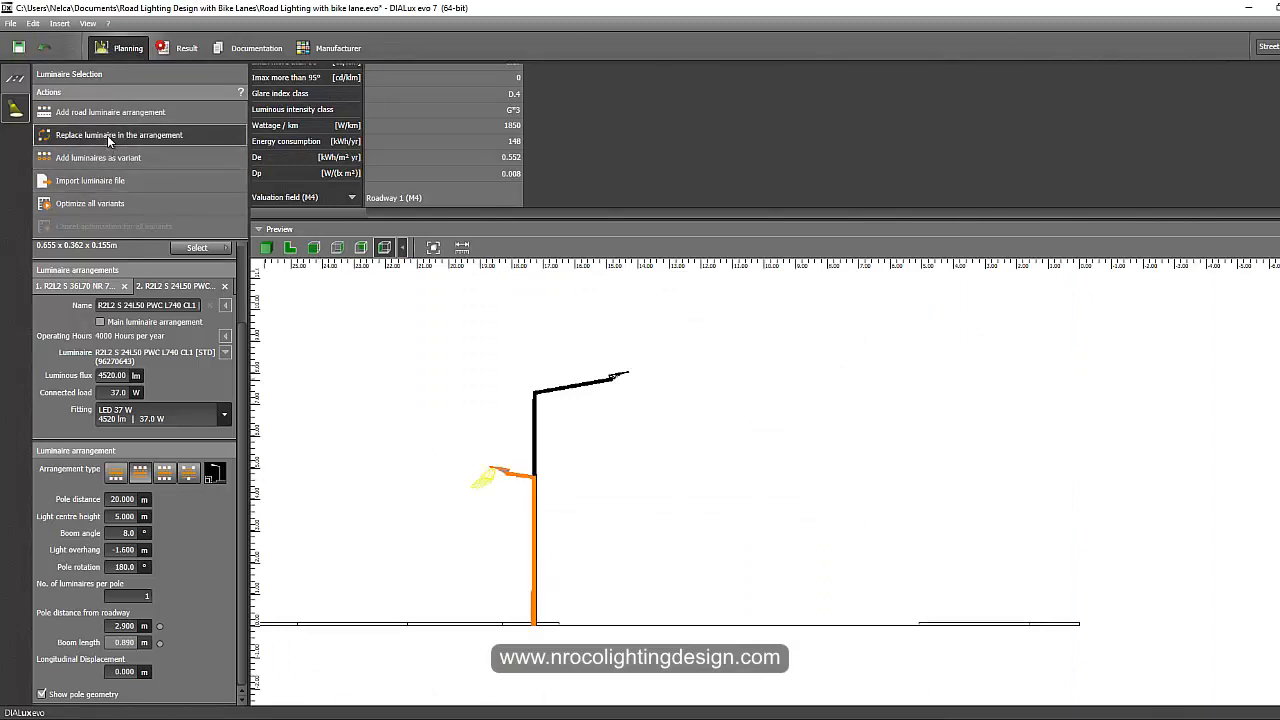
- Replace the bike-lane luminaire with the downloaded 15 W R2L2 S cycle path model
click(120, 136)
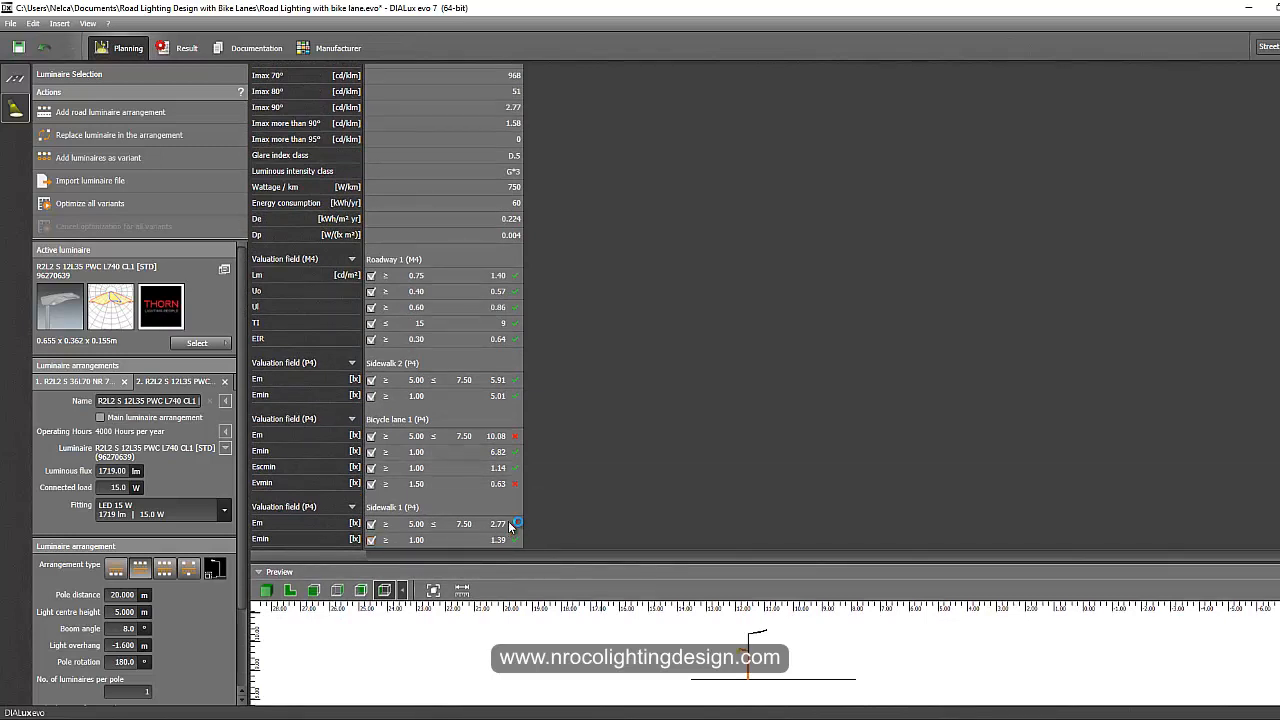
mouse_move(510, 468)
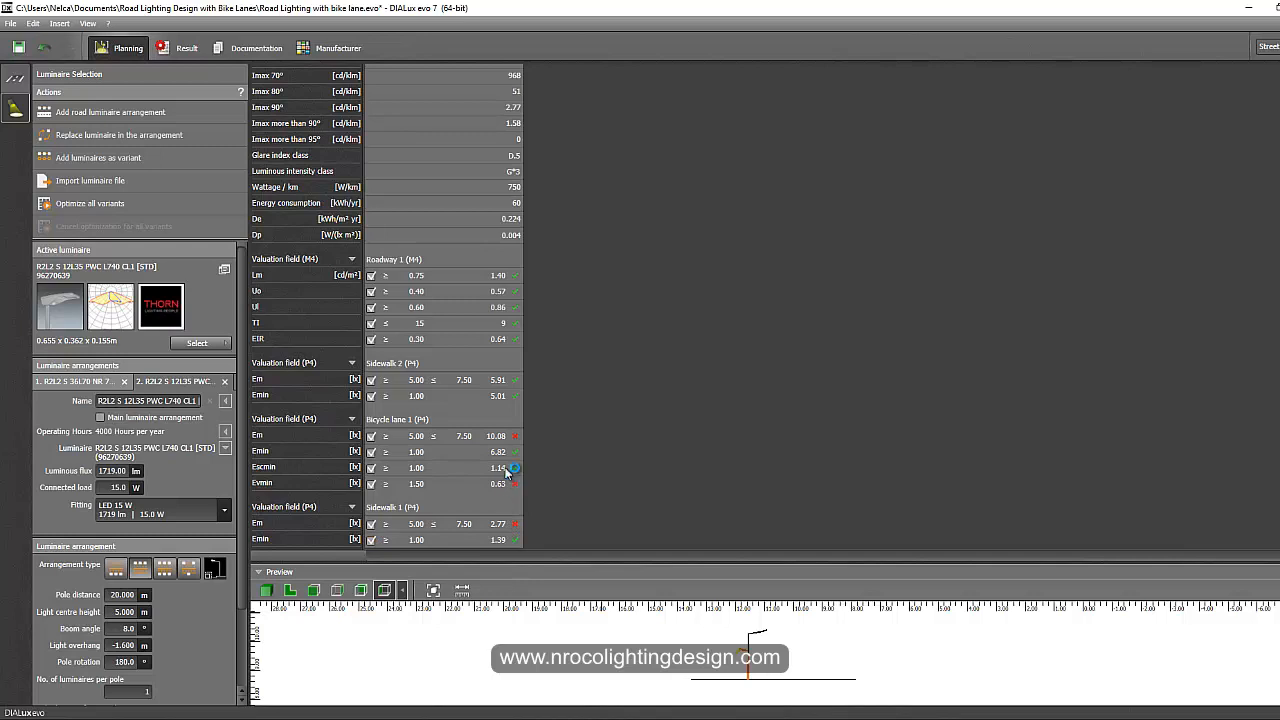
mouse_move(452, 496)
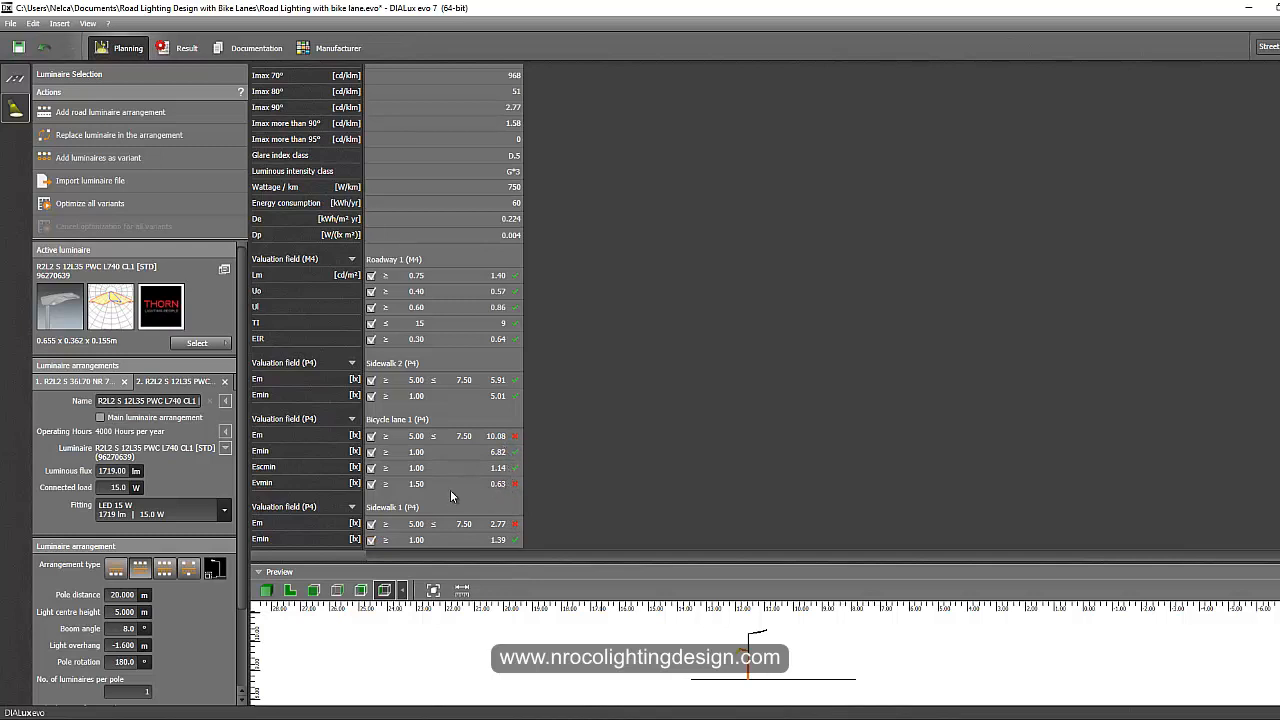
mouse_move(436, 476)
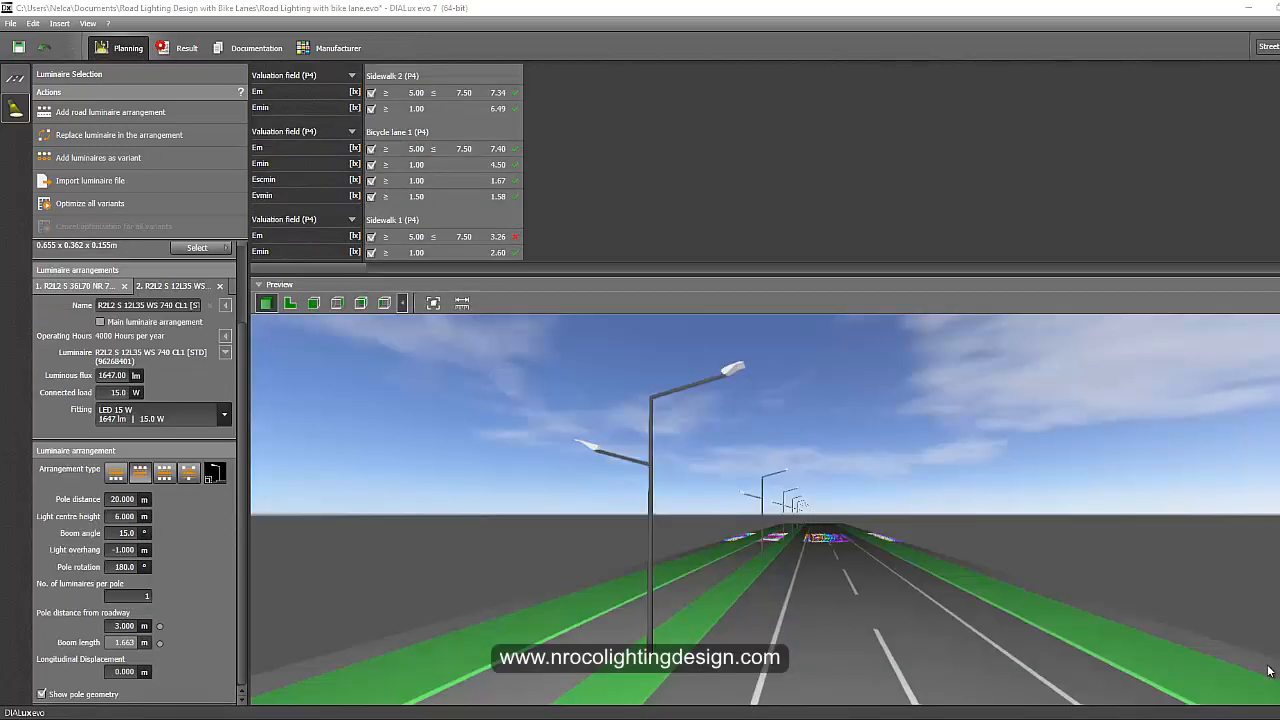
mouse_move(1044, 456)
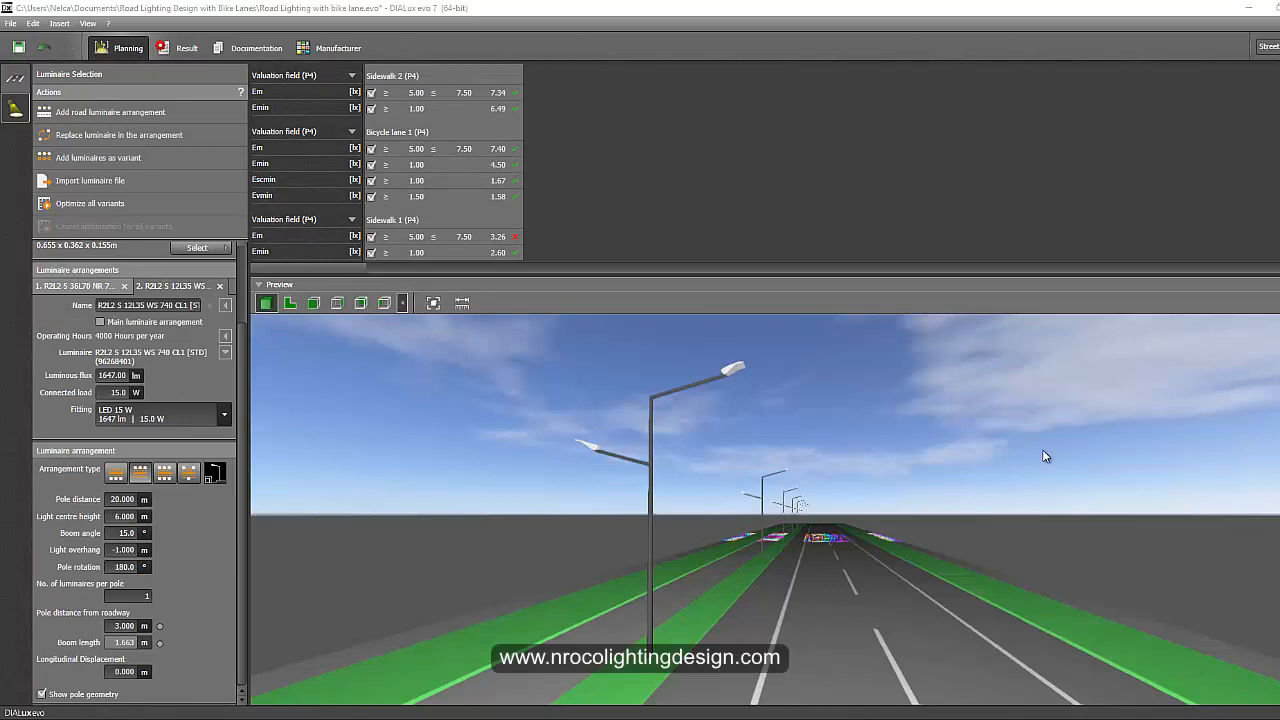
mouse_move(1070, 476)
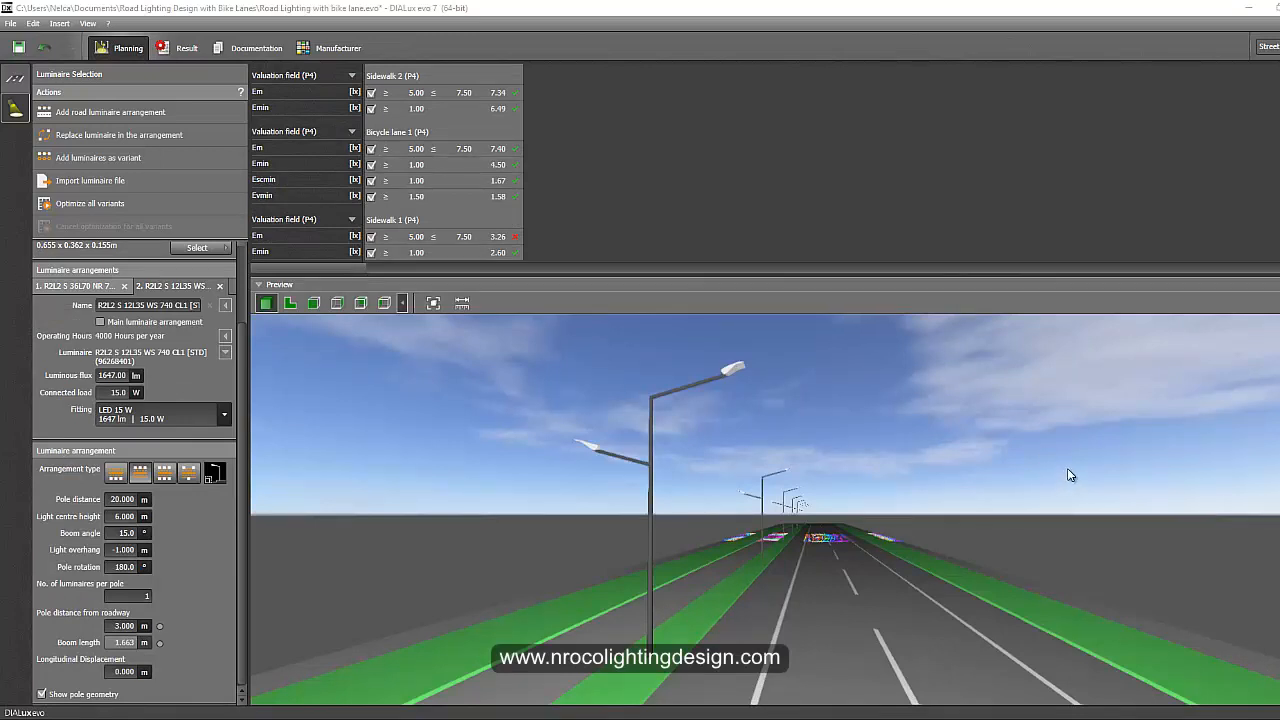
mouse_move(718, 464)
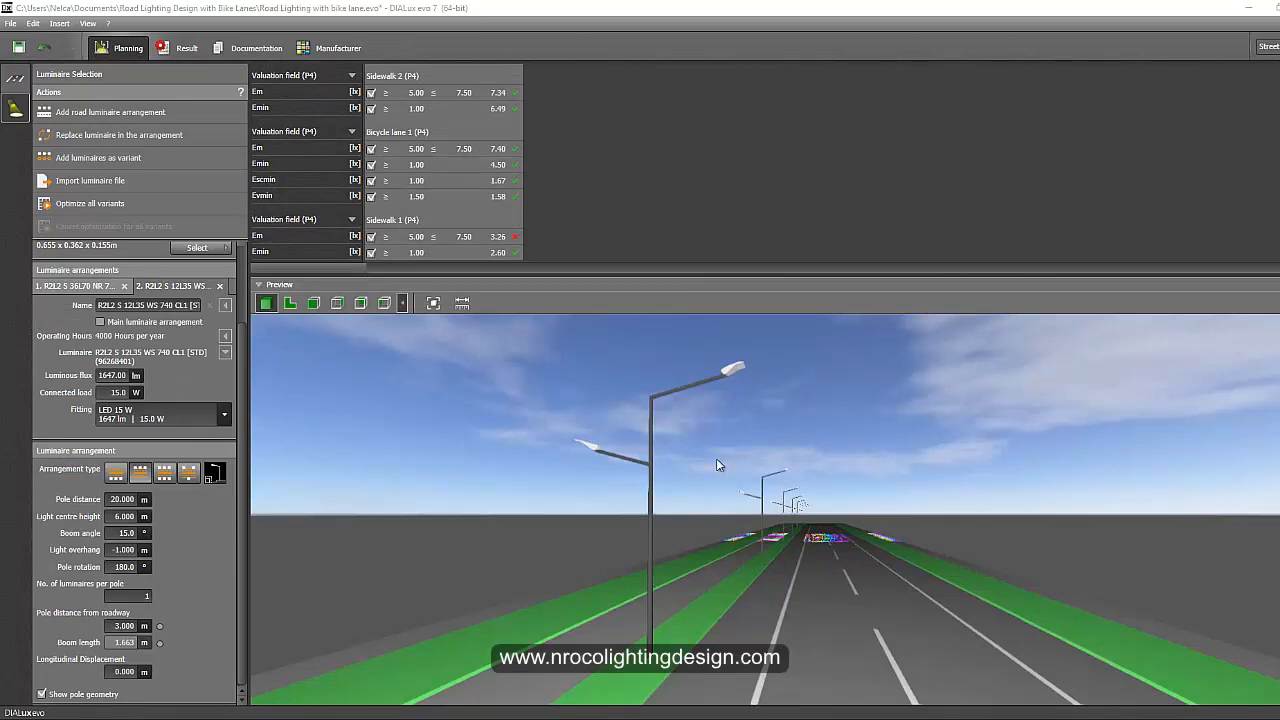
mouse_move(462, 462)
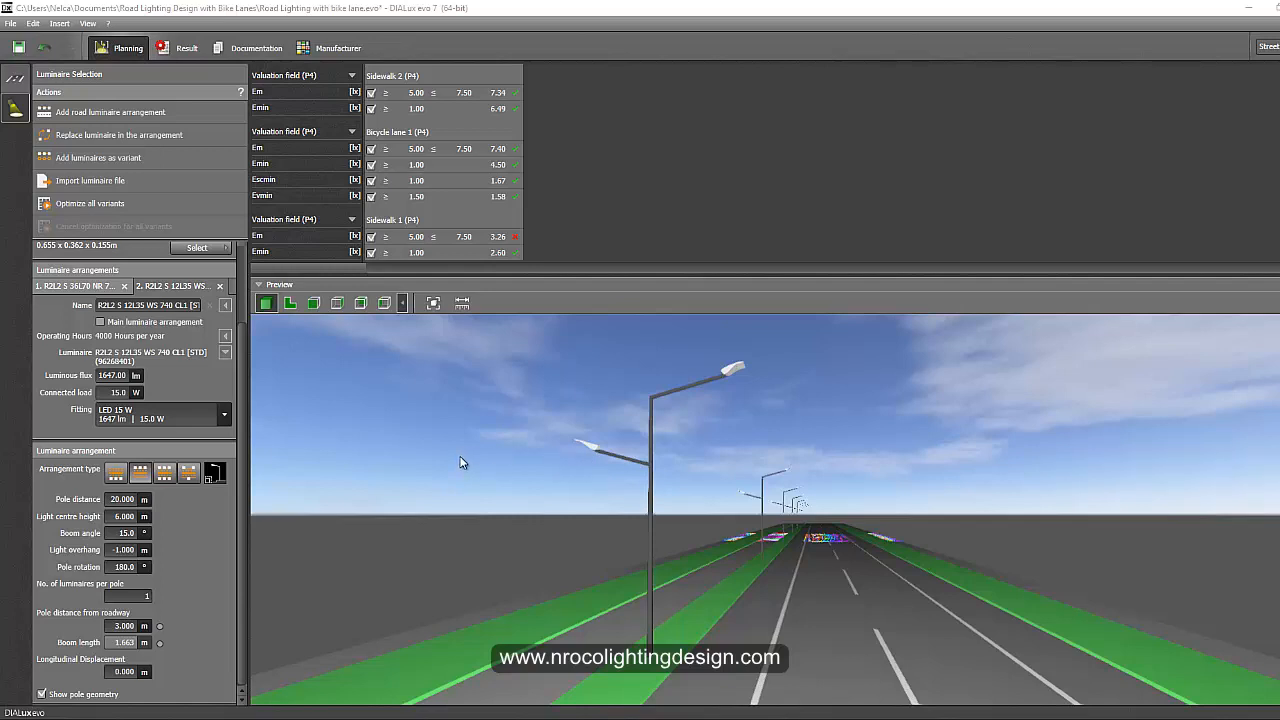
mouse_move(604, 368)
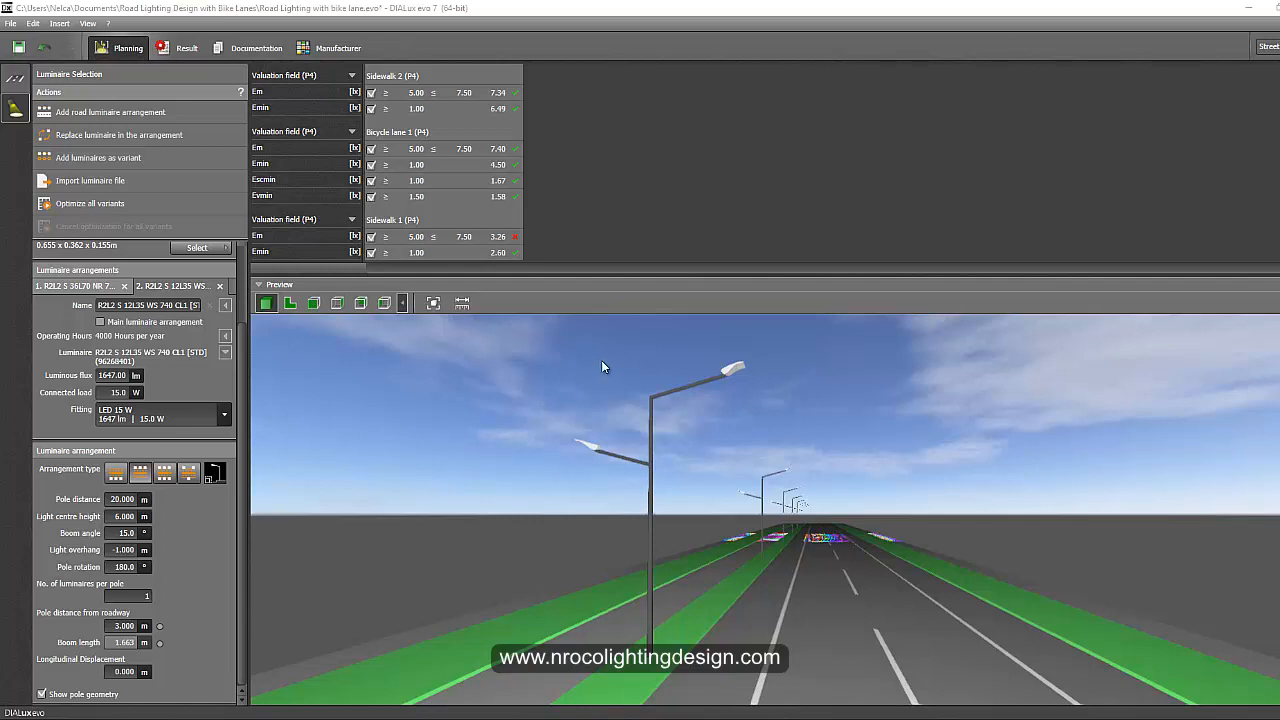
mouse_move(738, 370)
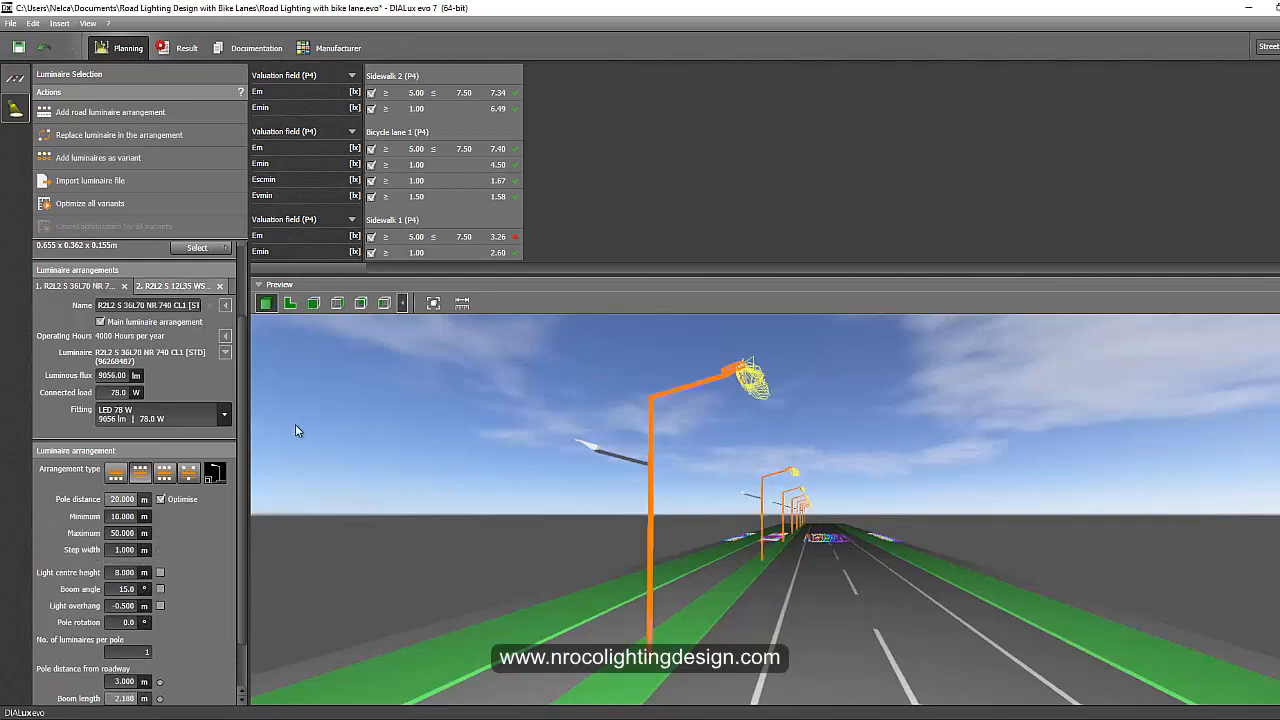
mouse_move(292, 462)
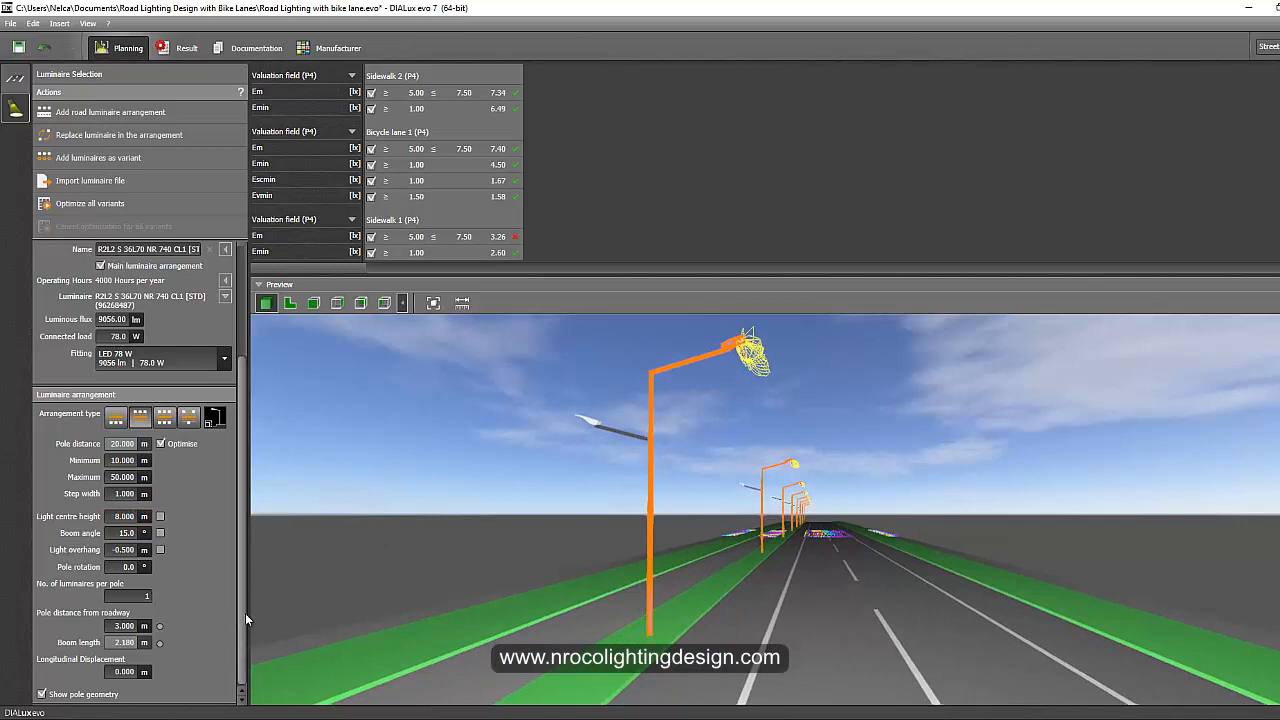
click(384, 304)
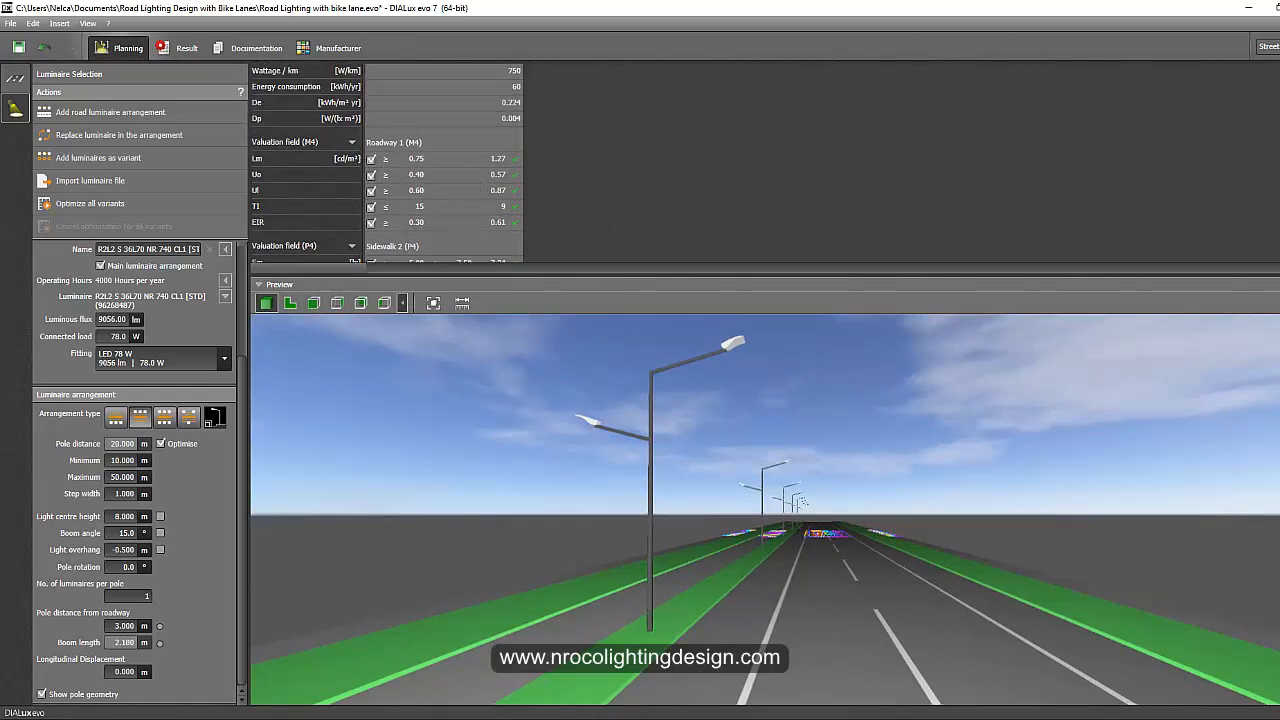
scroll(down, 3)
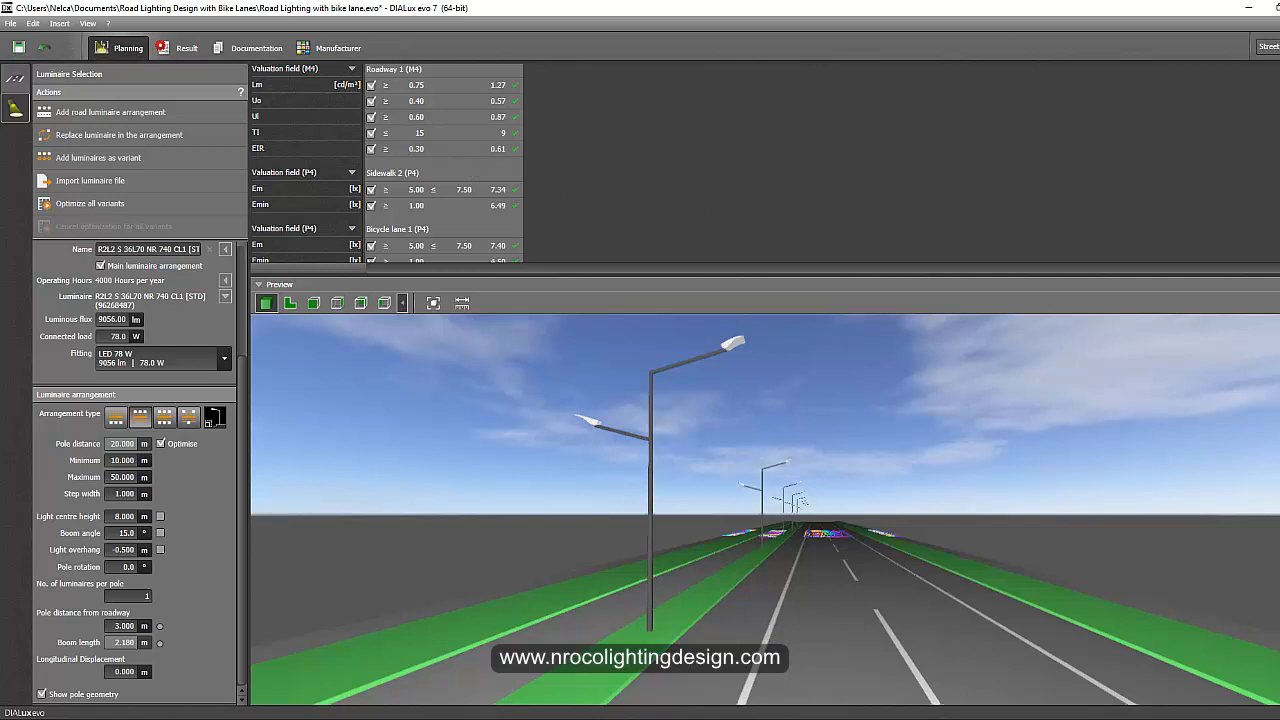
scroll(down, 3)
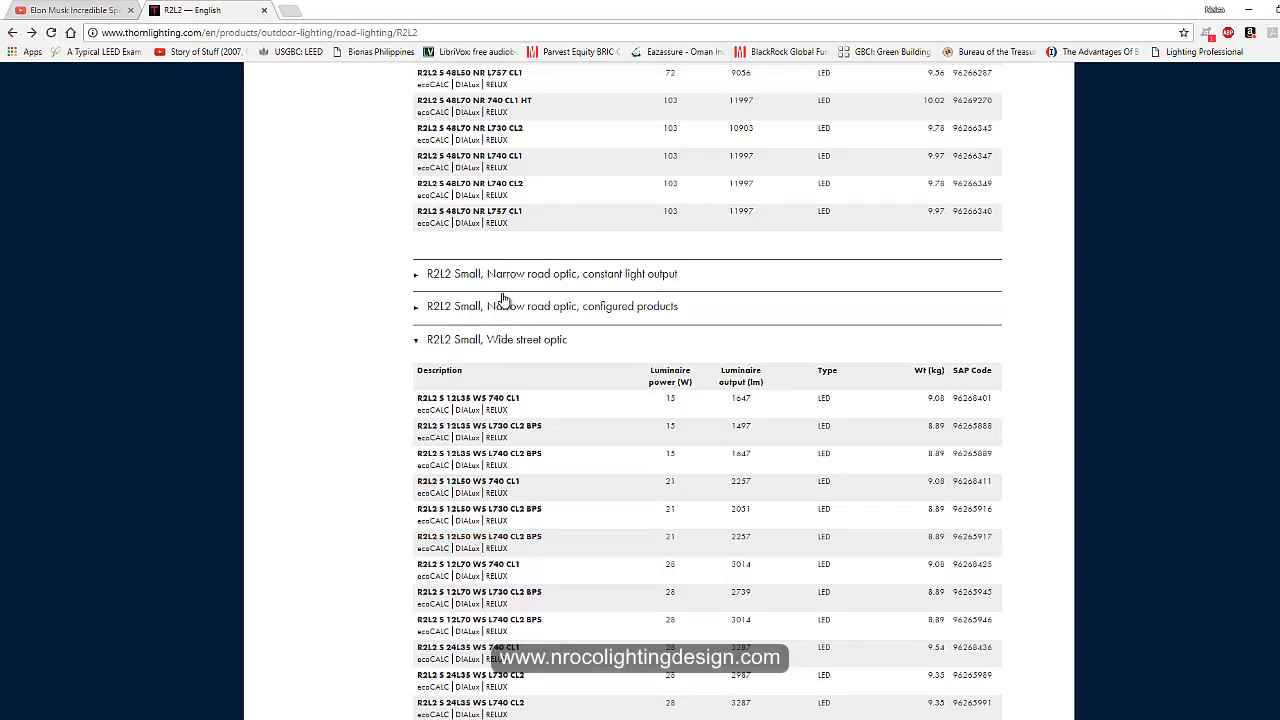
- Browse the R2L2 optic ranges and collapse the pedestrian walkway and cycle path models table
scroll(down, 3)
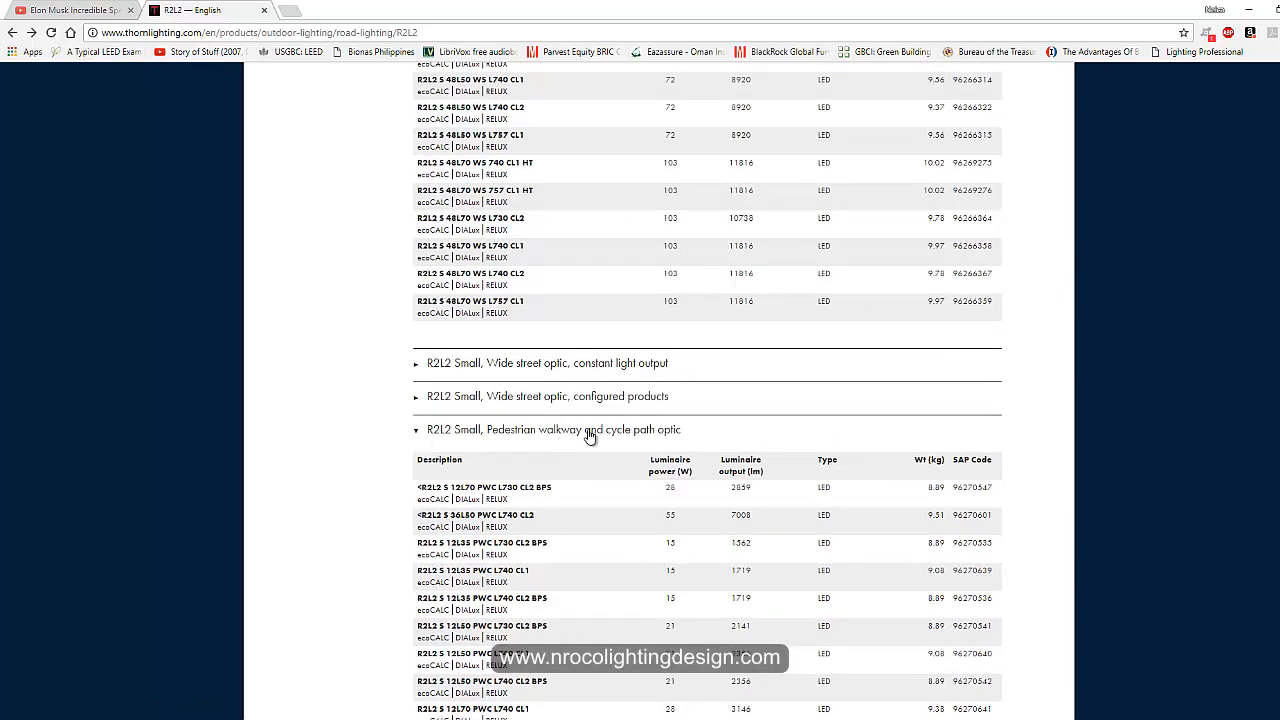
click(552, 428)
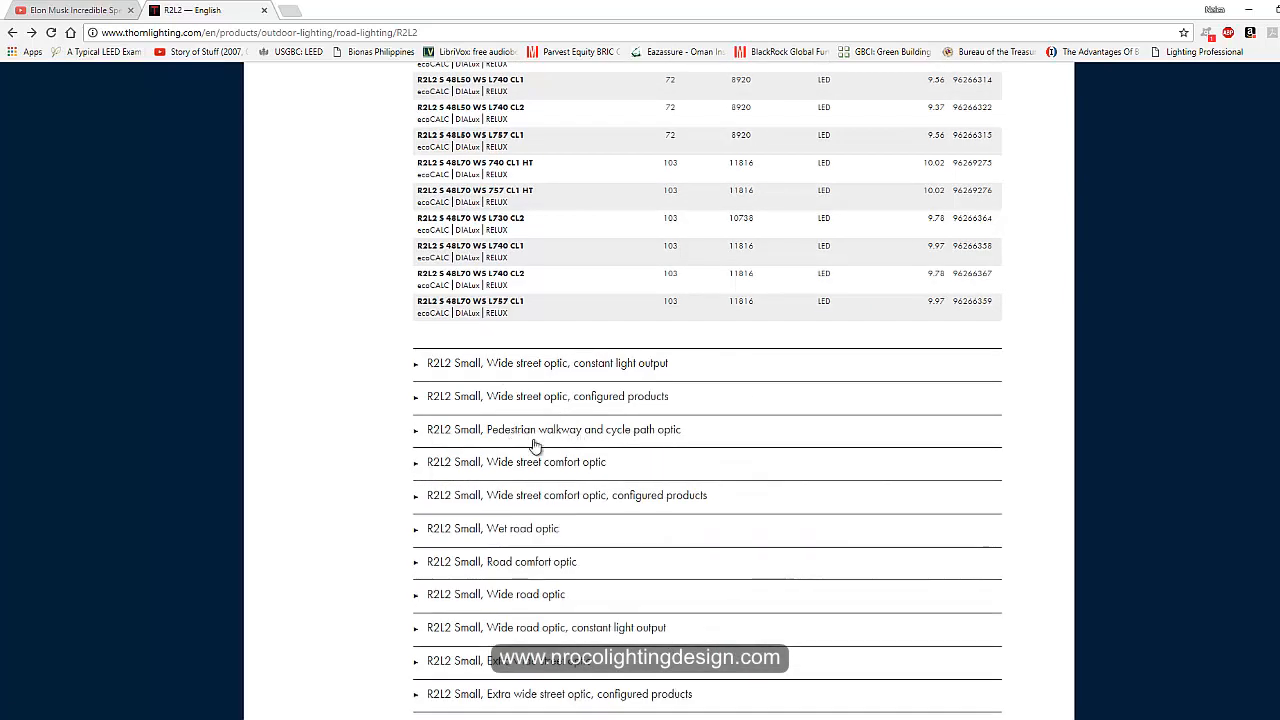
mouse_move(572, 432)
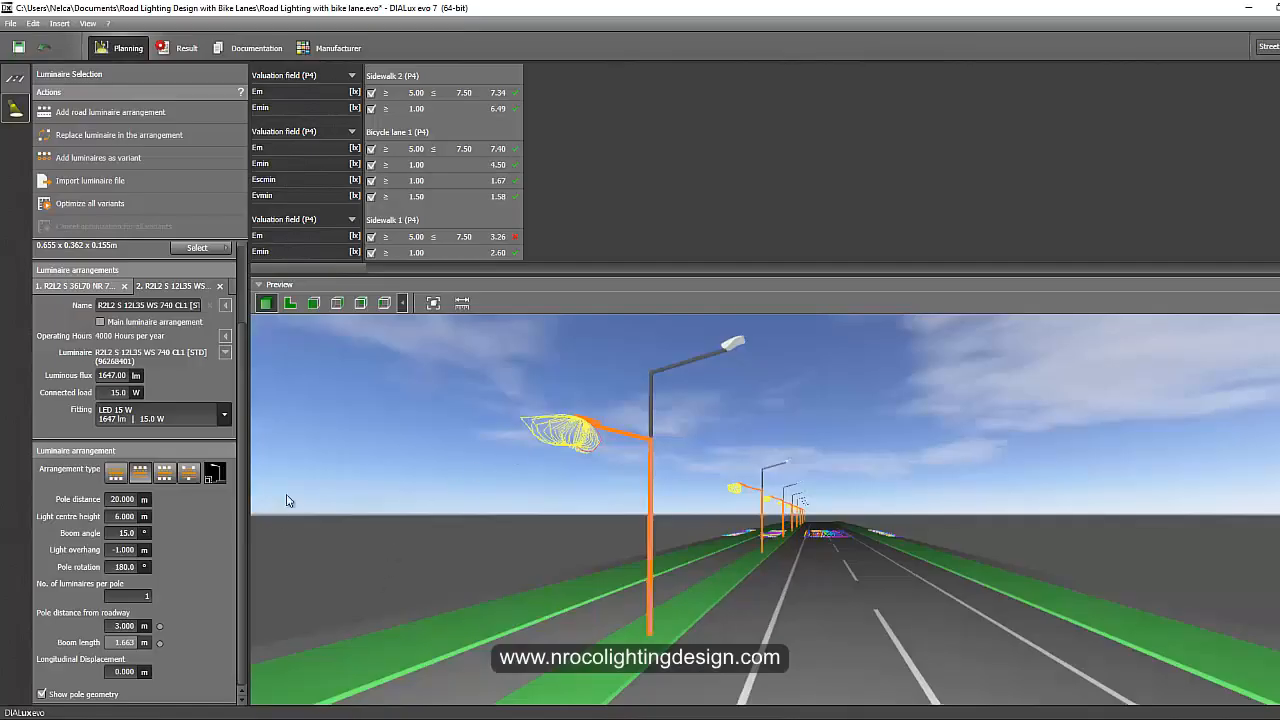
mouse_move(440, 192)
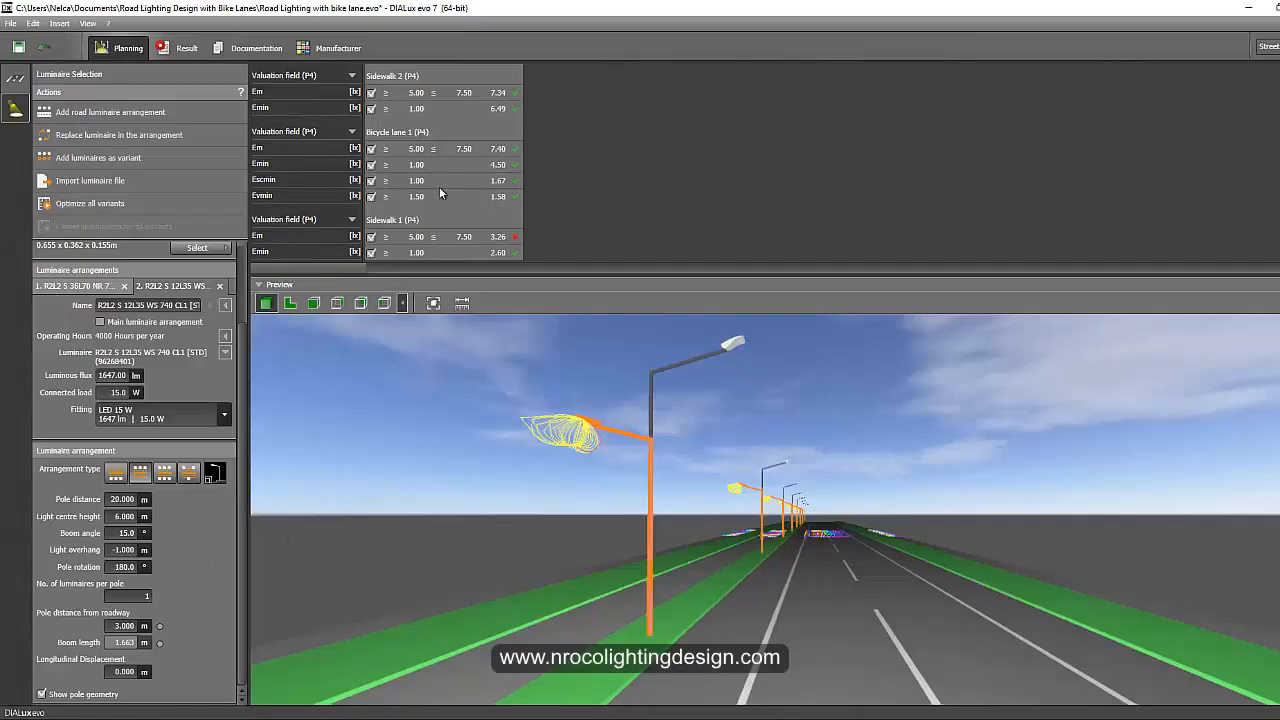
mouse_move(388, 250)
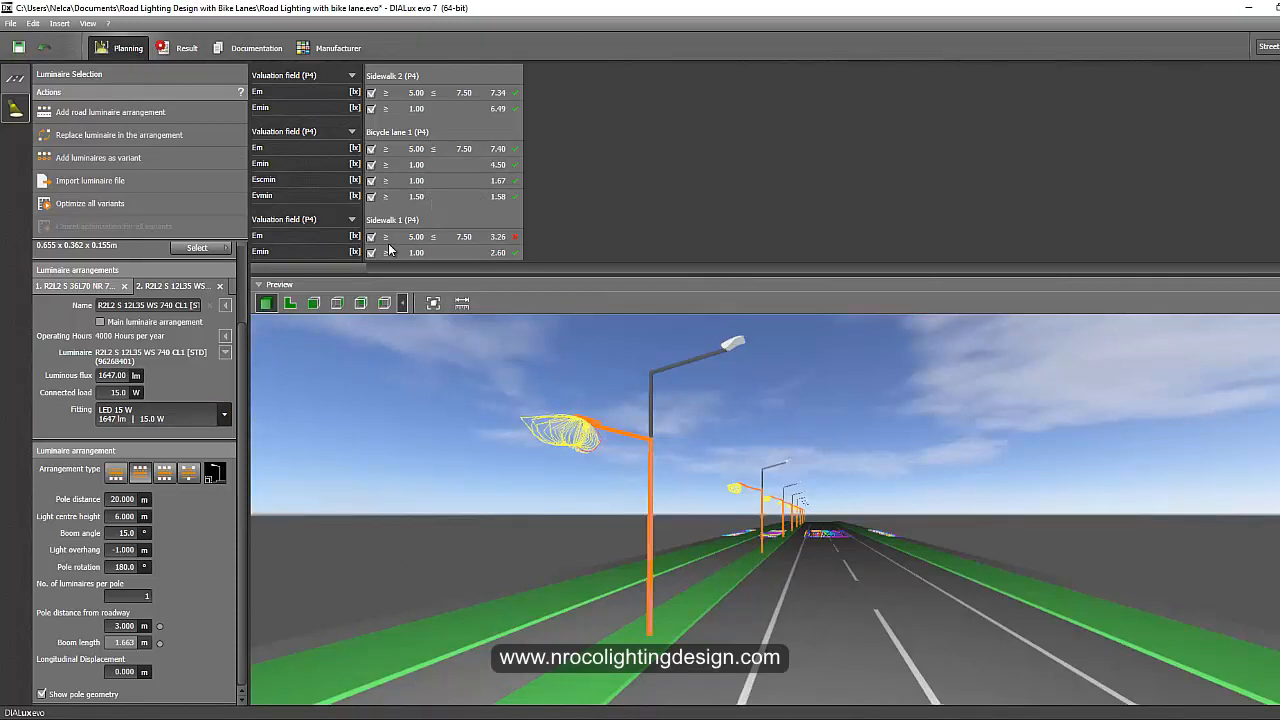
mouse_move(408, 232)
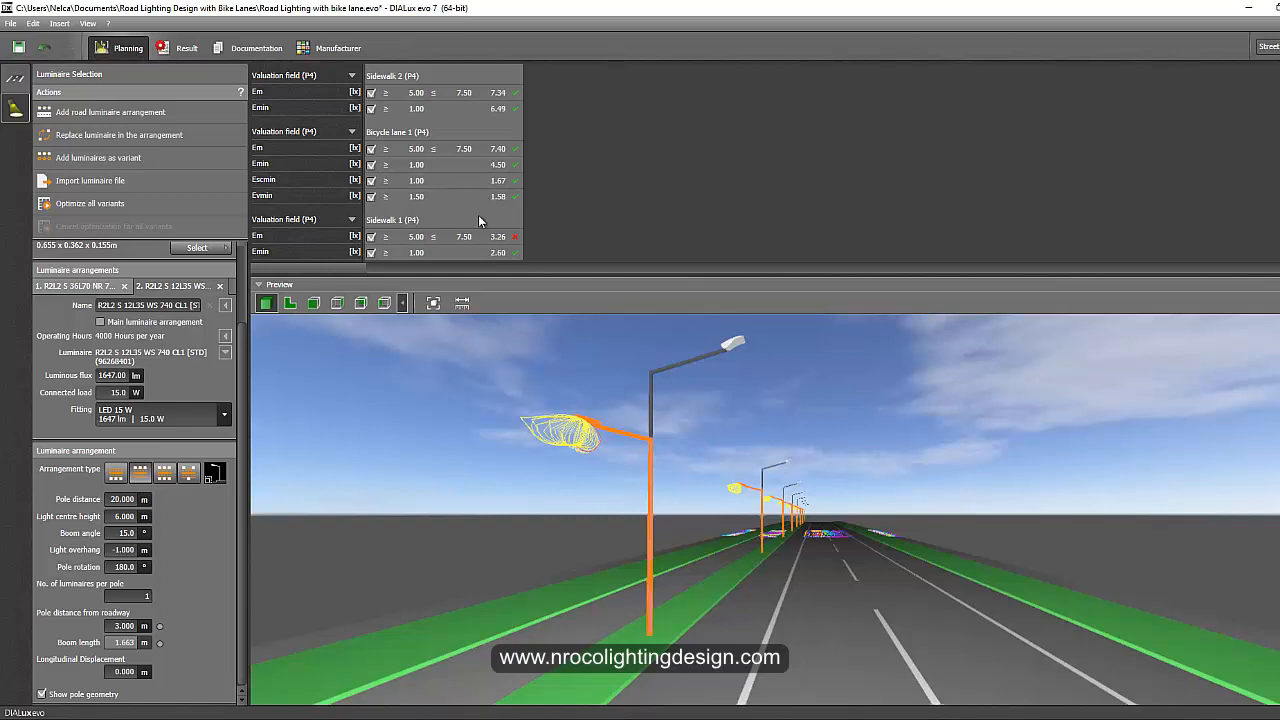
mouse_move(490, 368)
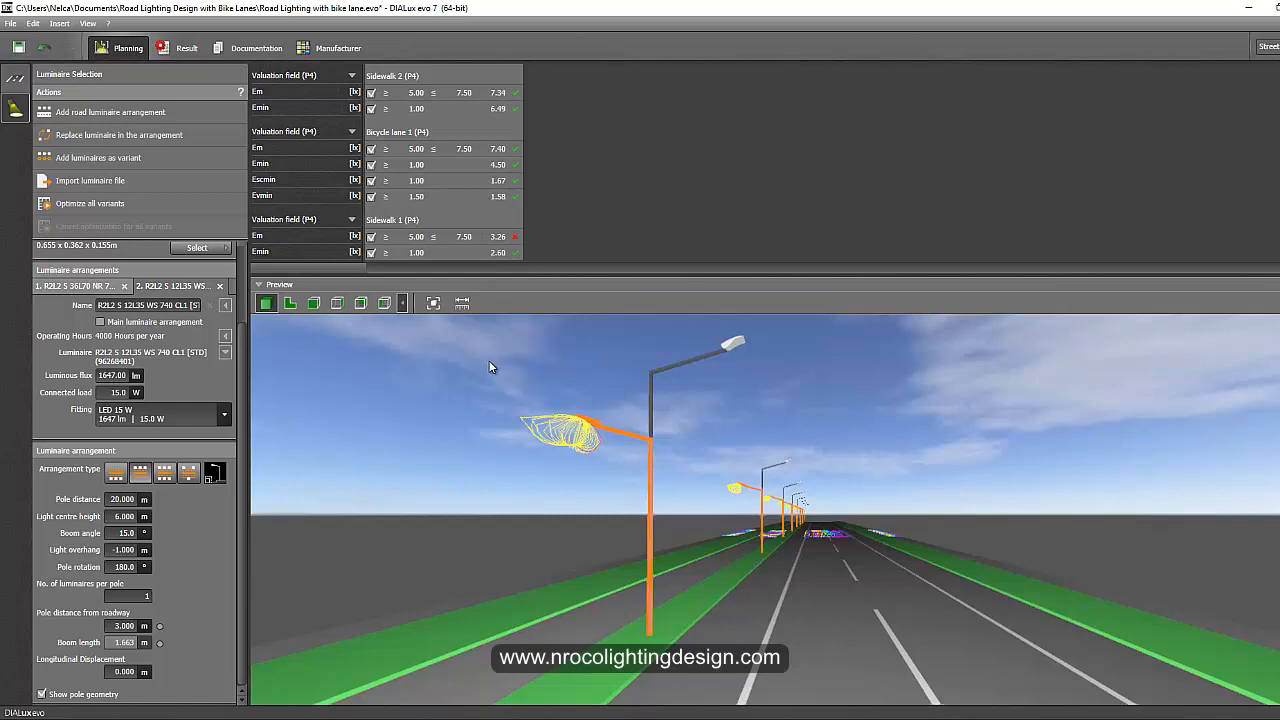
mouse_move(400, 208)
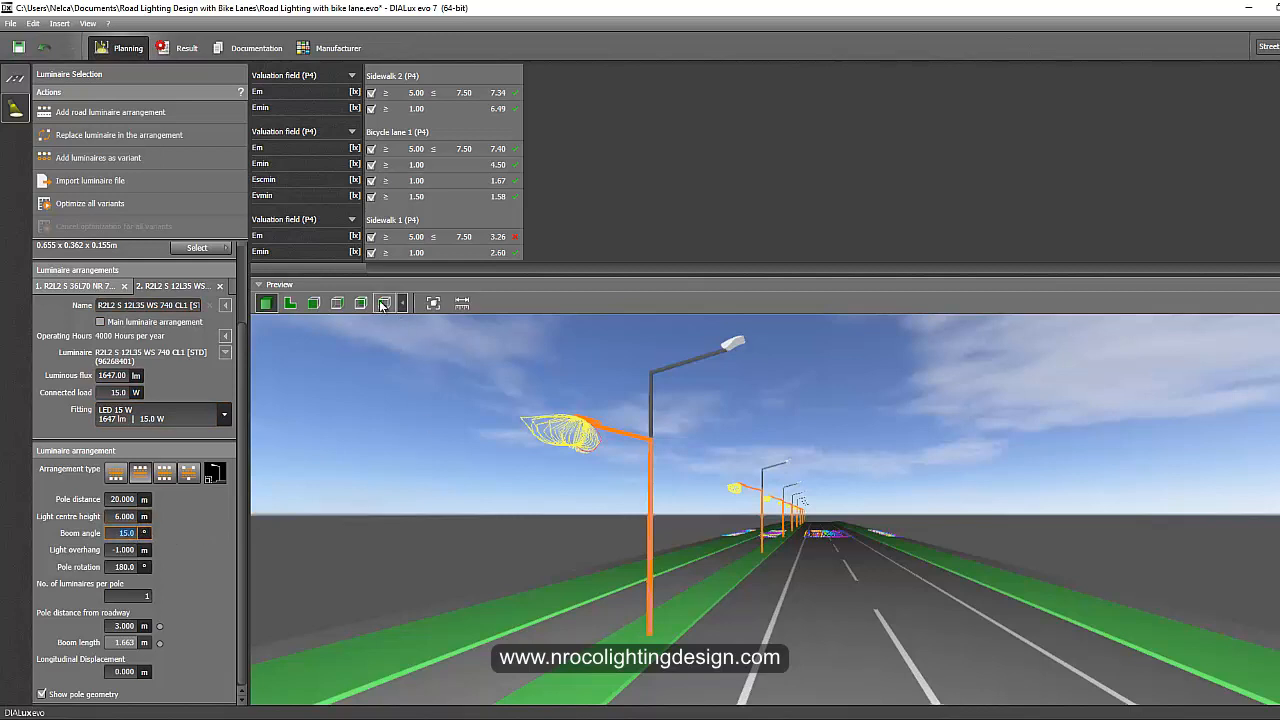
- Review the boom angle of the 15 W bike-lane luminaire in Luminaire arrangement
click(384, 304)
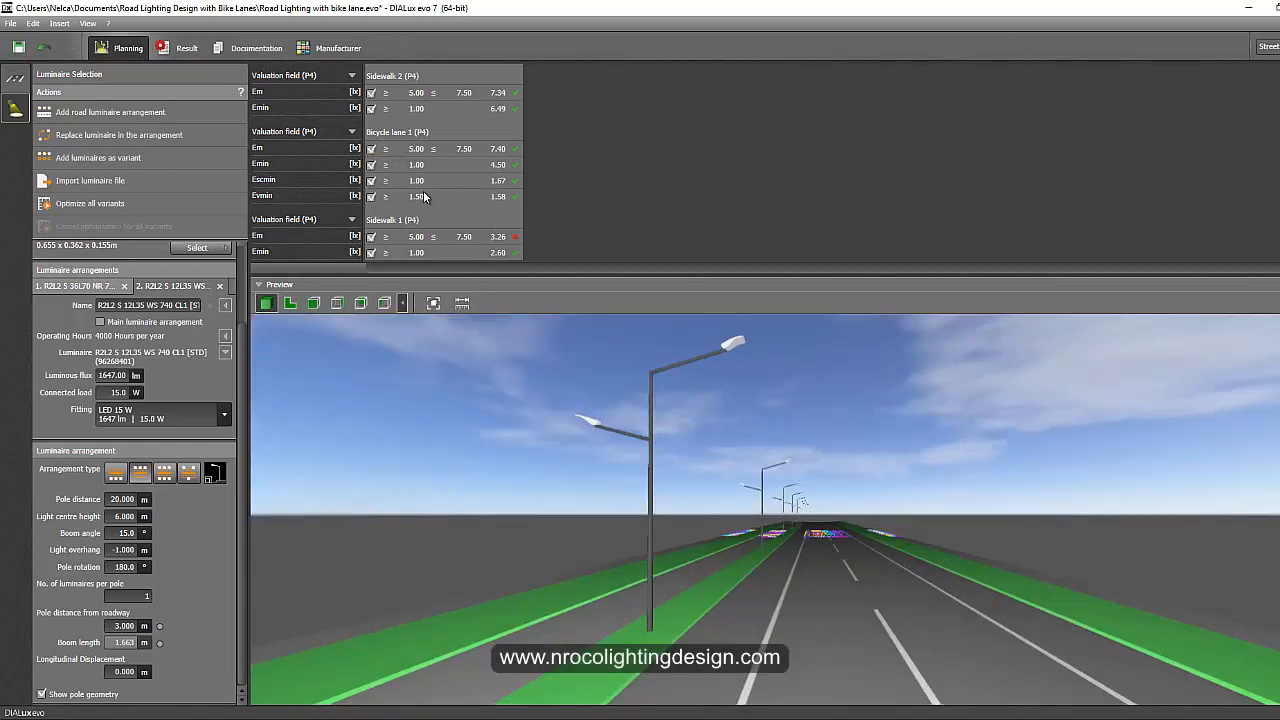
mouse_move(510, 166)
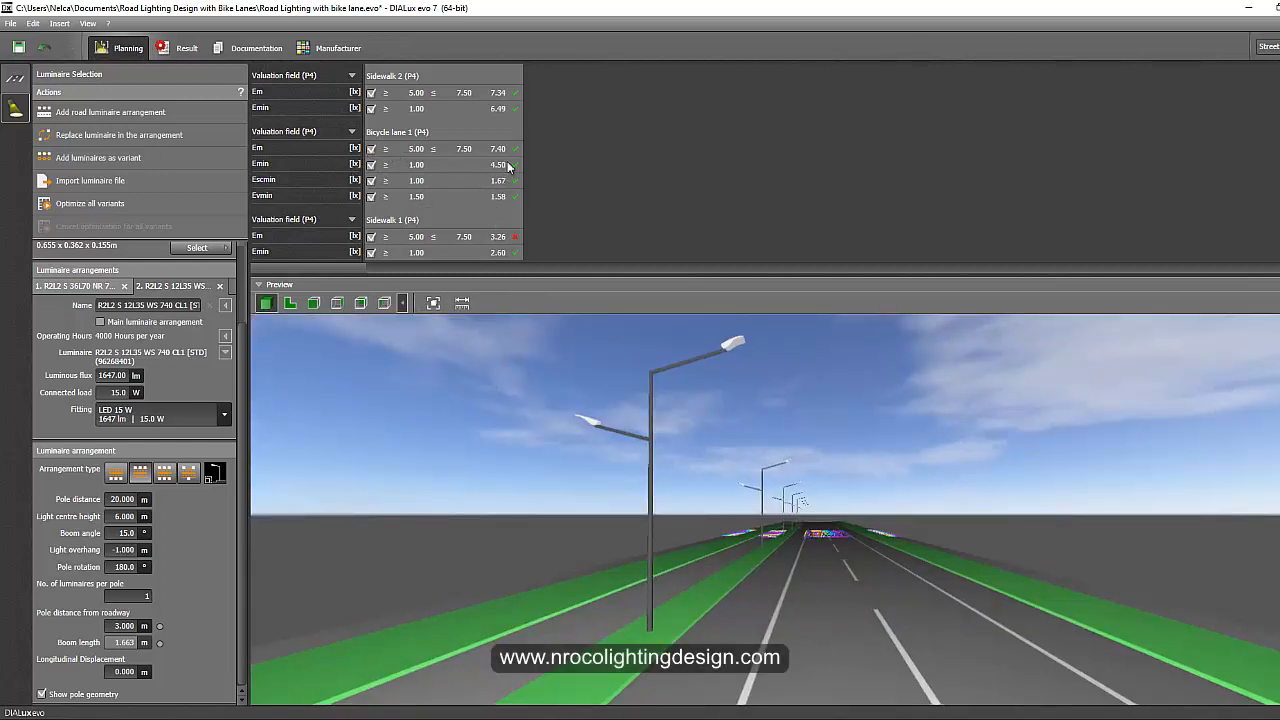
mouse_move(416, 412)
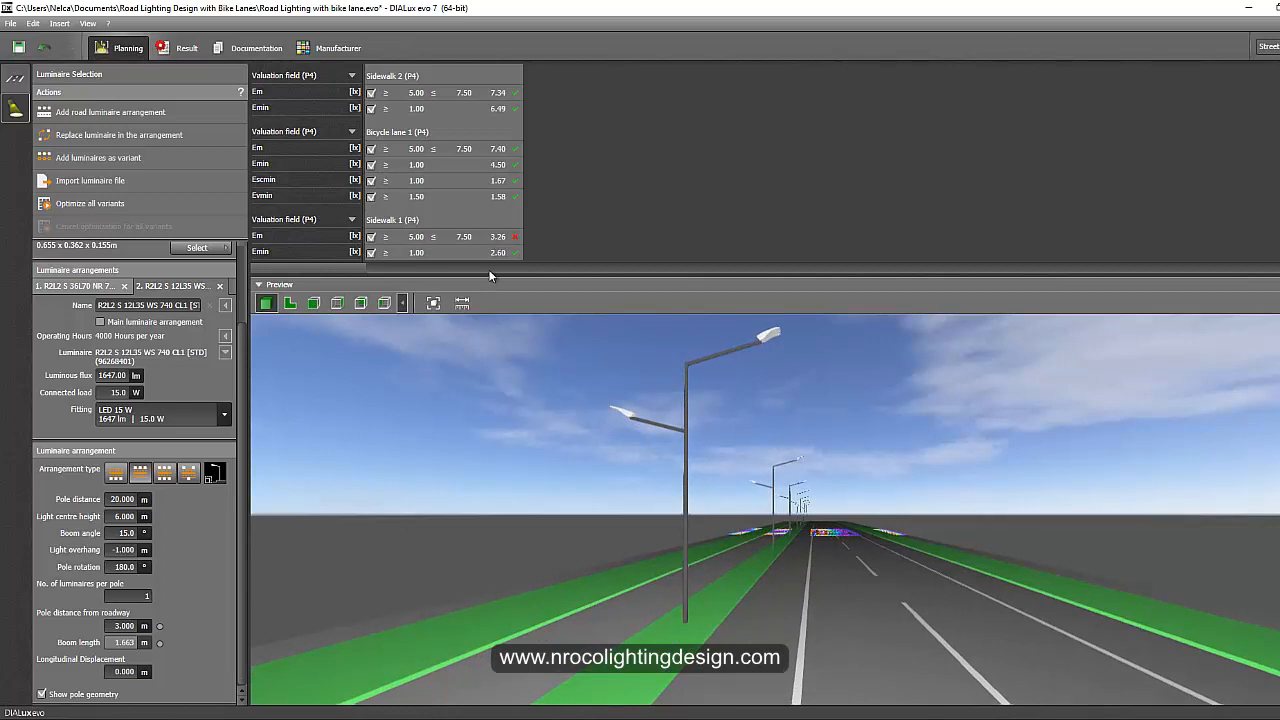
mouse_move(448, 254)
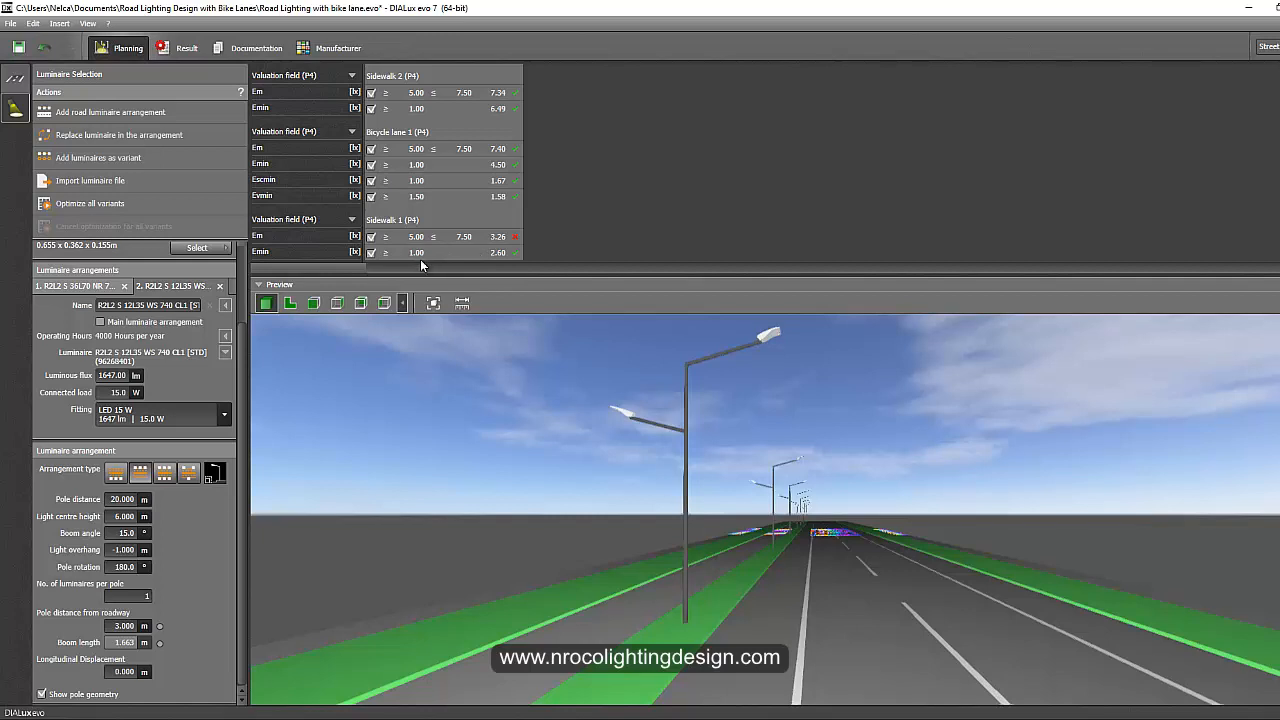
mouse_move(496, 264)
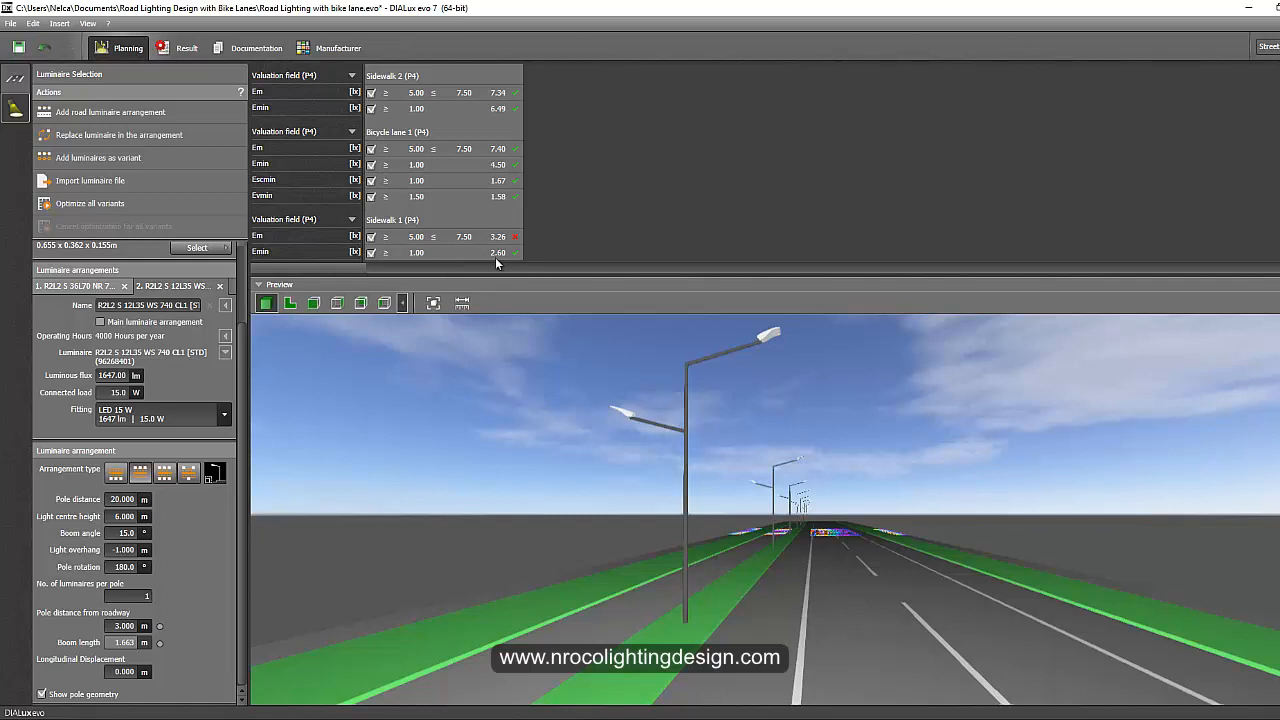
mouse_move(496, 258)
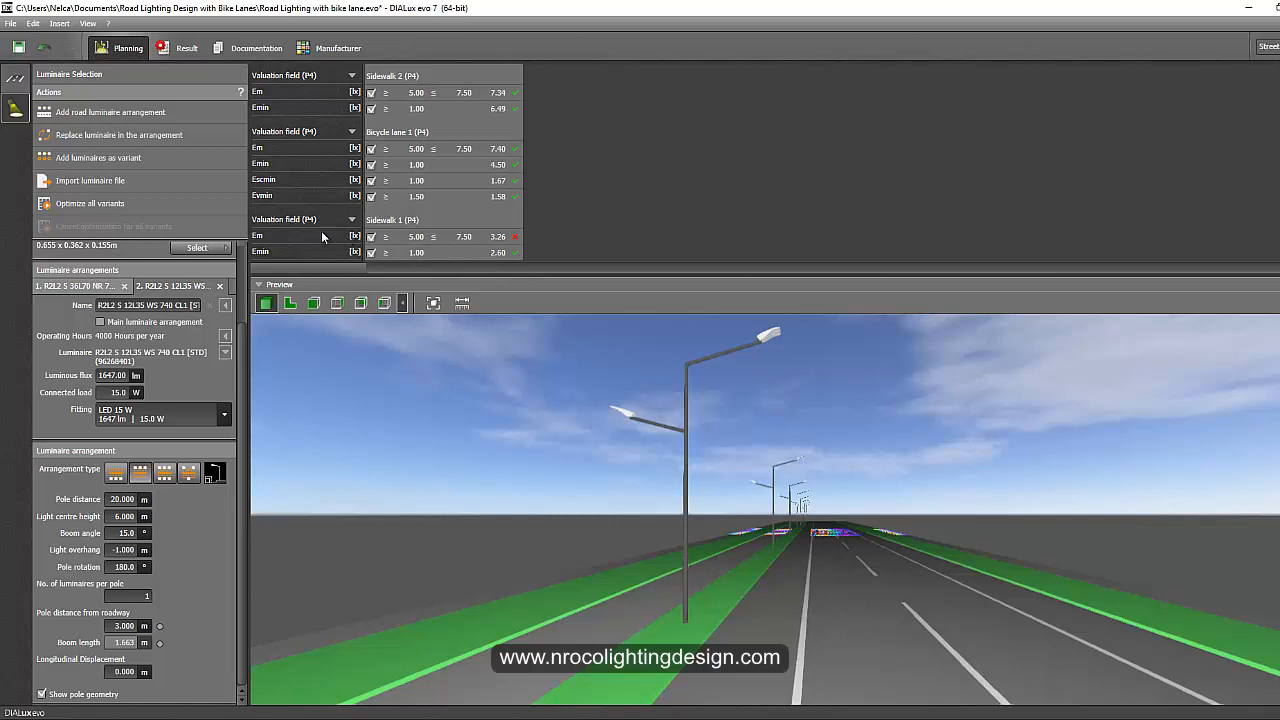
mouse_move(392, 296)
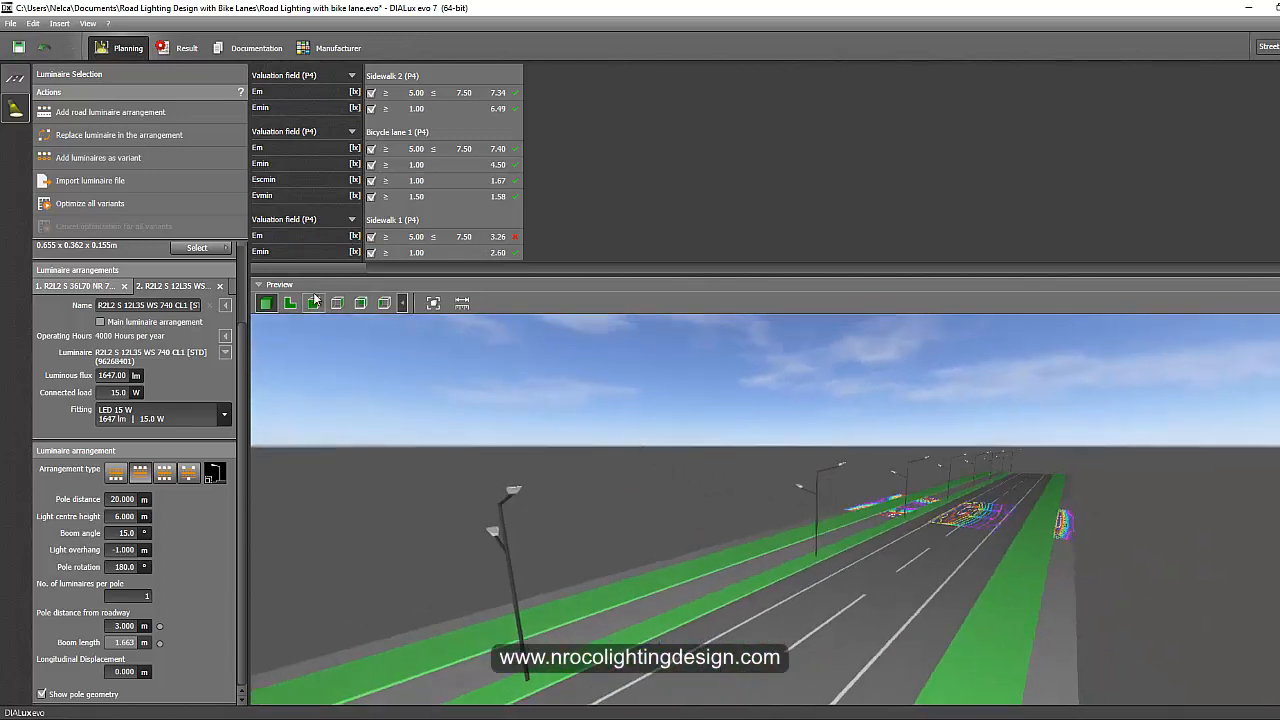
- Switch the preview to top view showing illuminance isolines across the lanes
click(288, 304)
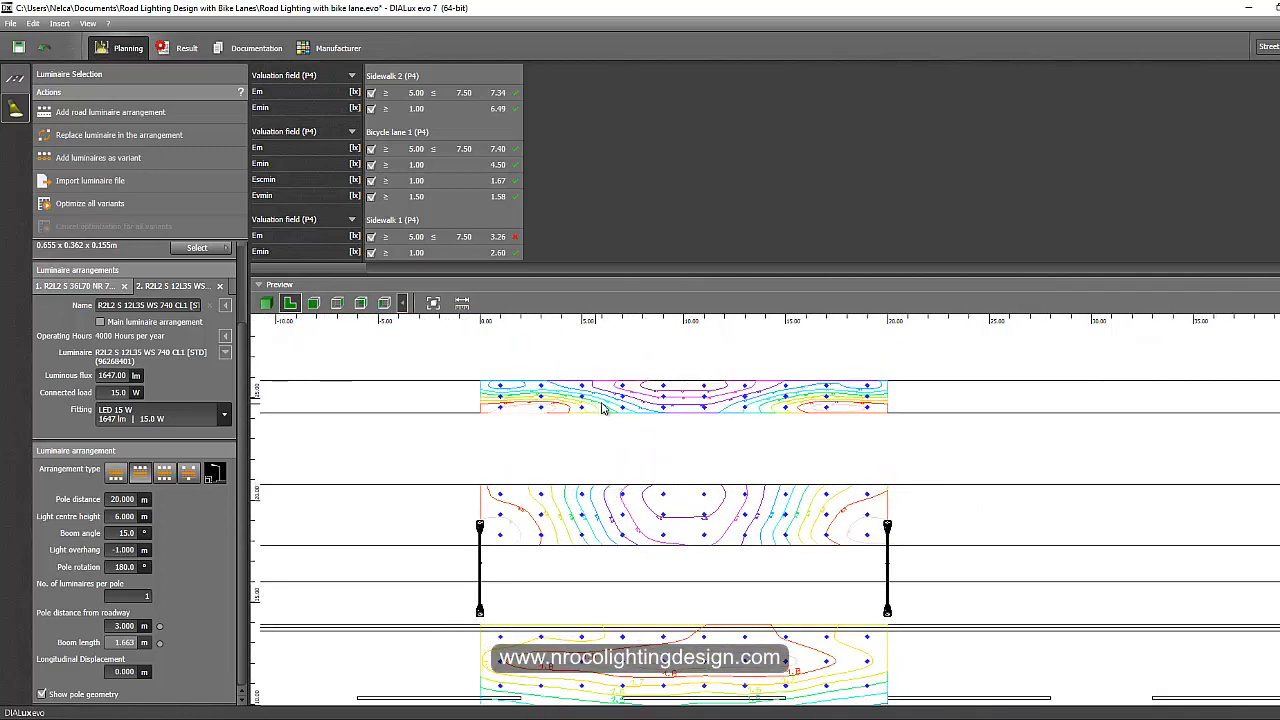
mouse_move(732, 404)
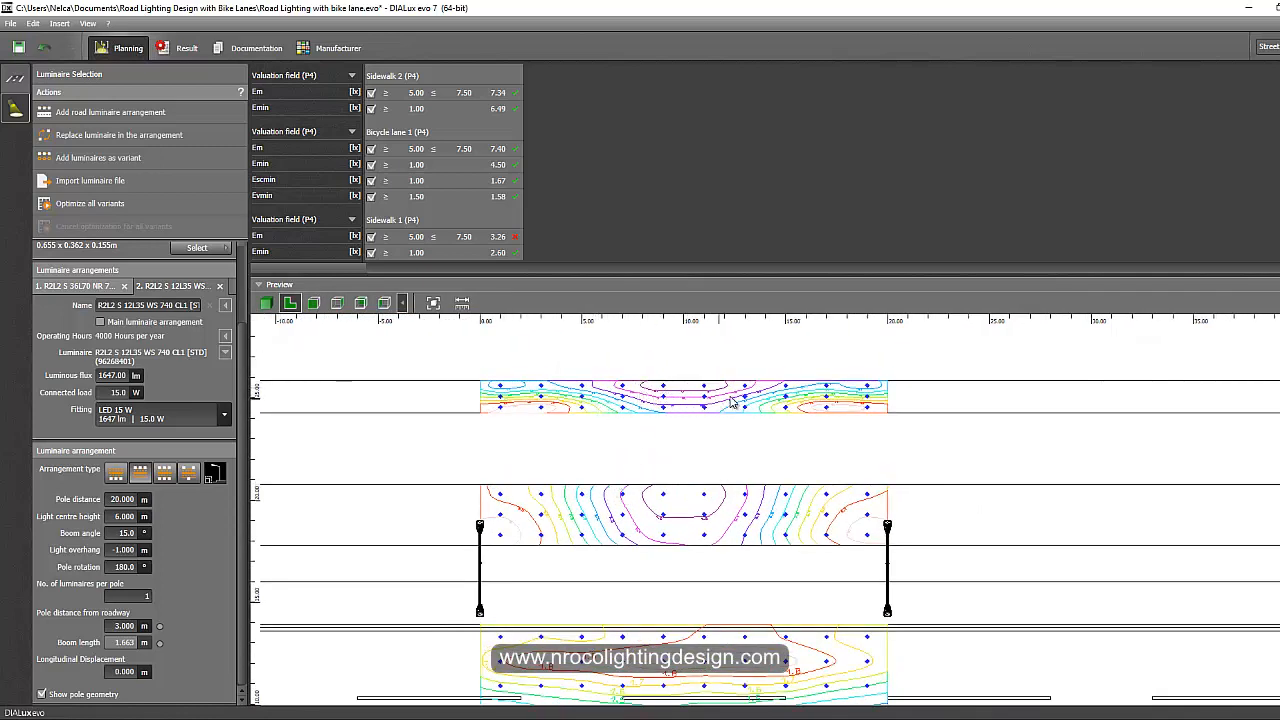
mouse_move(688, 486)
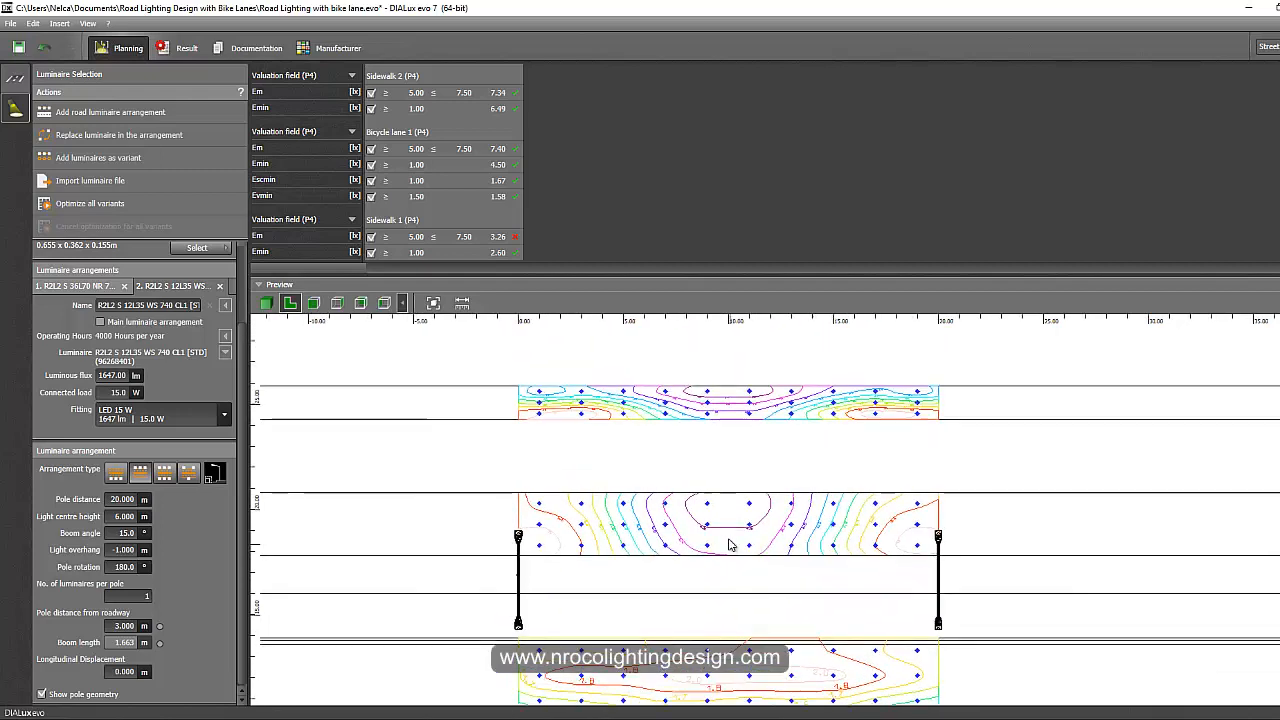
click(264, 304)
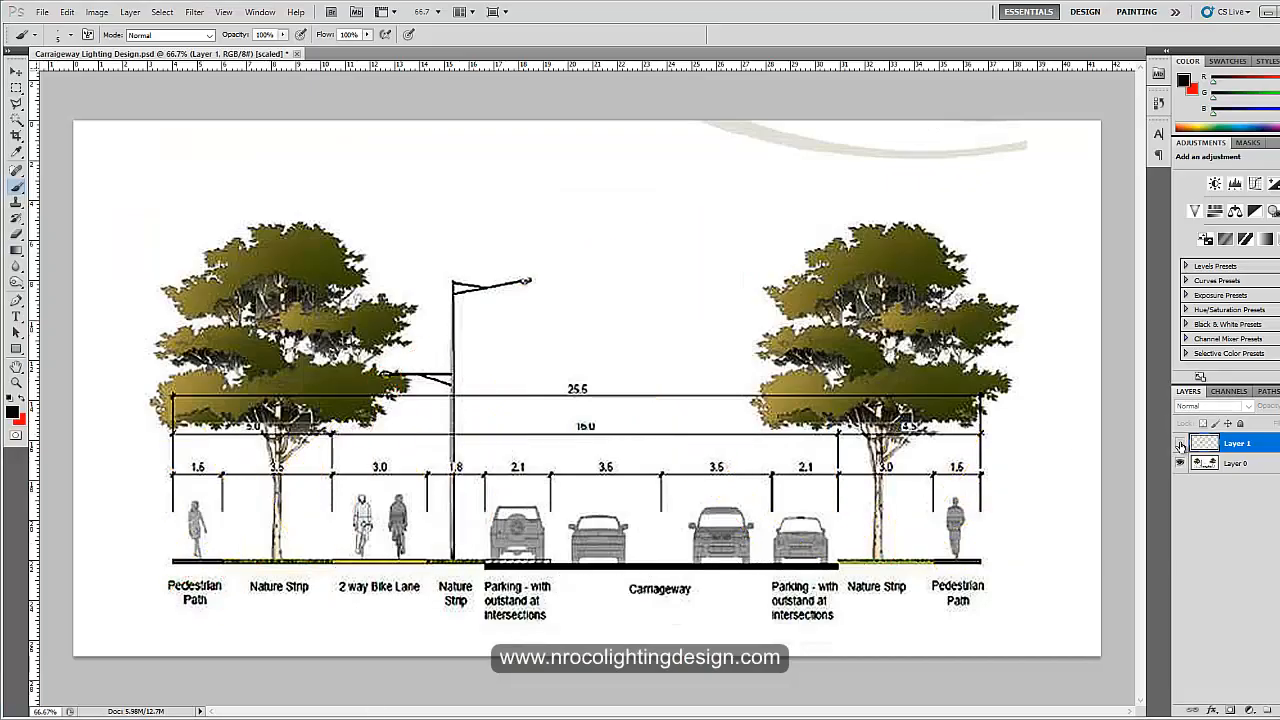
mouse_move(1180, 444)
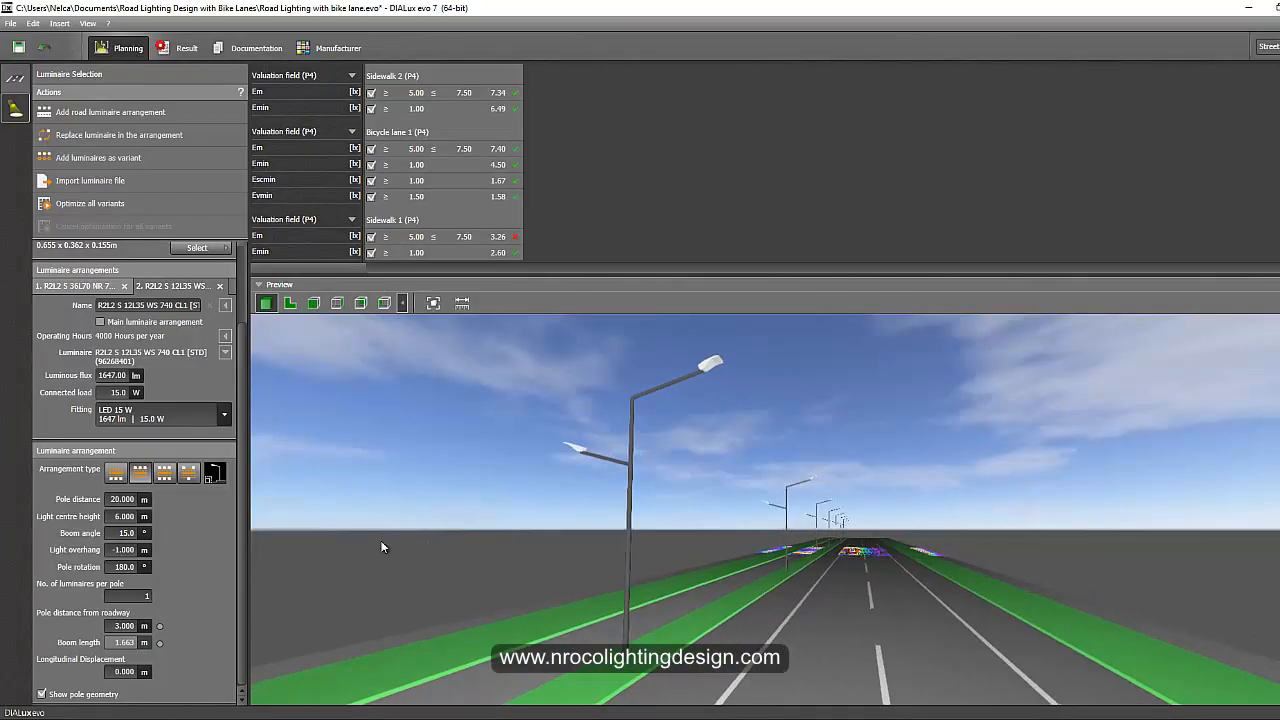
mouse_move(358, 544)
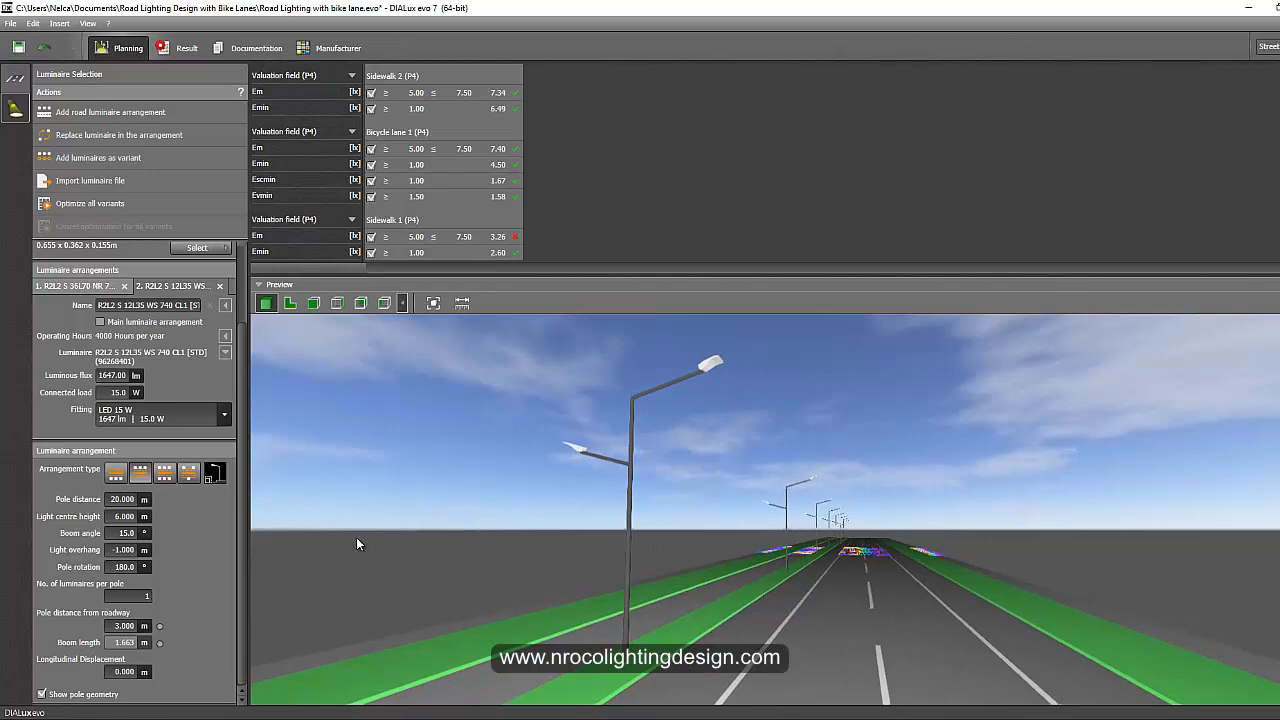